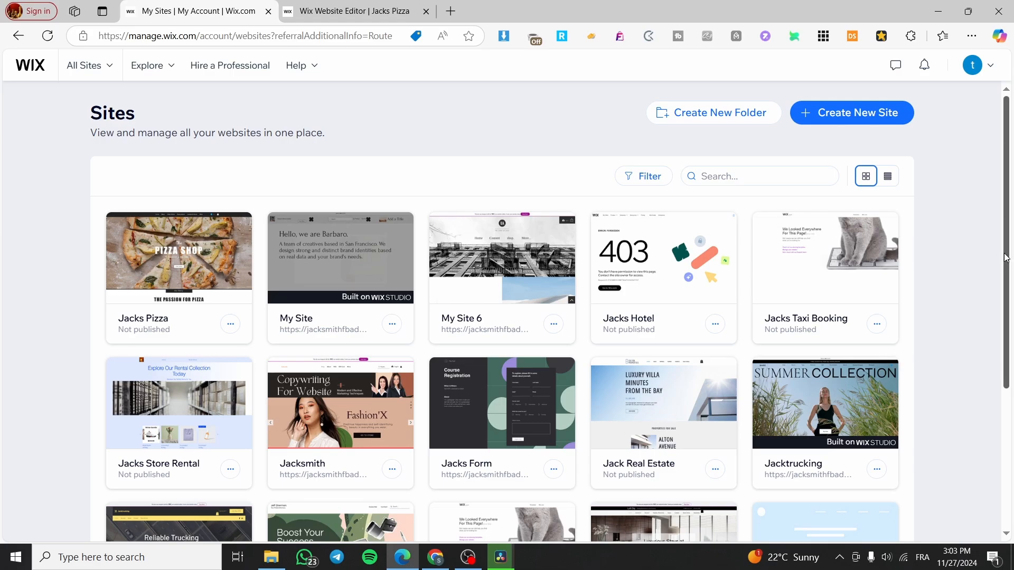
mouse_move(367, 176)
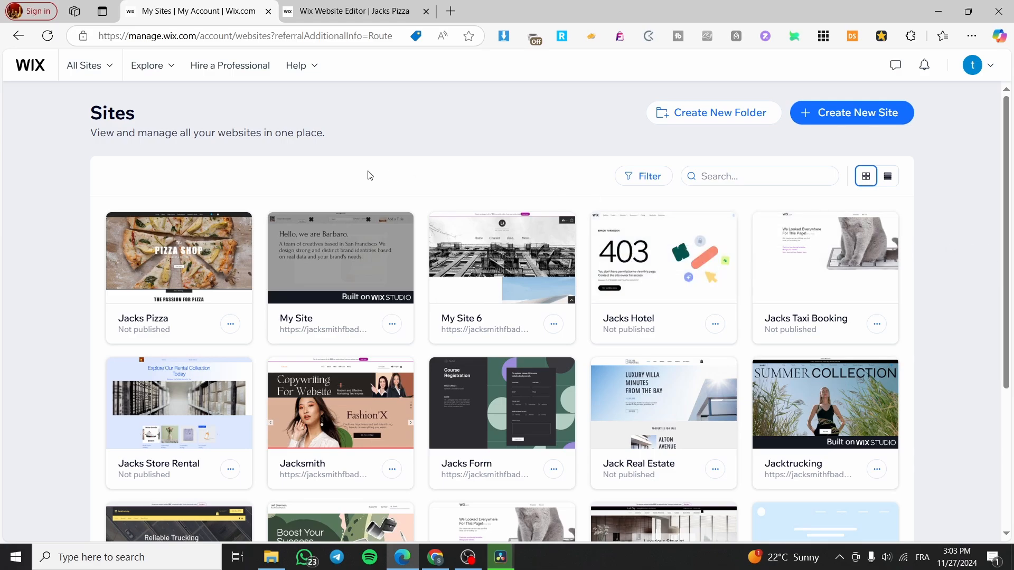
mouse_move(418, 128)
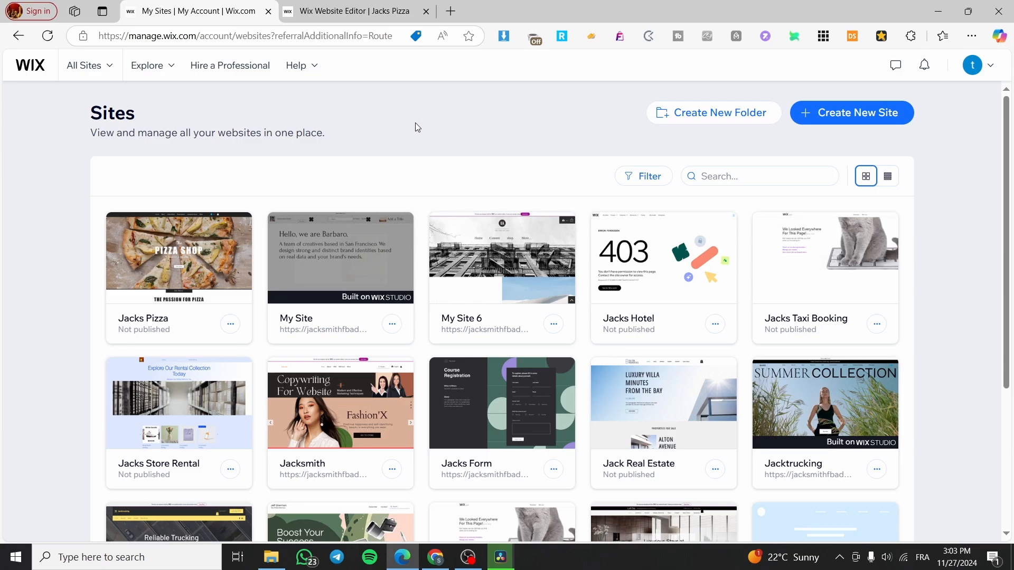
mouse_move(370, 120)
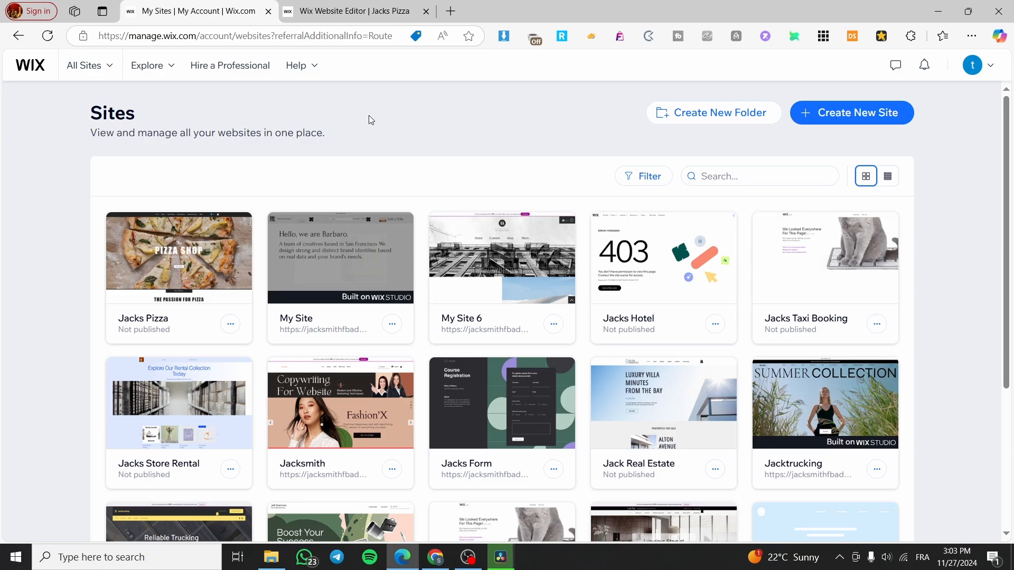
mouse_move(199, 149)
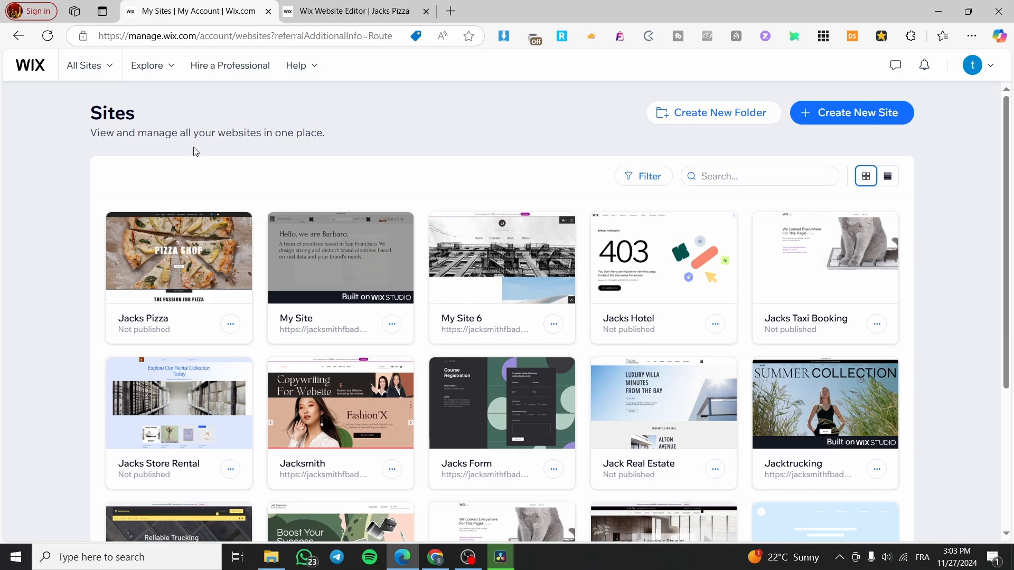
mouse_move(941, 242)
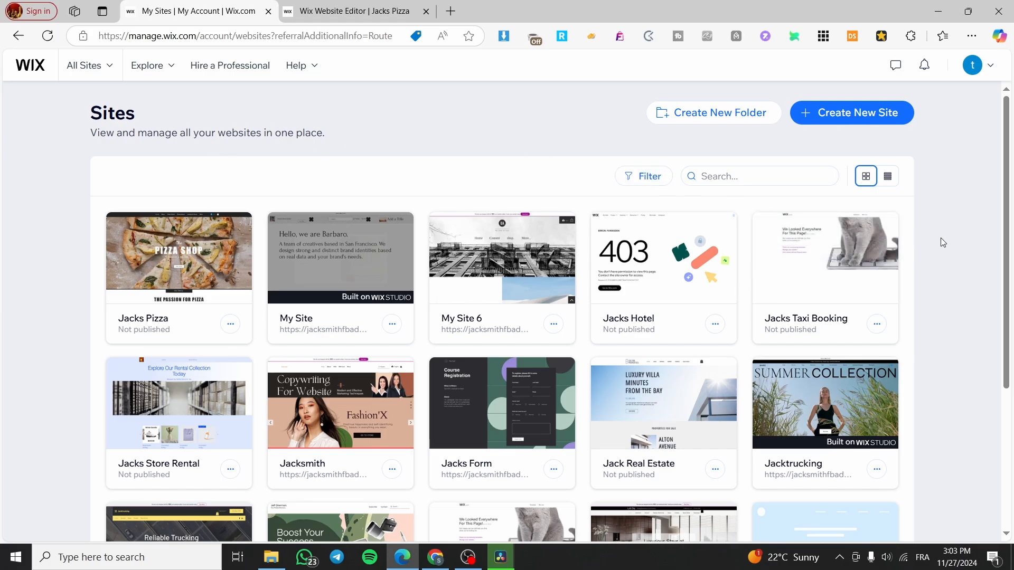
mouse_move(125, 153)
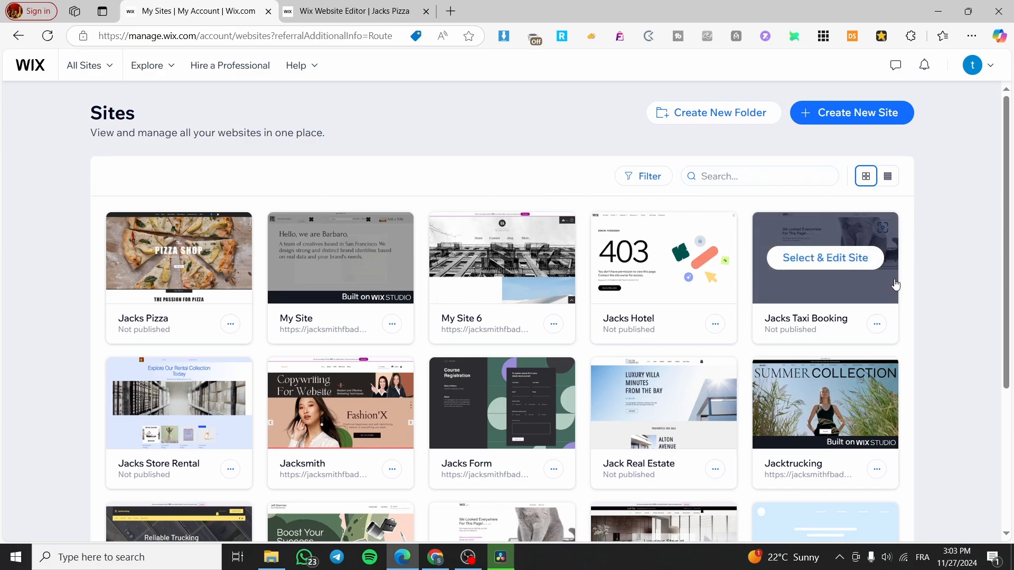
mouse_move(923, 276)
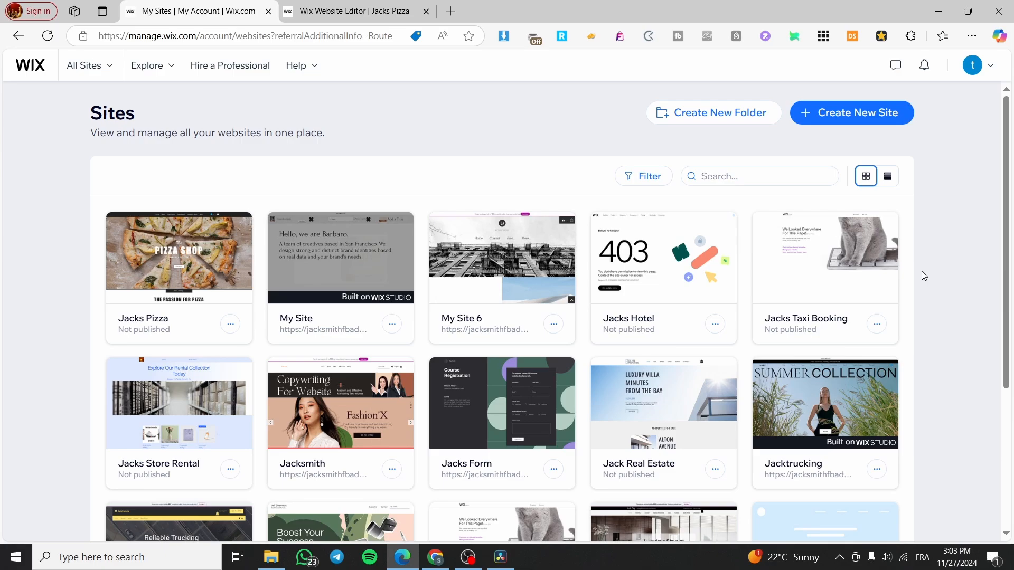
mouse_move(445, 155)
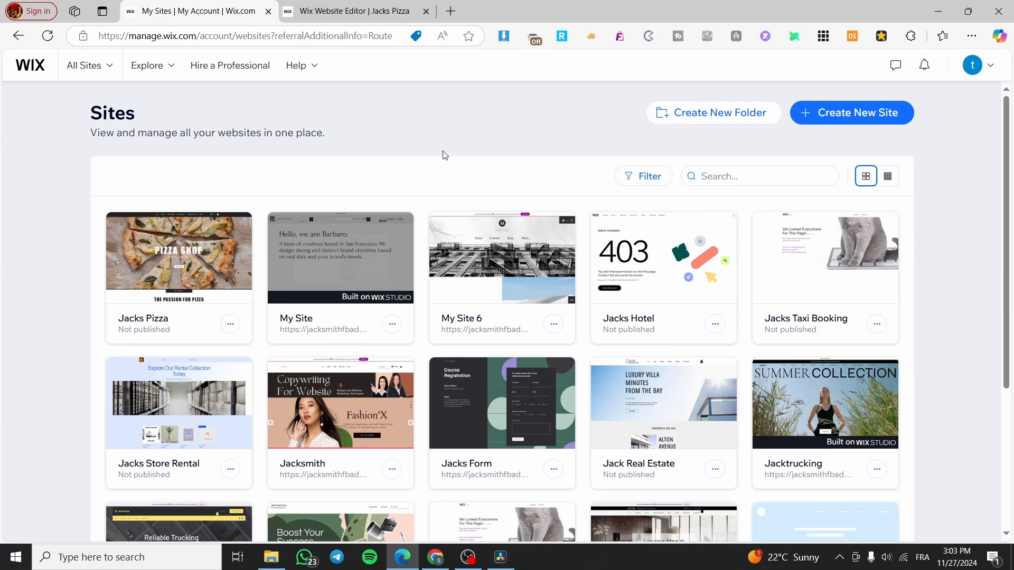
Step: Browse the Sites grid and choose Select & Edit Site on Jacks Pizza
scroll("down", 3)
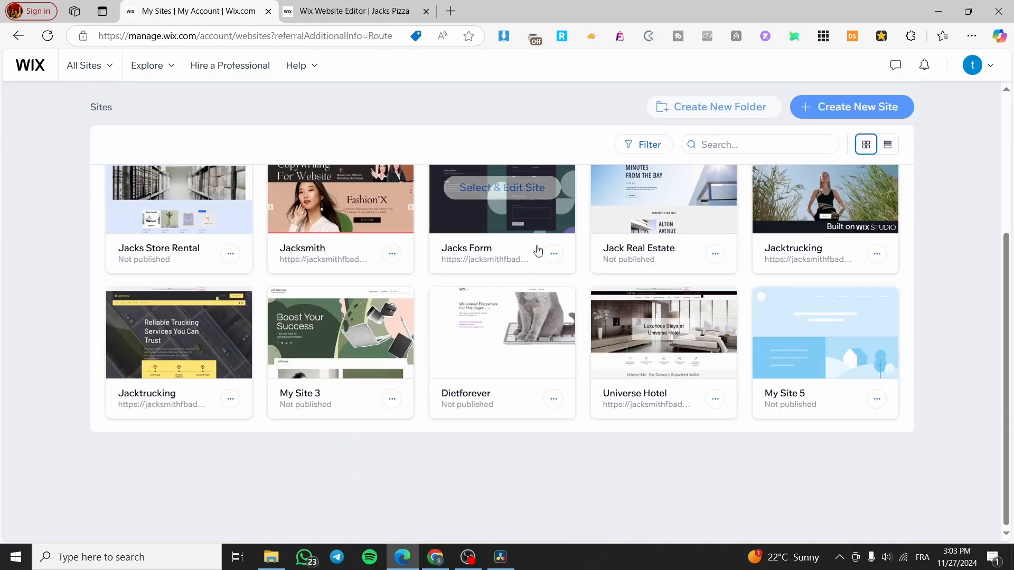
scroll("up", 3)
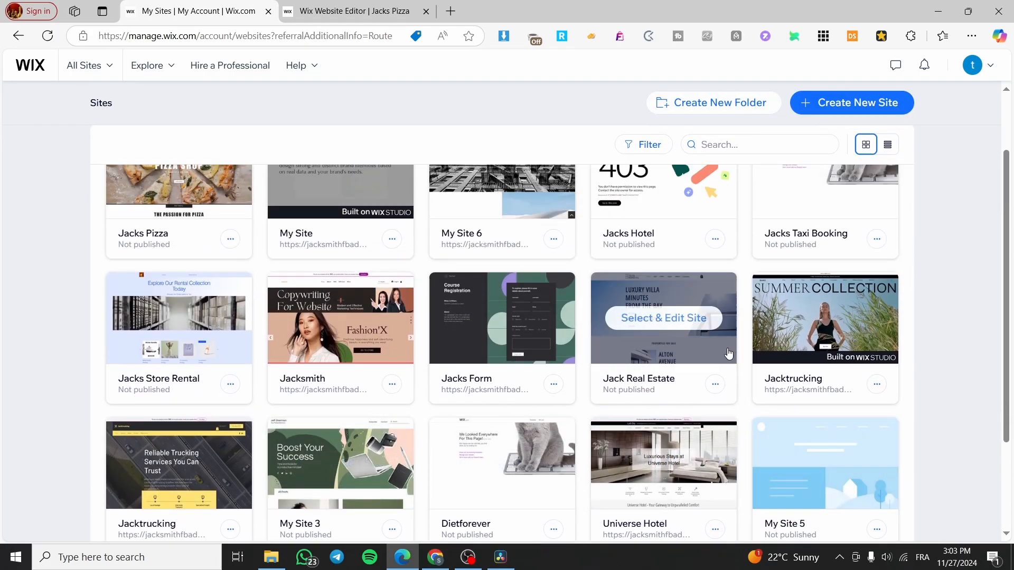
scroll("down", 3)
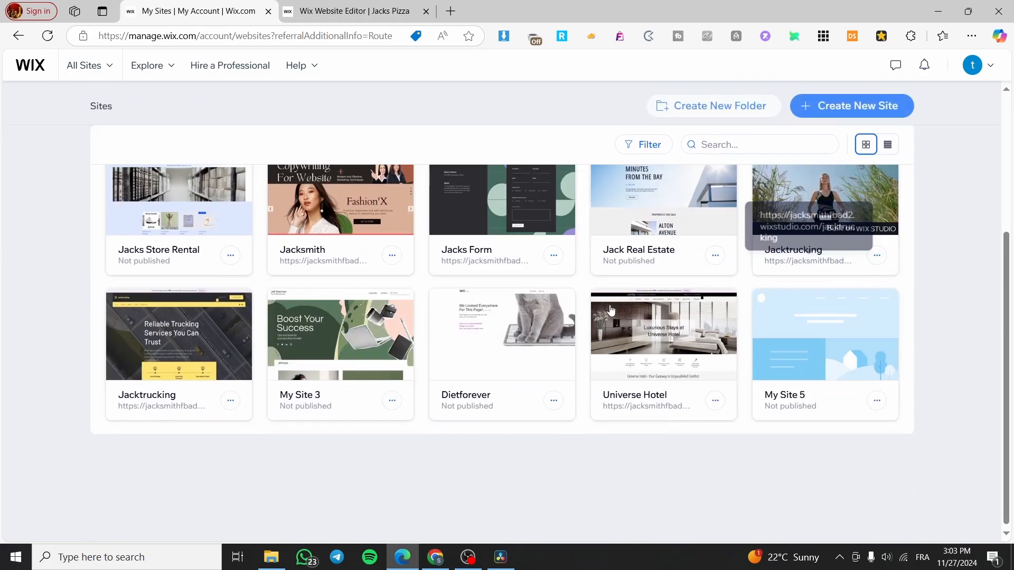
scroll("up", 3)
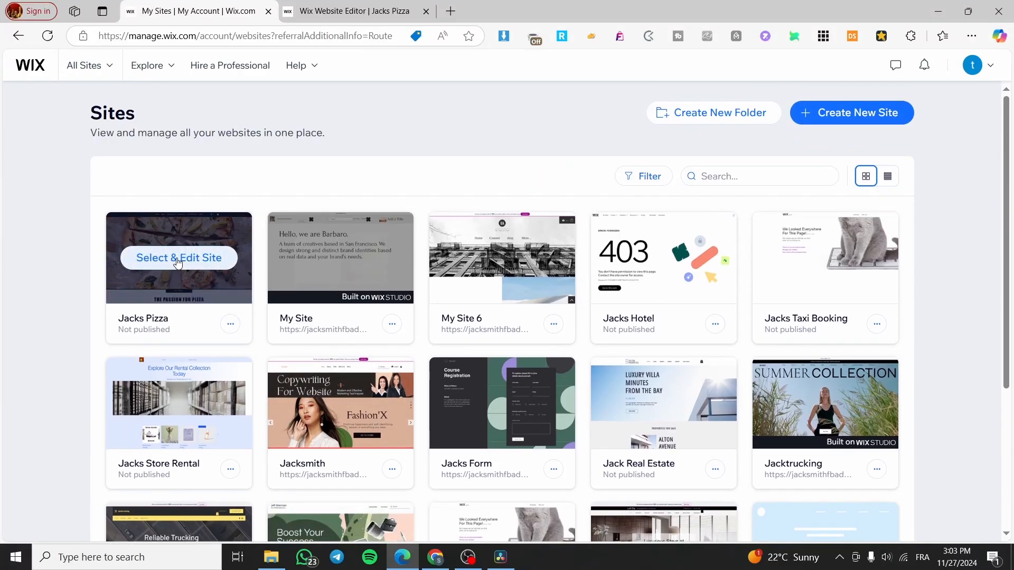
left_click(179, 257)
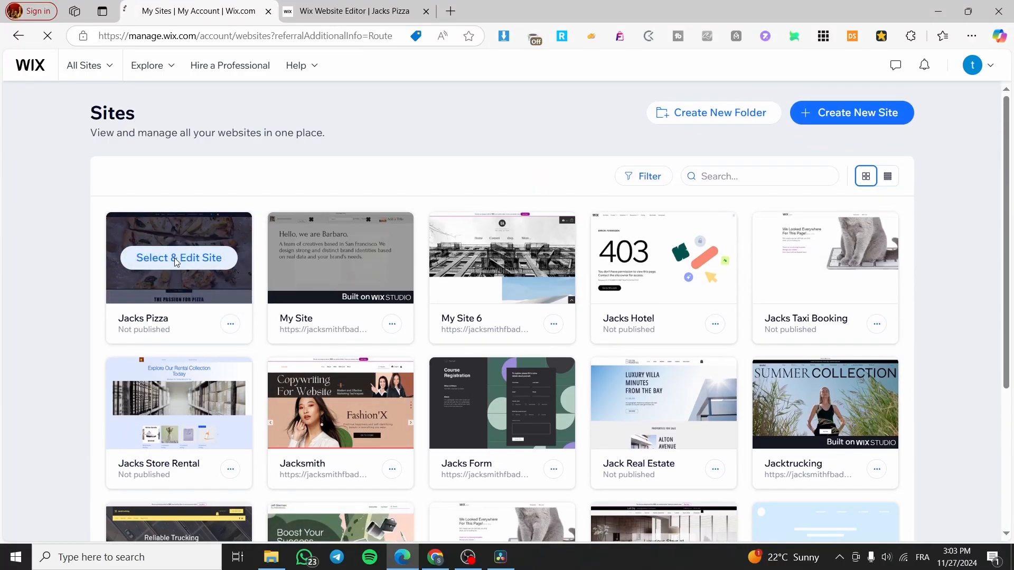
Step: Load the Jacks Pizza dashboard and return to the top of its Setup checklist
left_click(178, 258)
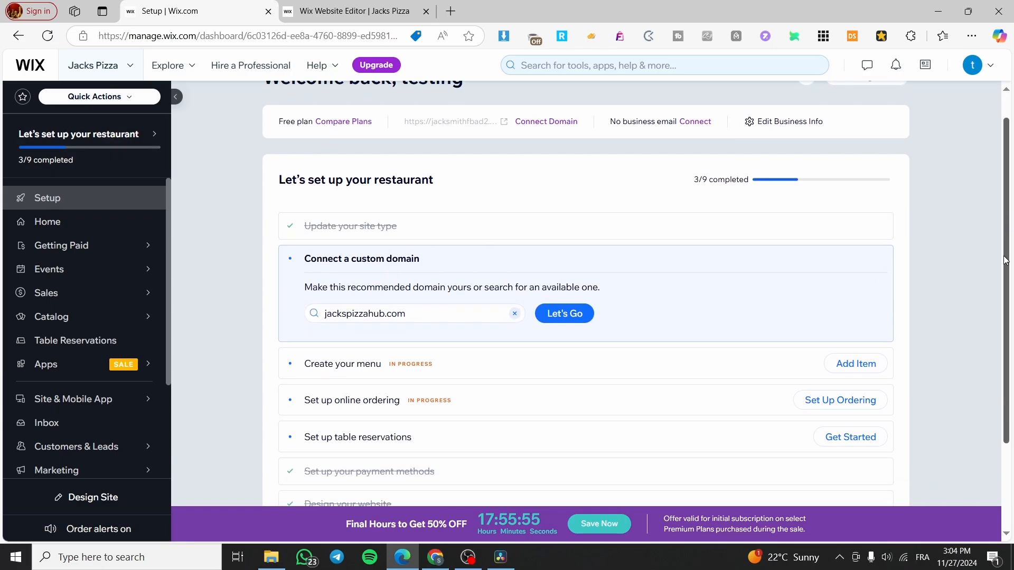
scroll("up", 3)
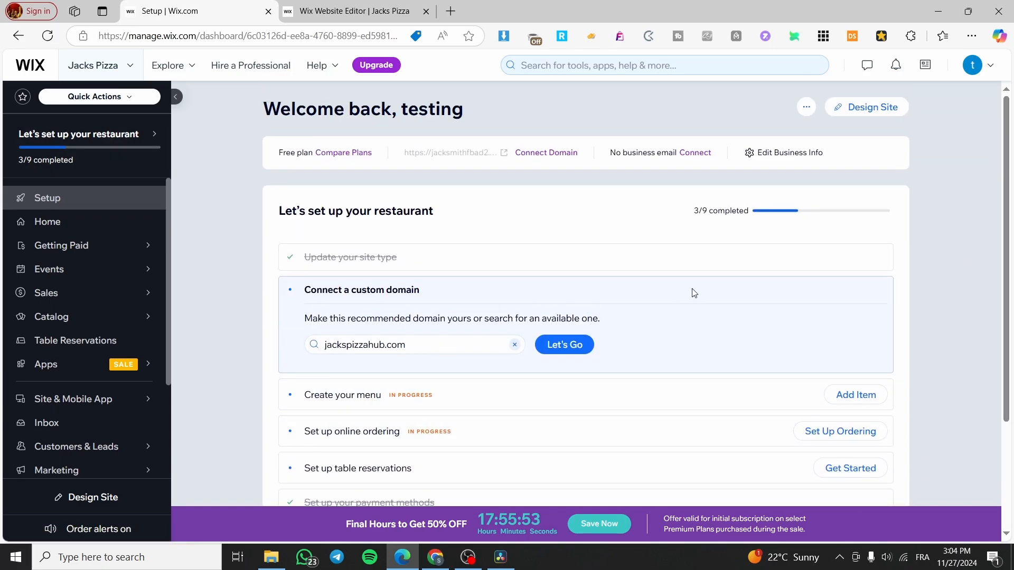
mouse_move(871, 107)
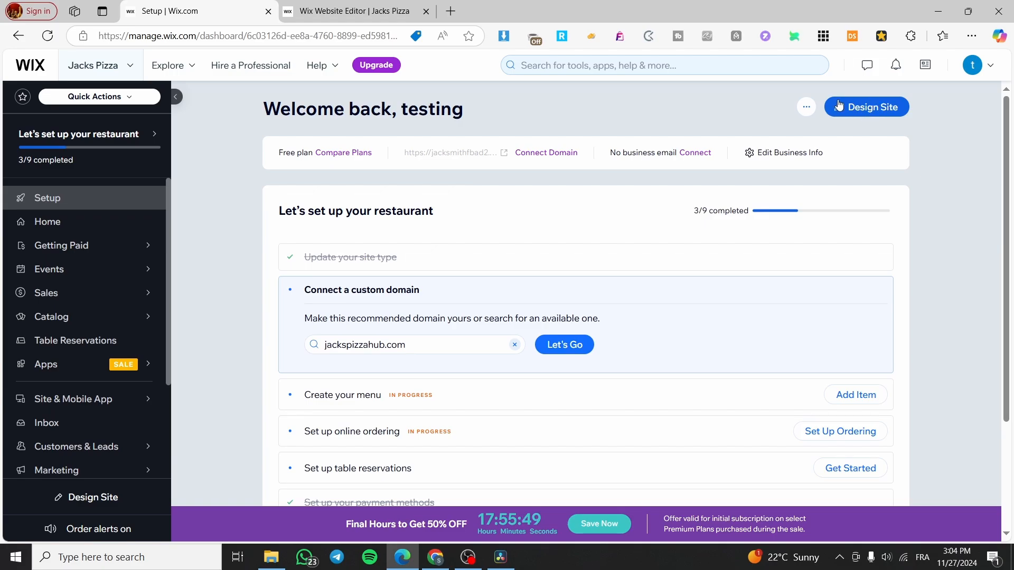
mouse_move(866, 107)
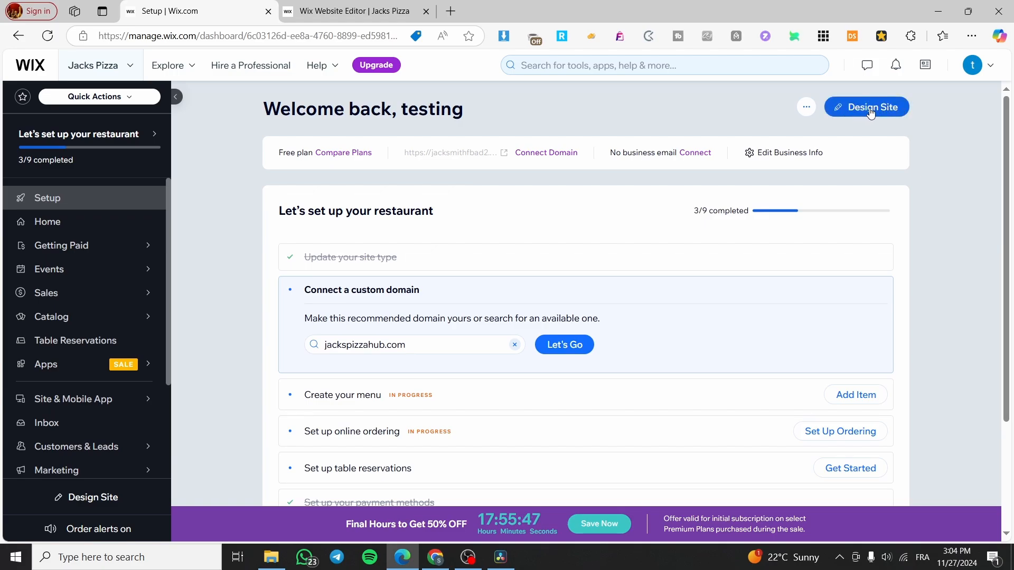
mouse_move(501, 89)
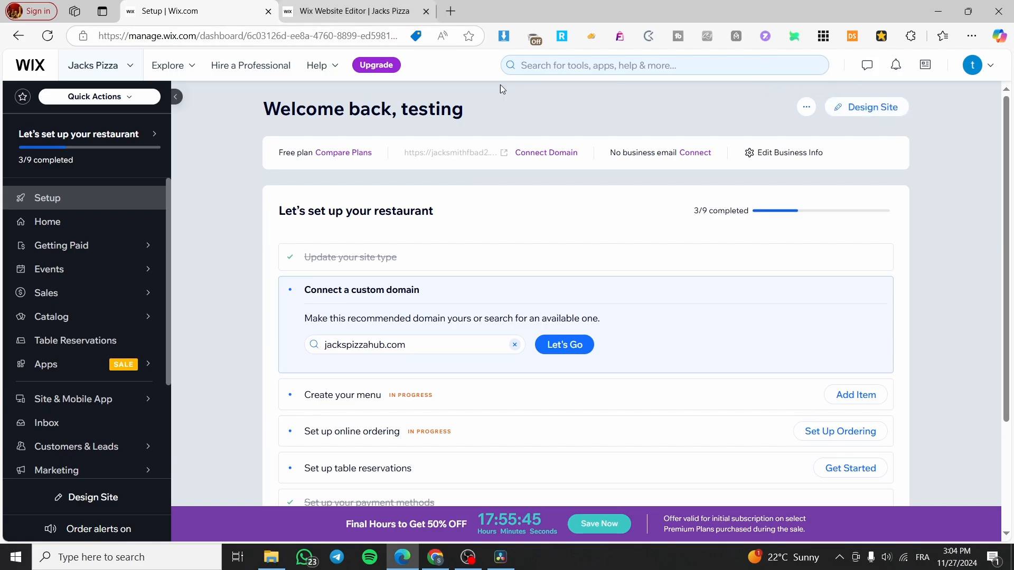
Step: Switch to the Editor tab and review the Home page from hero to Instagram and back up
left_click(352, 10)
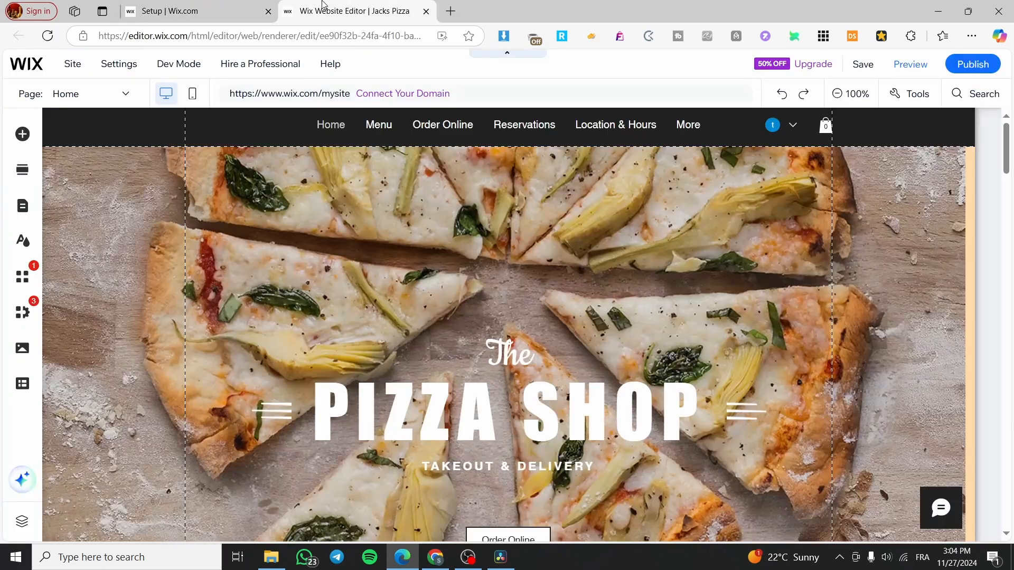
scroll("down", 3)
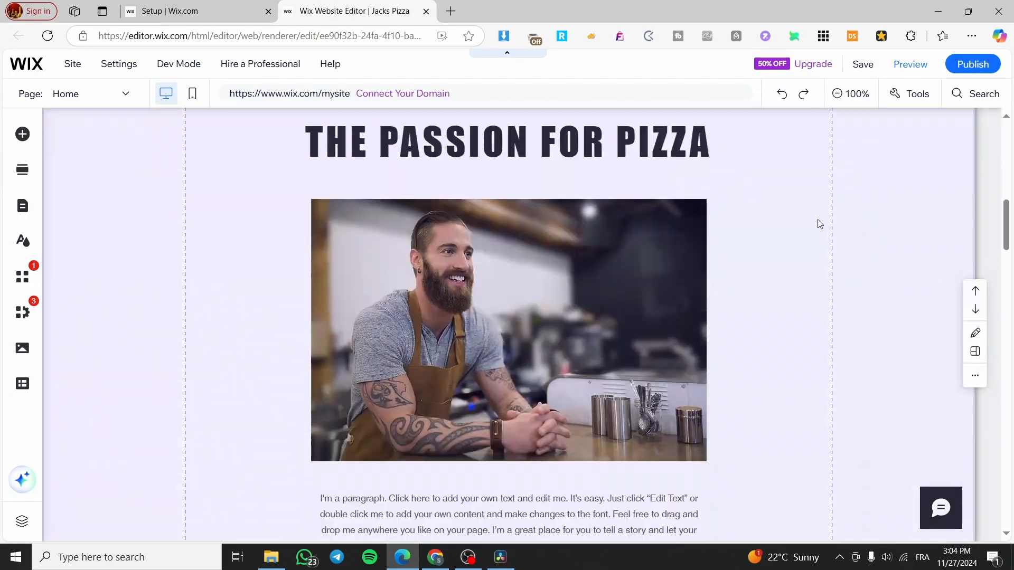
scroll("down", 3)
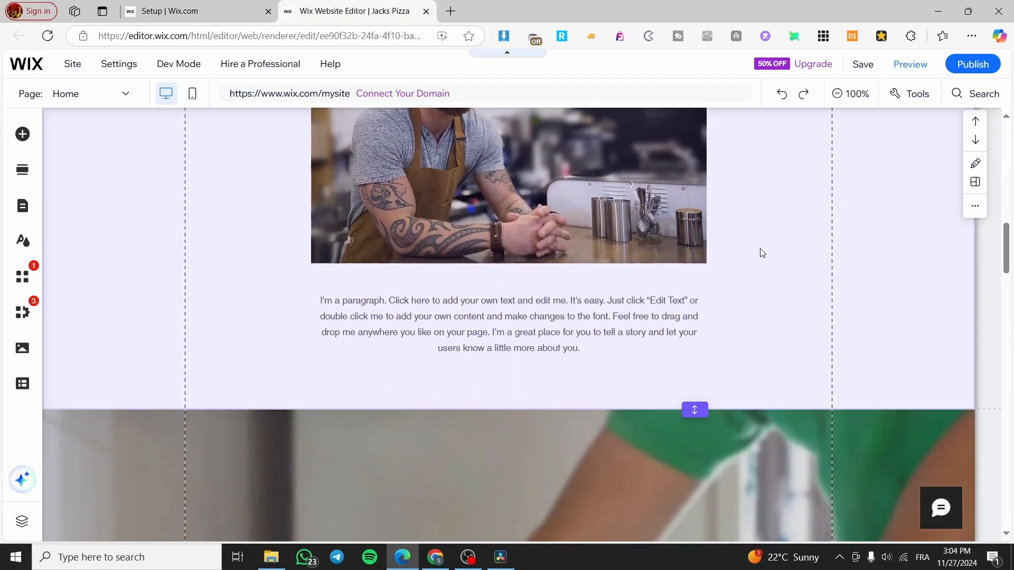
scroll("down", 3)
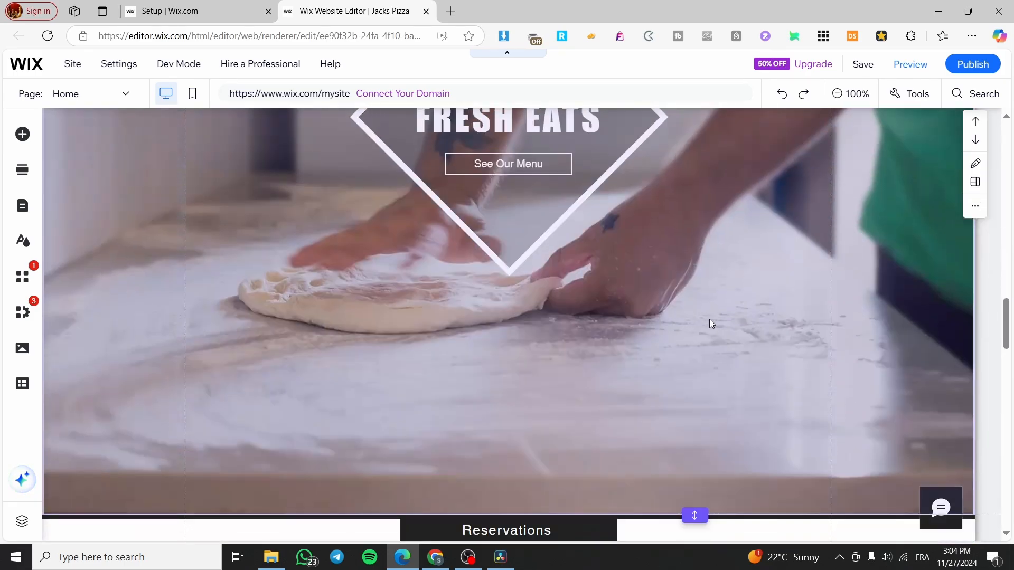
scroll("down", 3)
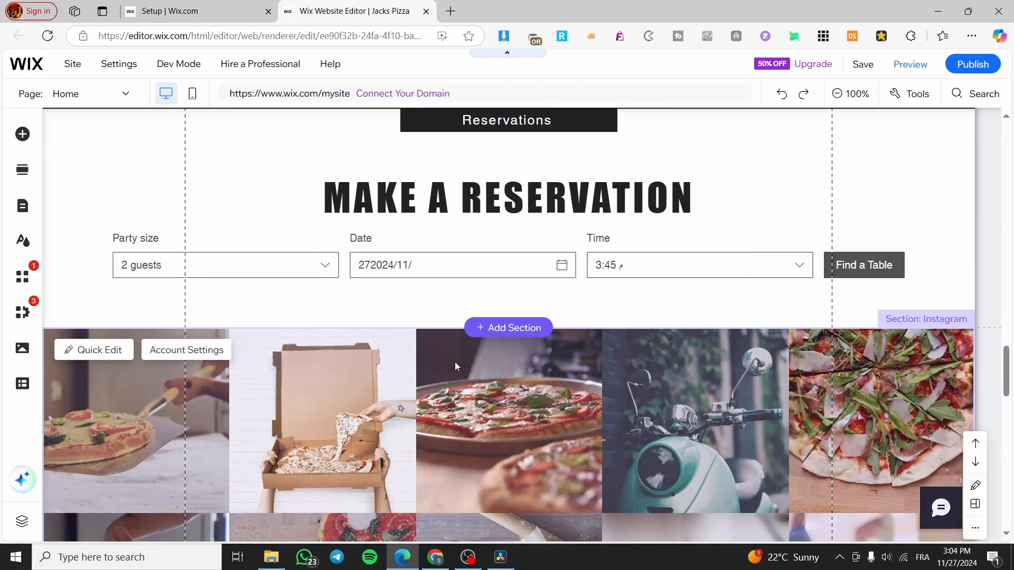
scroll("up", 3)
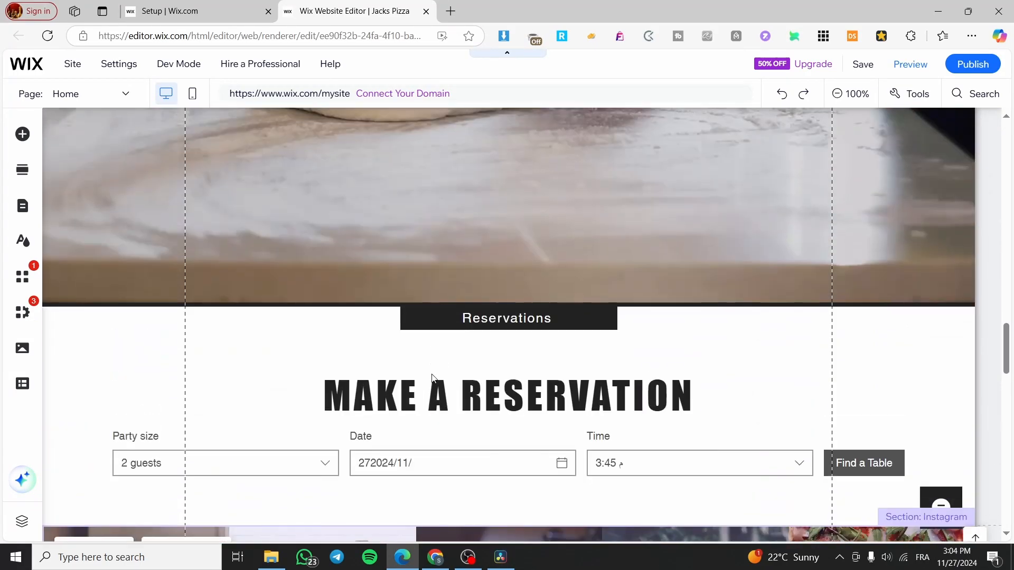
scroll("up", 3)
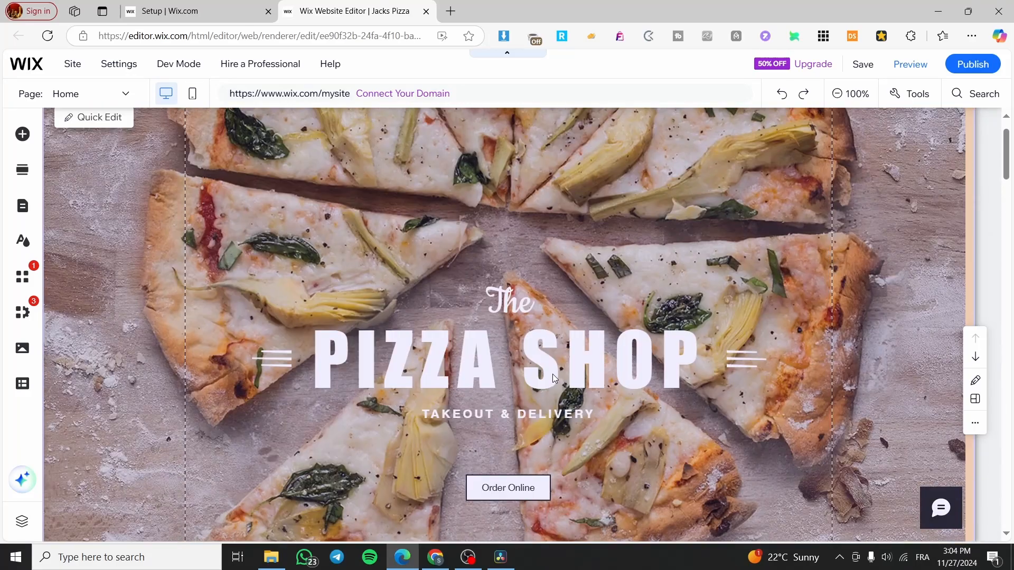
scroll("up", 3)
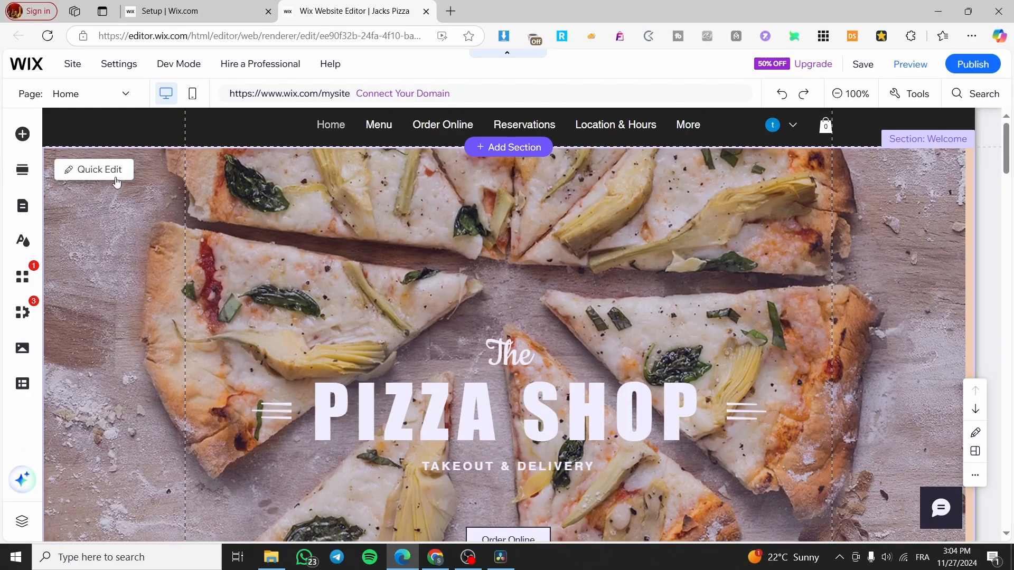
Step: Browse the Add Elements text, event and button categories, returning to text
left_click(21, 134)
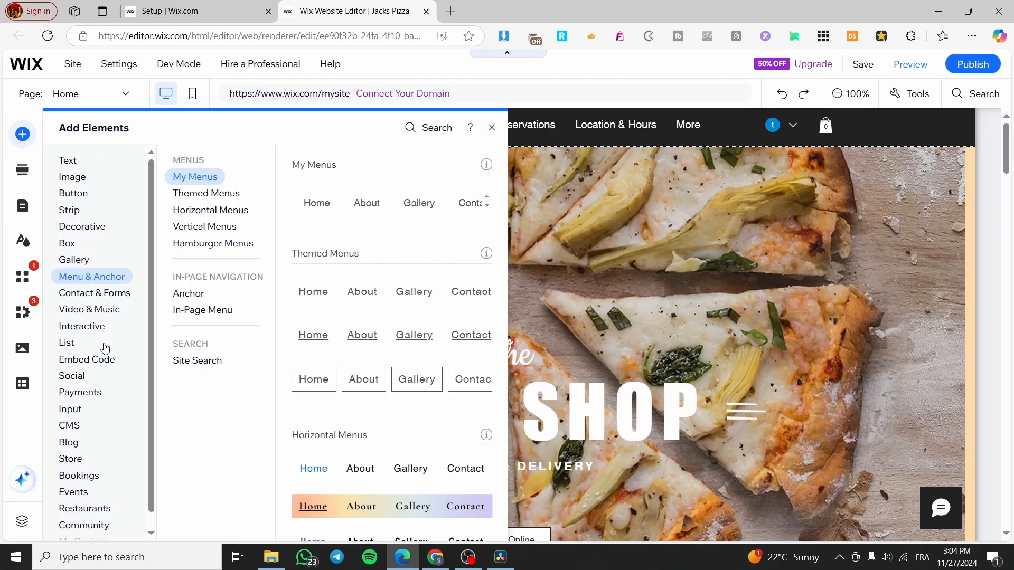
left_click(68, 160)
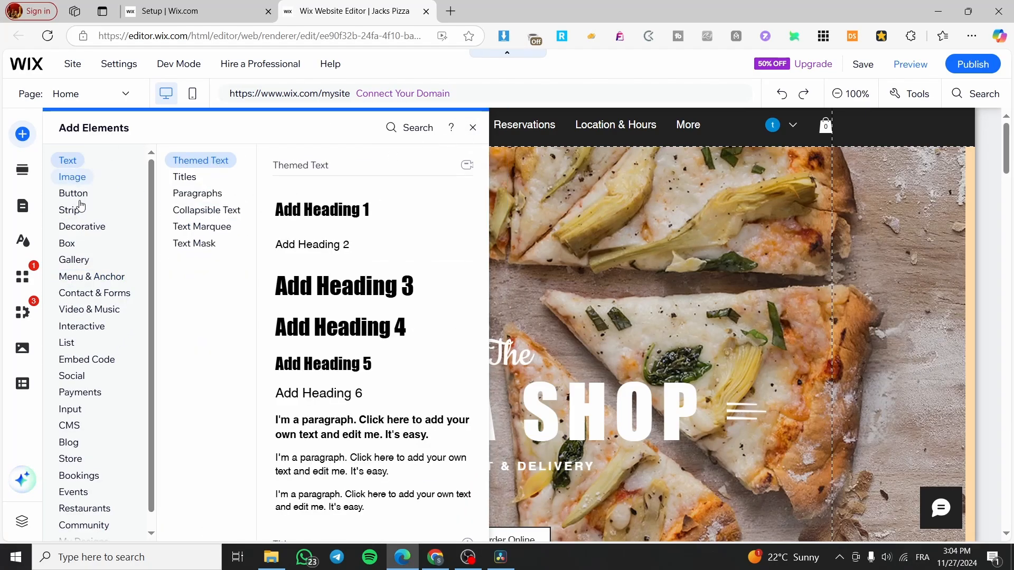
left_click(73, 492)
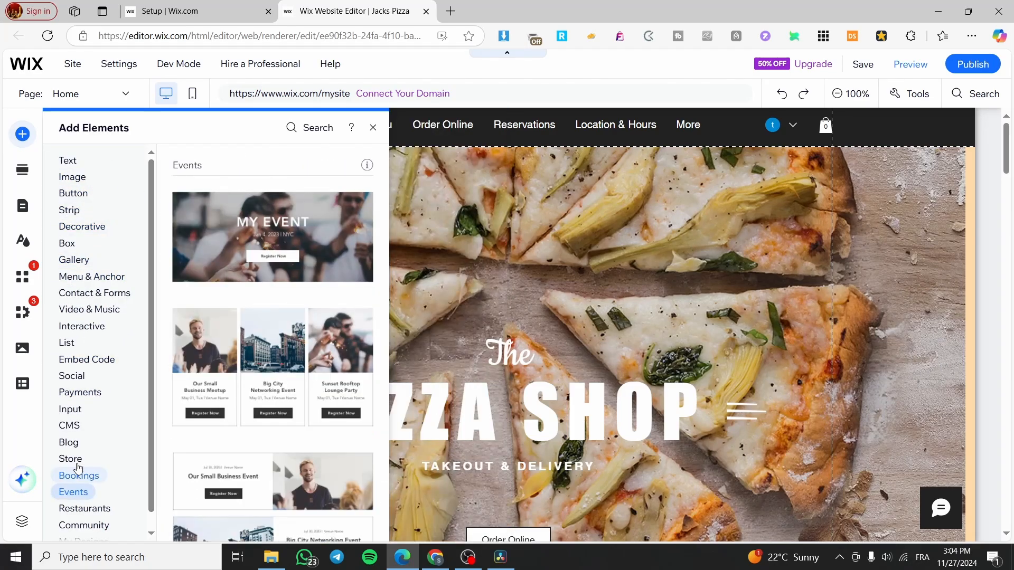
left_click(73, 193)
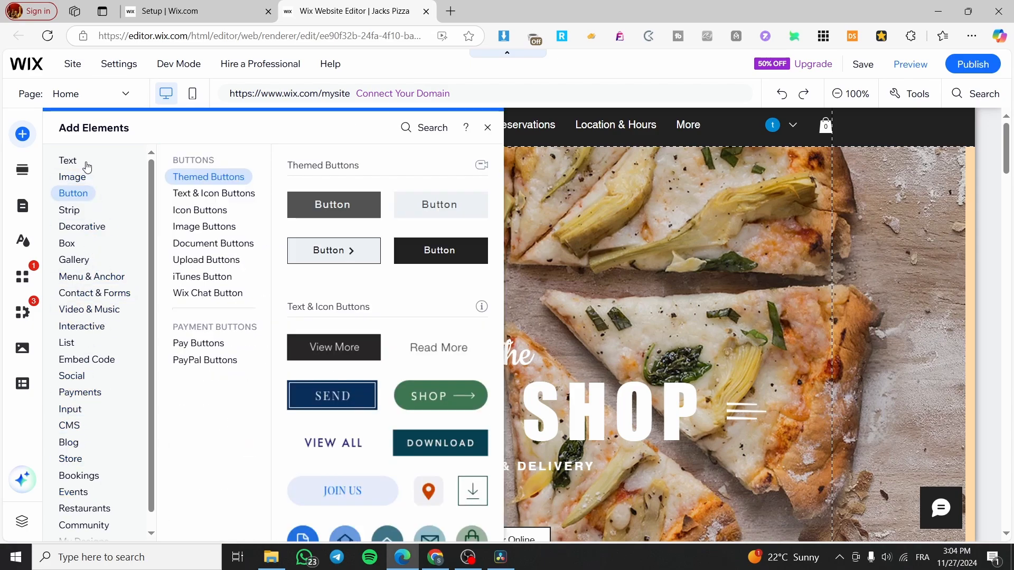
left_click(67, 161)
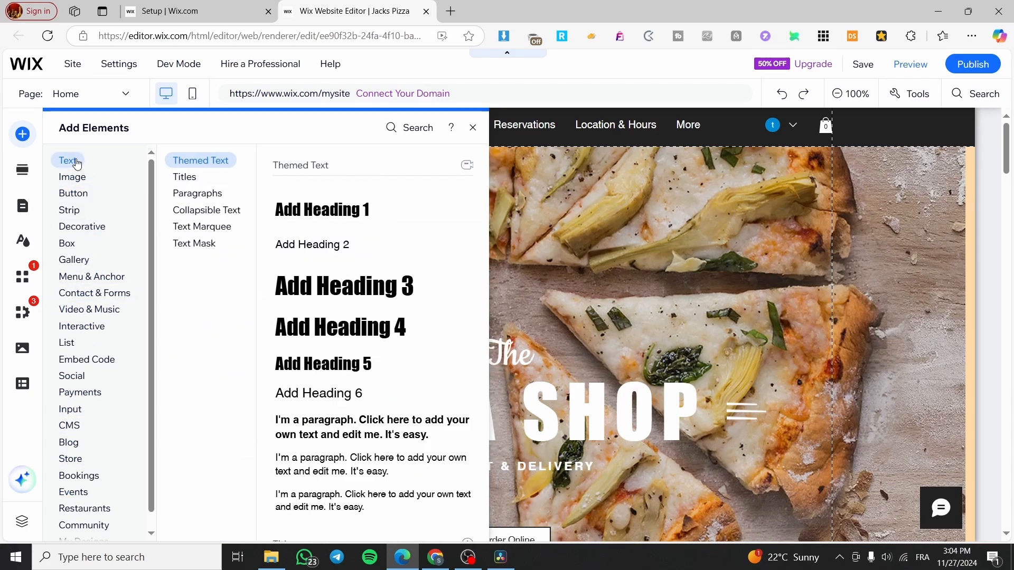
Step: Preview Collapsible Text, Text Marquee and Text Mask styles, then the Image category
left_click(206, 209)
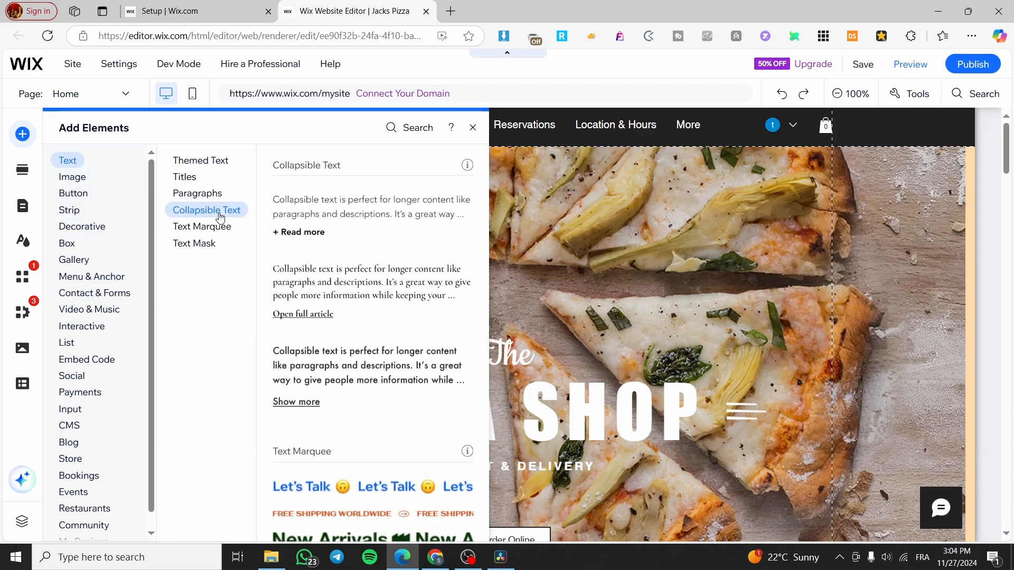
left_click(202, 226)
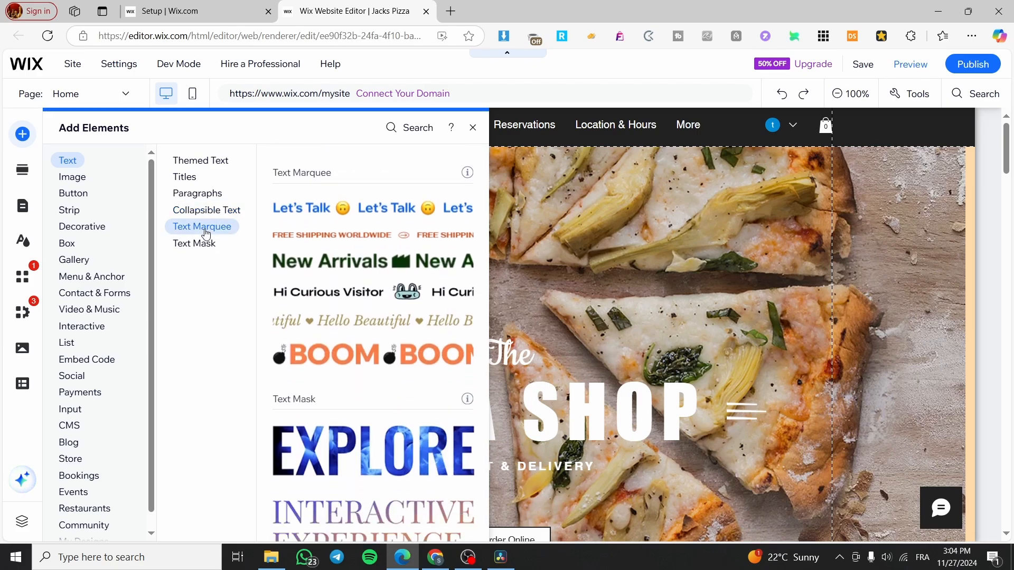
left_click(193, 243)
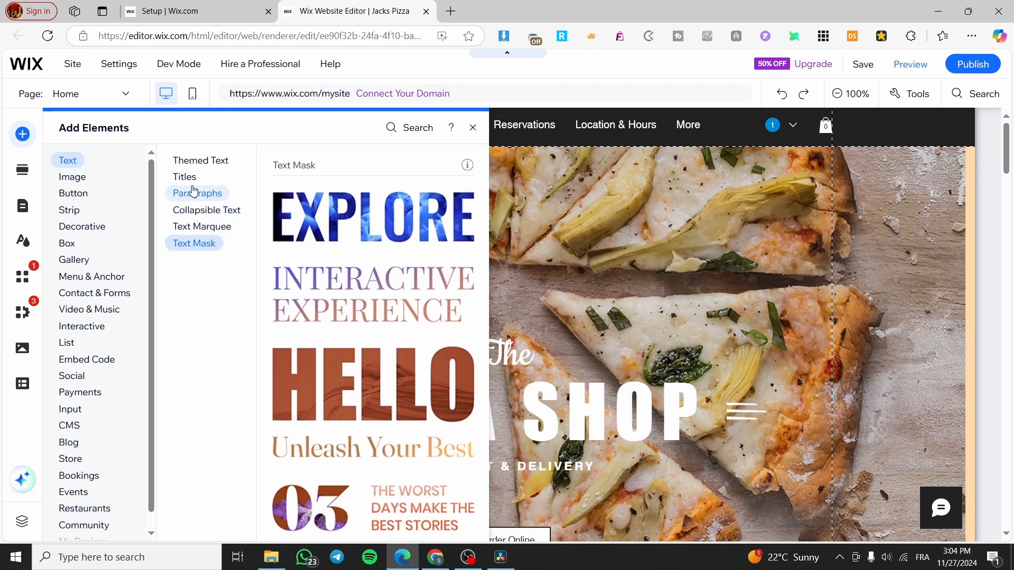
left_click(72, 176)
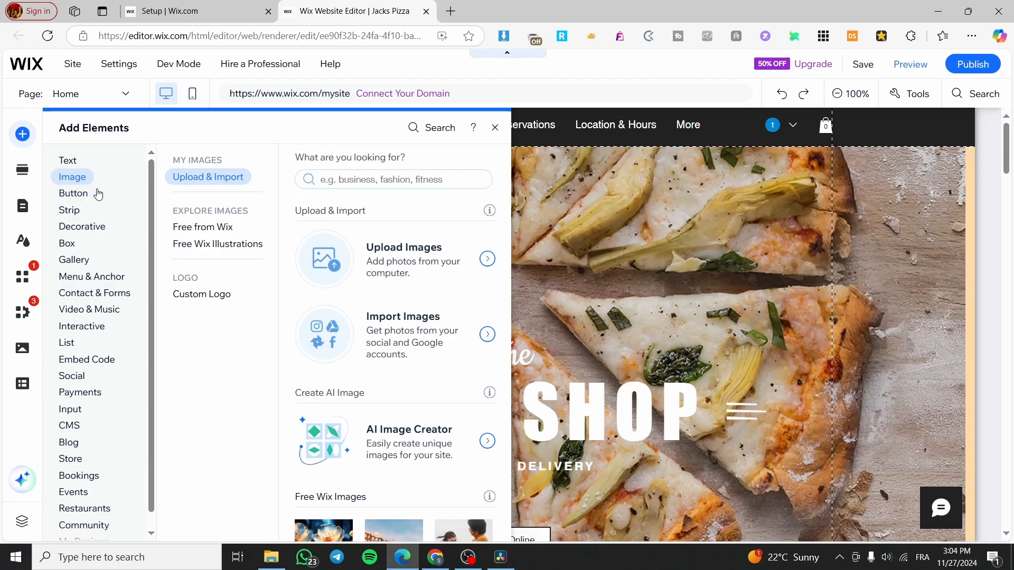
Step: Browse Menu & Anchor designs: themed, vertical, hamburger and in-page menus
left_click(91, 276)
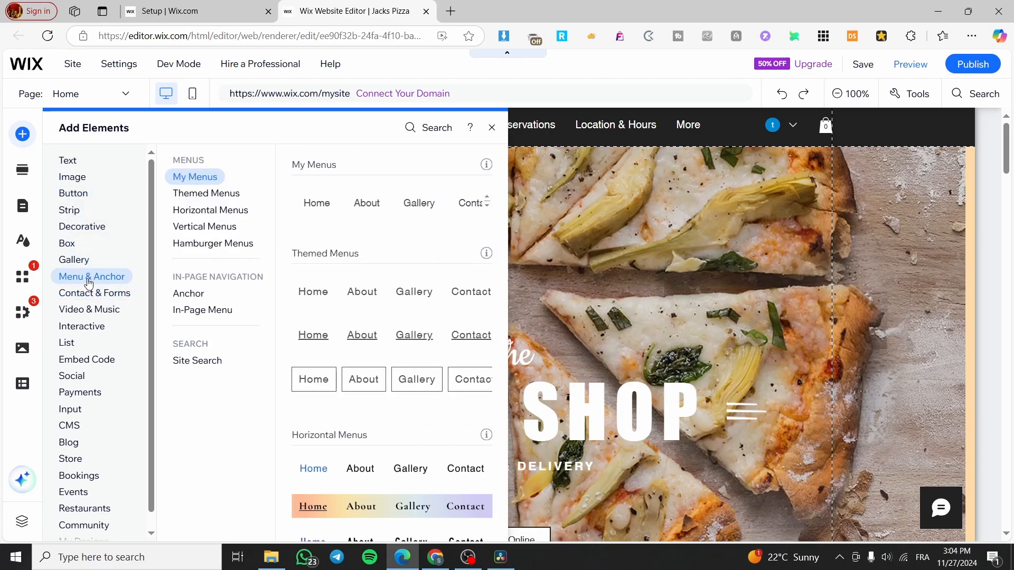
left_click(206, 192)
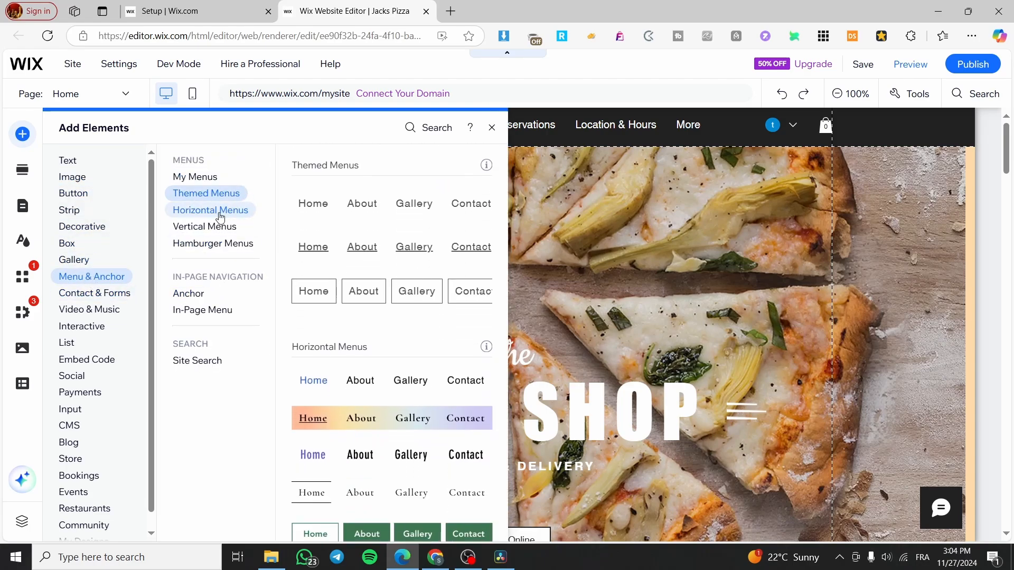
left_click(203, 226)
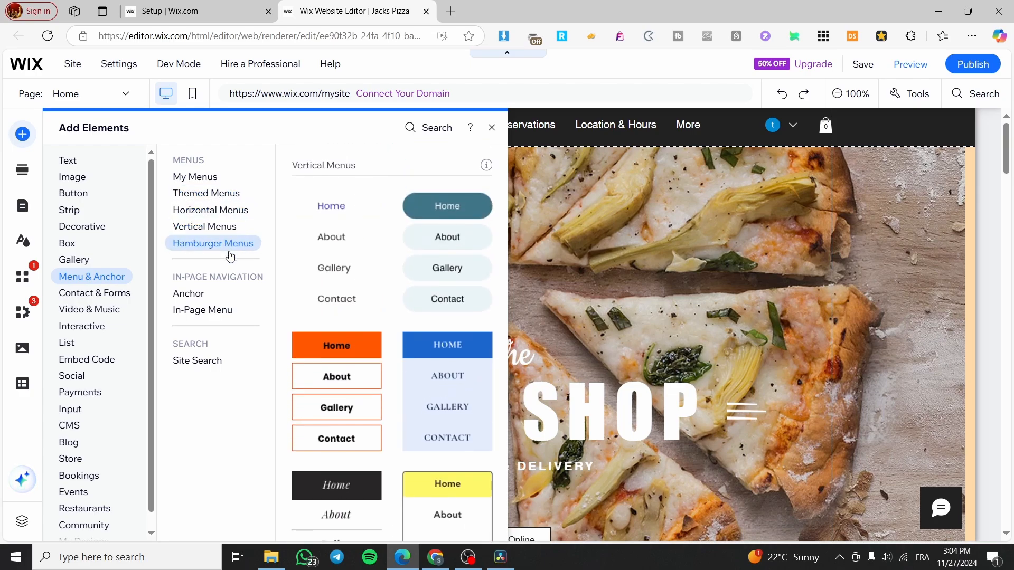
left_click(188, 294)
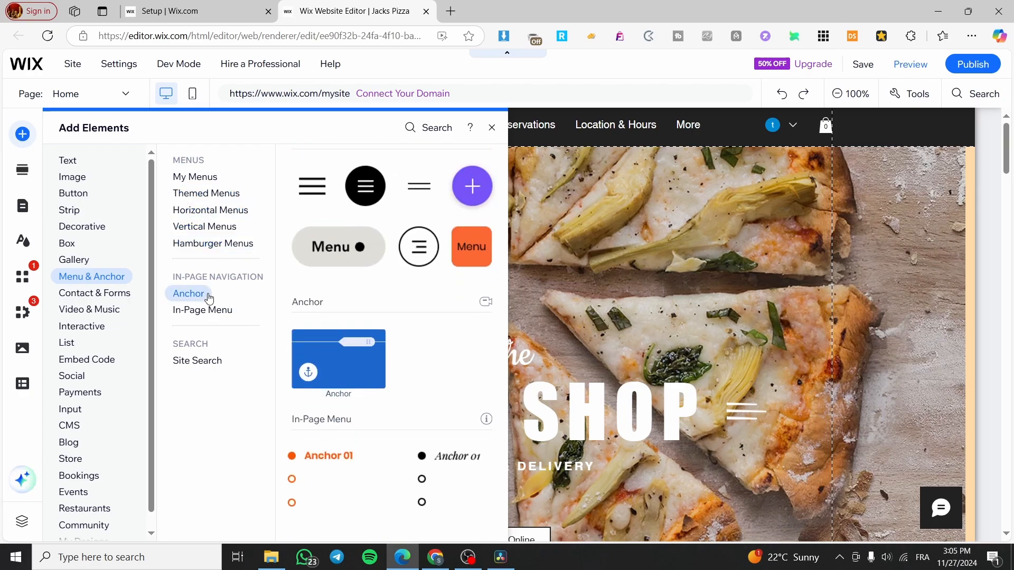
left_click(202, 310)
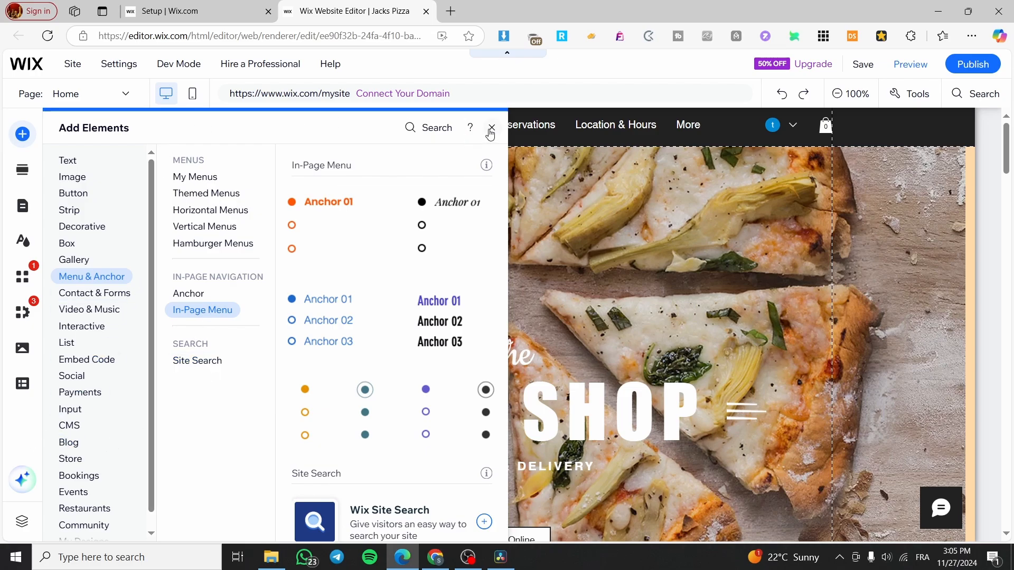
mouse_move(62, 143)
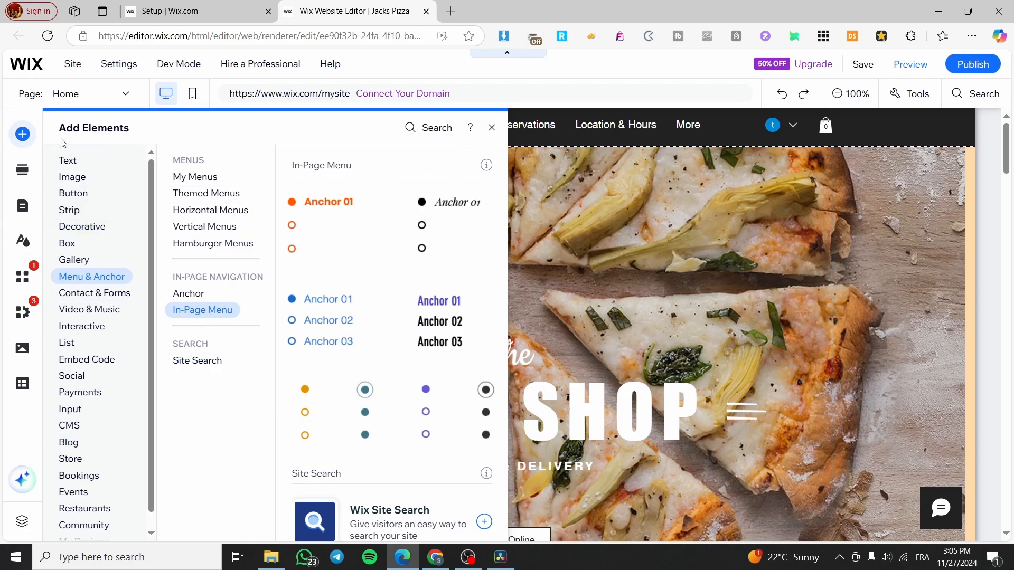
mouse_move(24, 272)
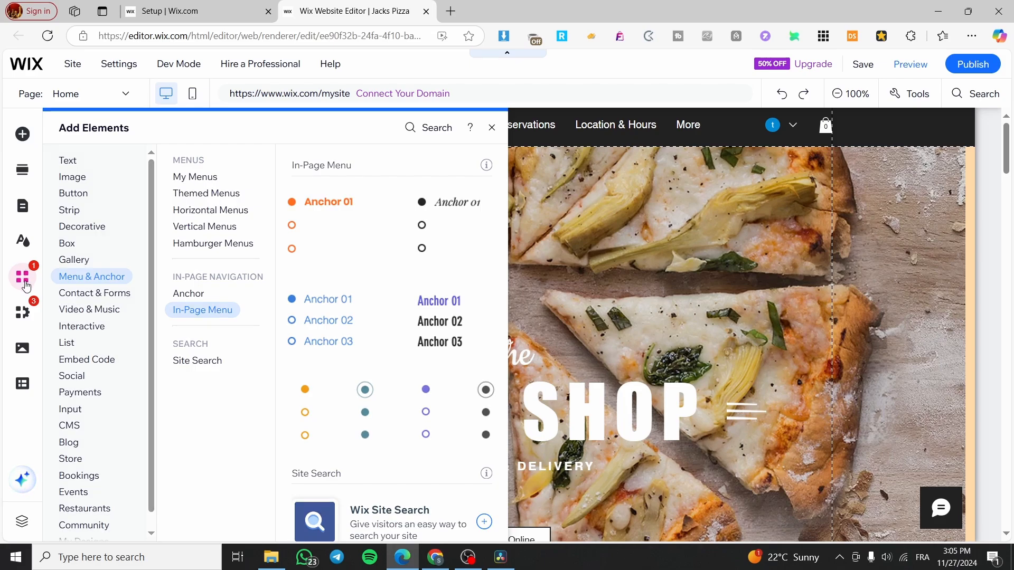
Step: Search the App Market for 'Wix Faq' and add the Wix FAQ app to the site
left_click(22, 313)
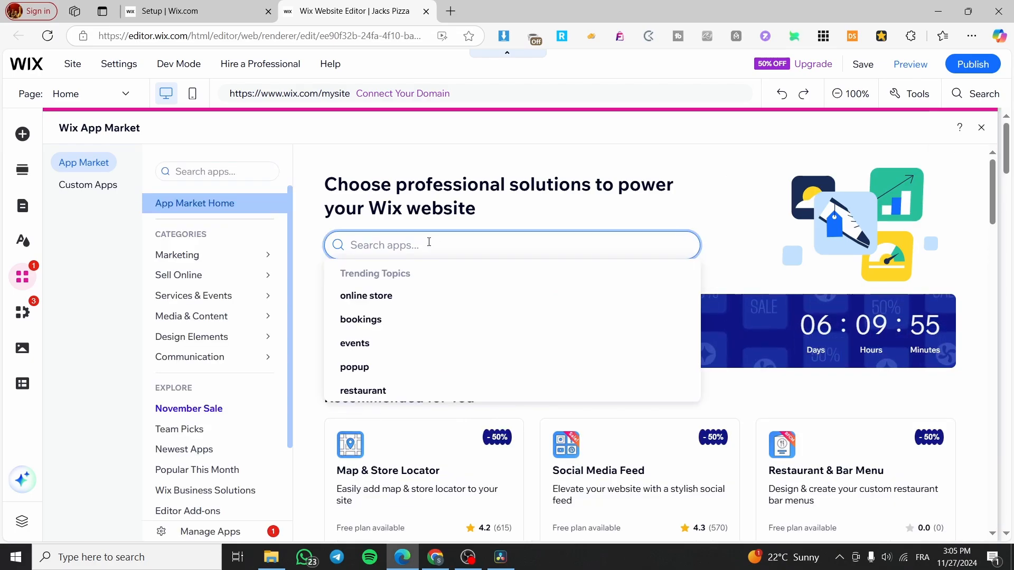
type("Wix")
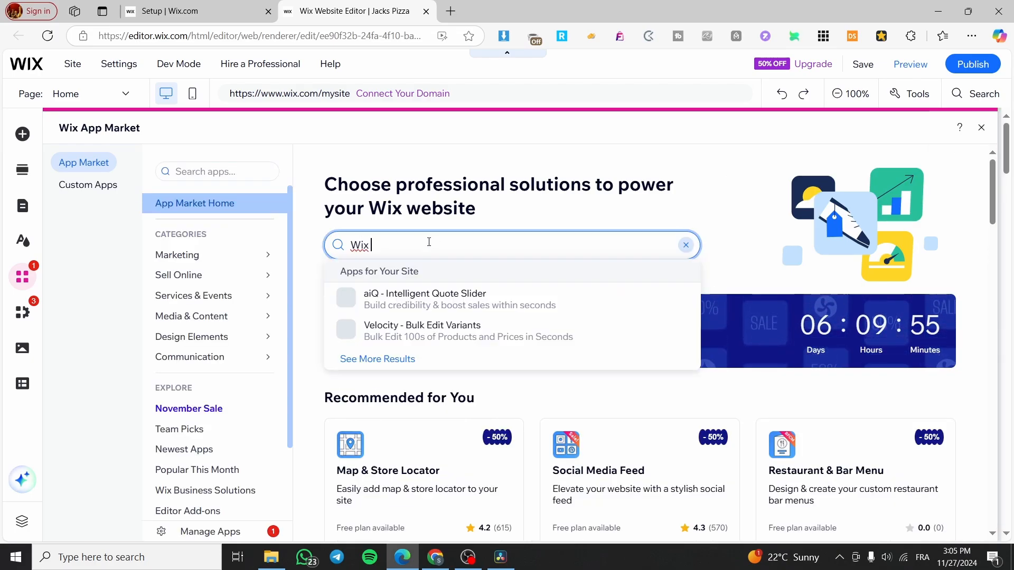
type("Faq")
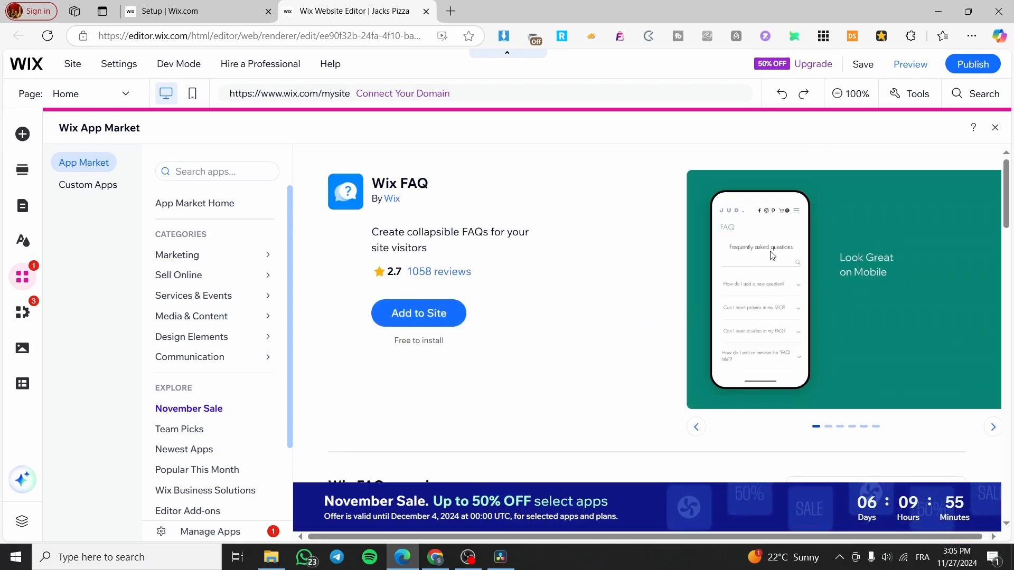
mouse_move(826, 279)
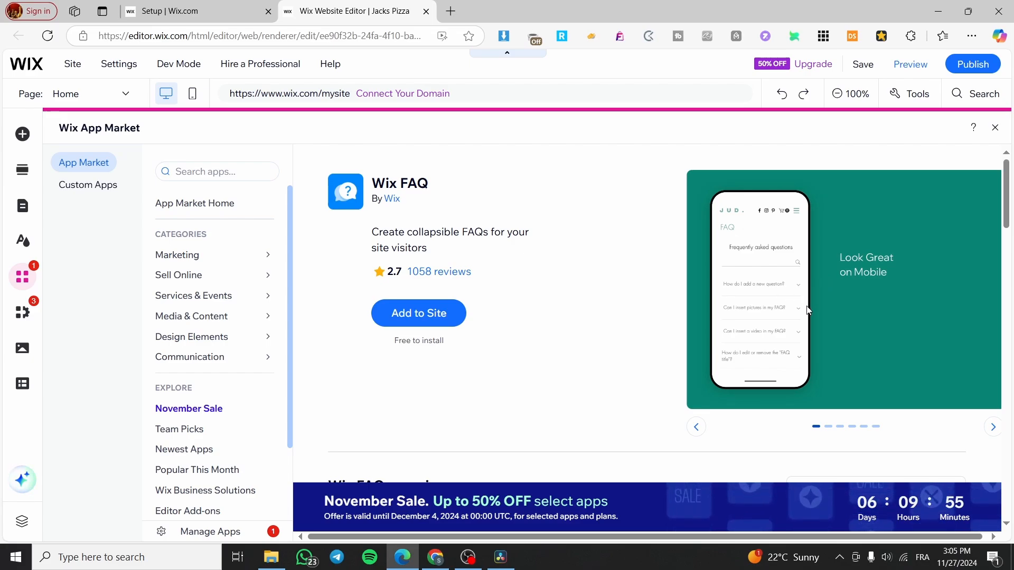
mouse_move(804, 347)
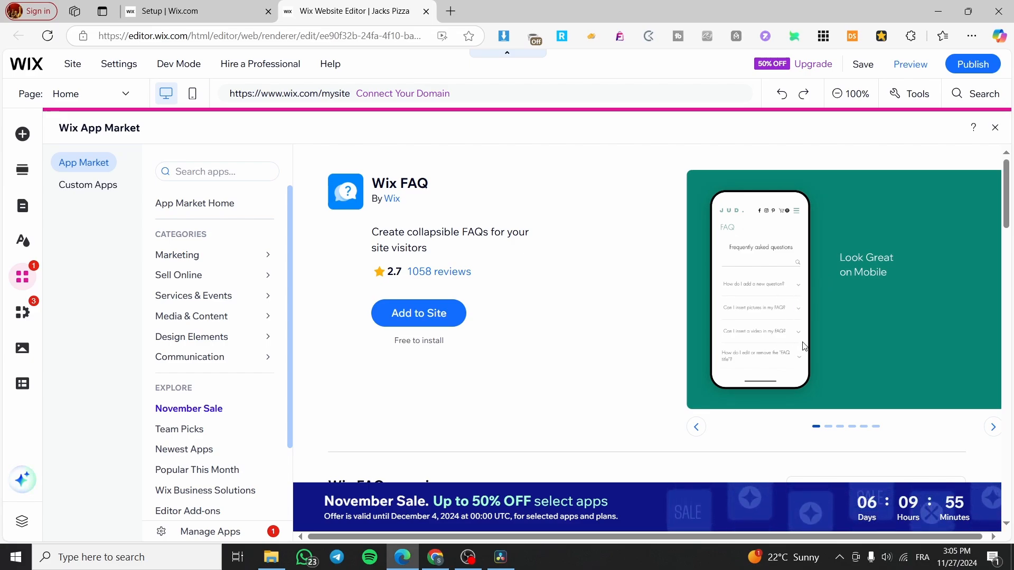
left_click(419, 313)
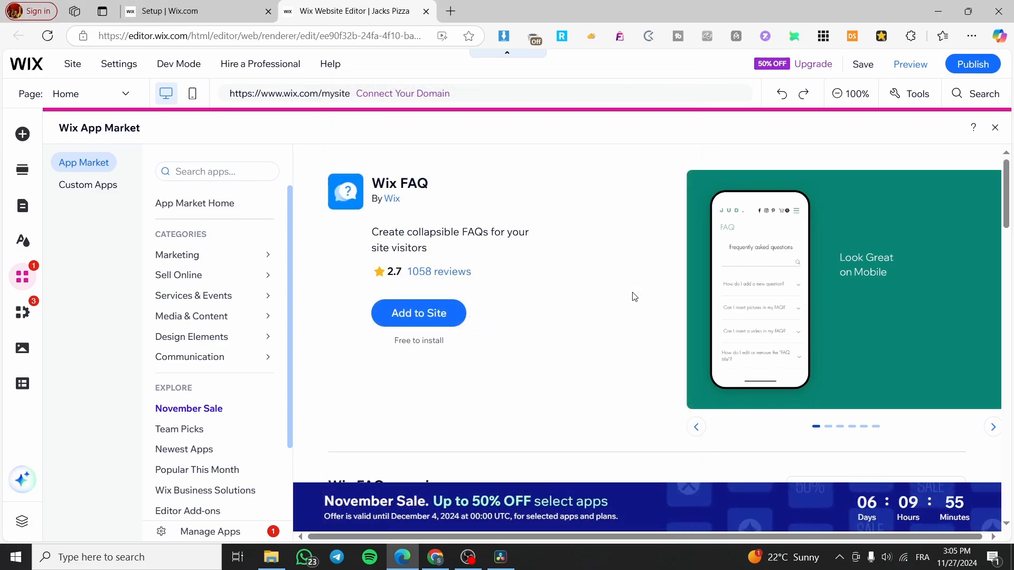
left_click(418, 313)
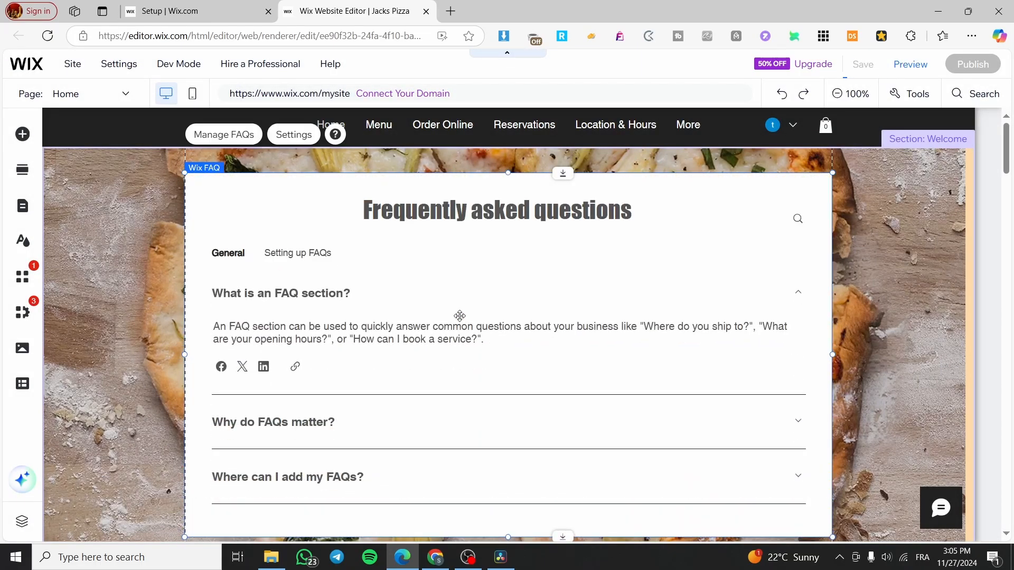
Step: Scroll the Home page to locate the empty Untitled section above Private Events for the FAQ widget
scroll("down", 3)
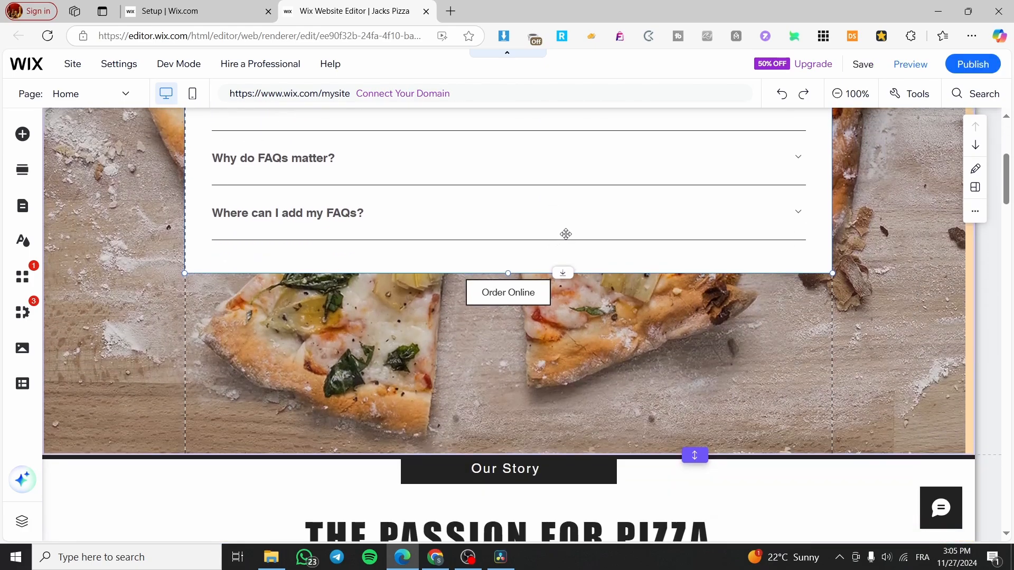
scroll("down", 3)
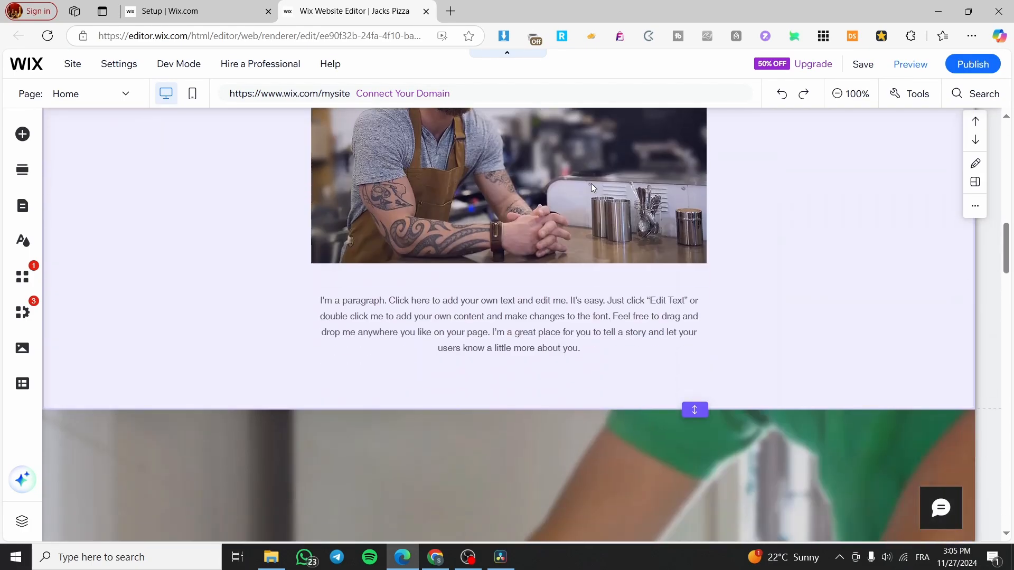
scroll("down", 3)
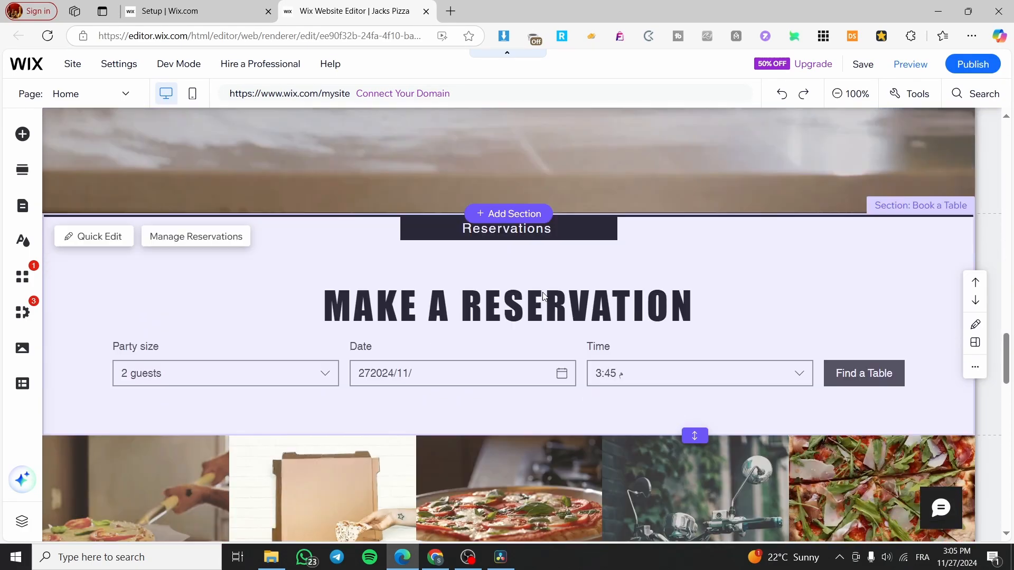
scroll("down", 3)
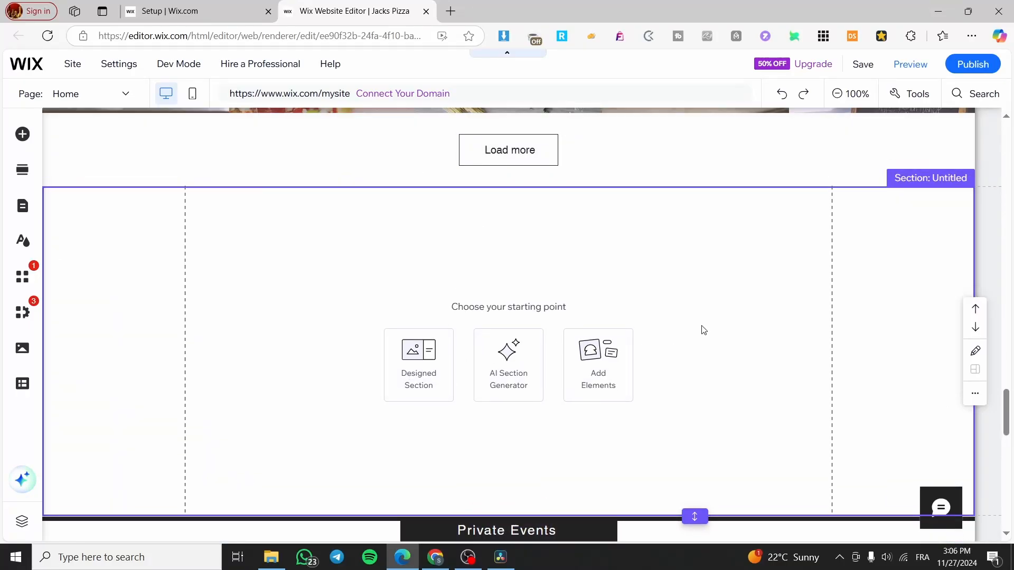
scroll("up", 3)
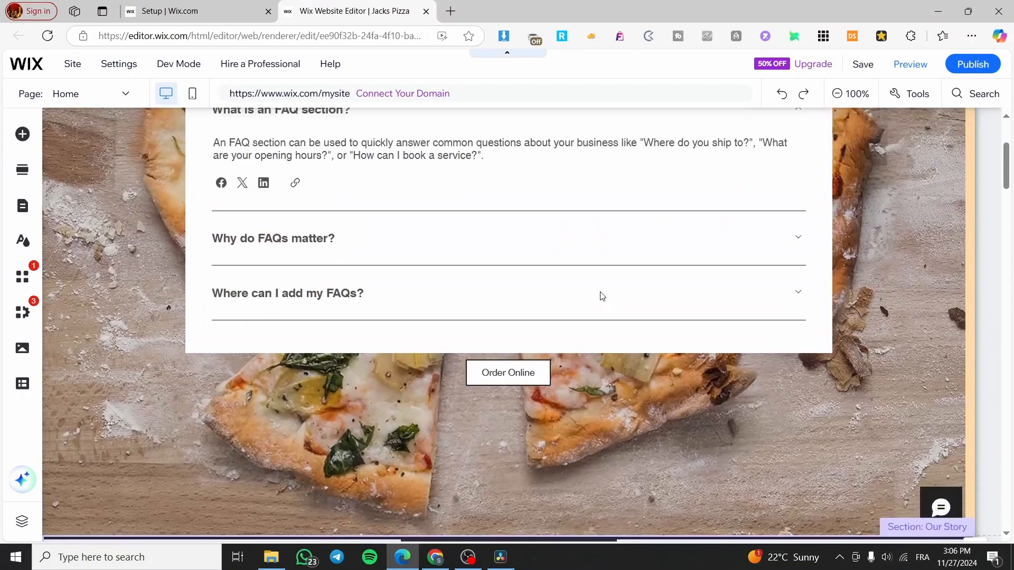
scroll("up", 3)
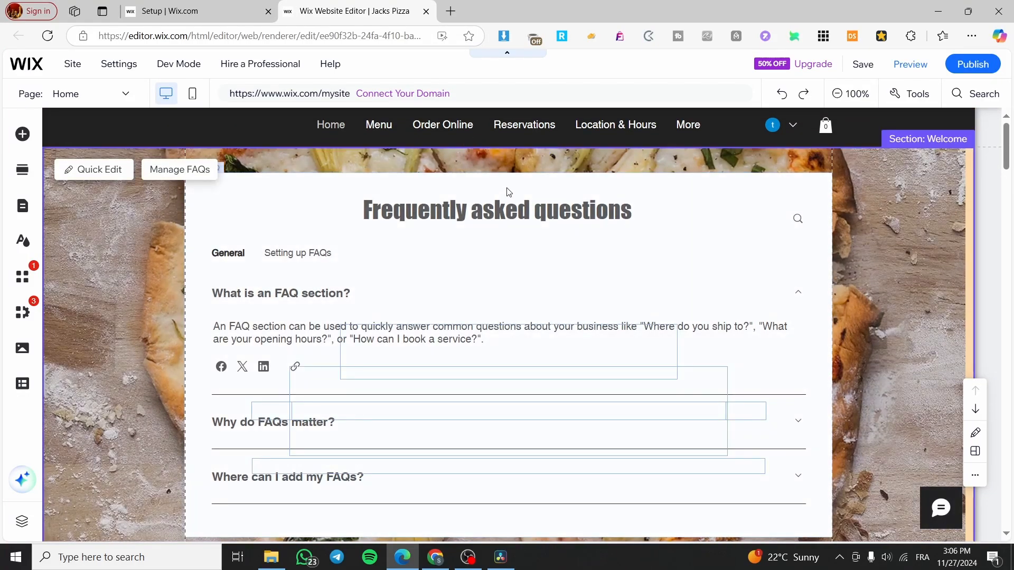
scroll("up", 3)
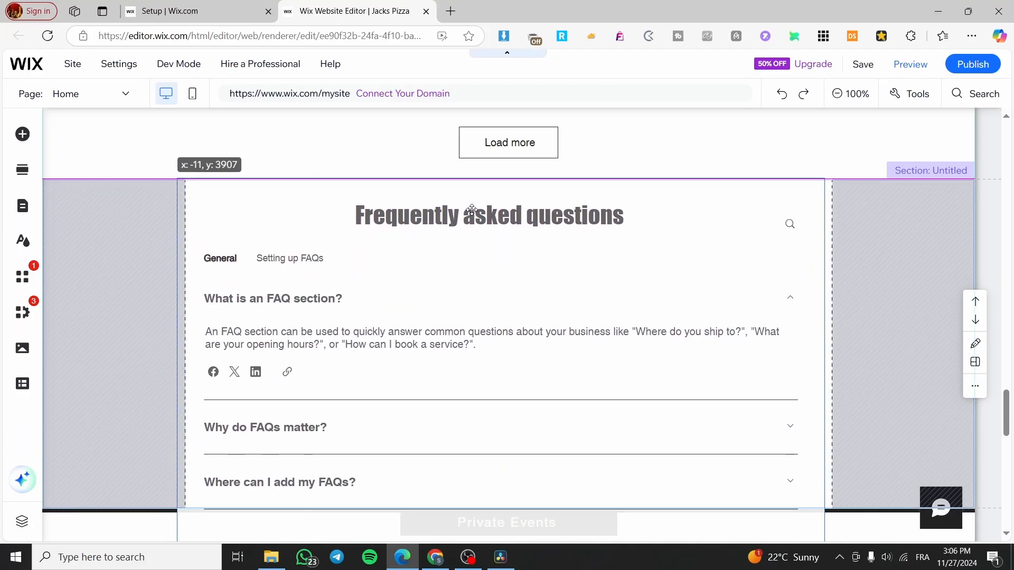
Step: Select the FAQ widget in its new section and bring it into view for its Settings
left_click(488, 213)
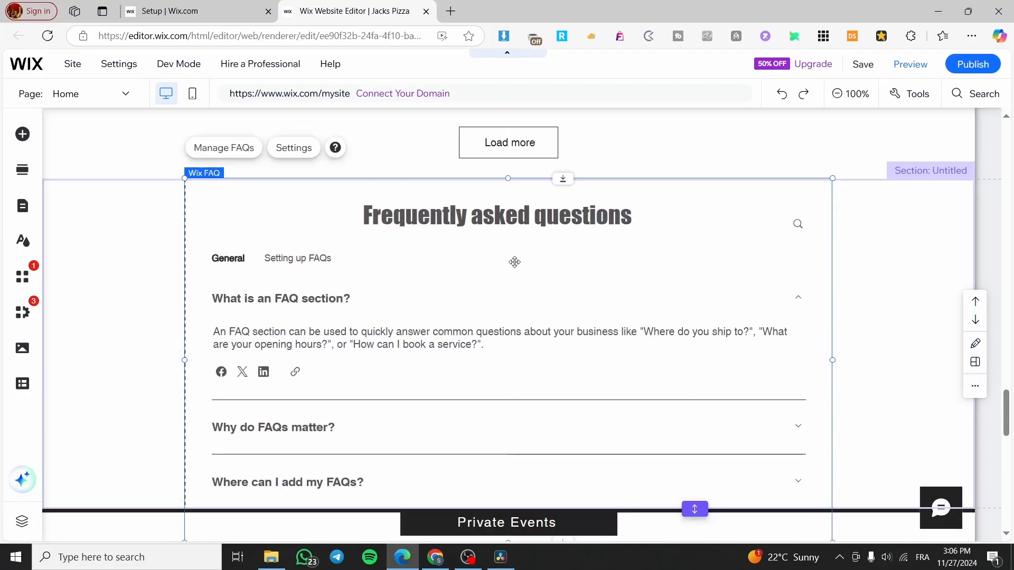
scroll("down", 3)
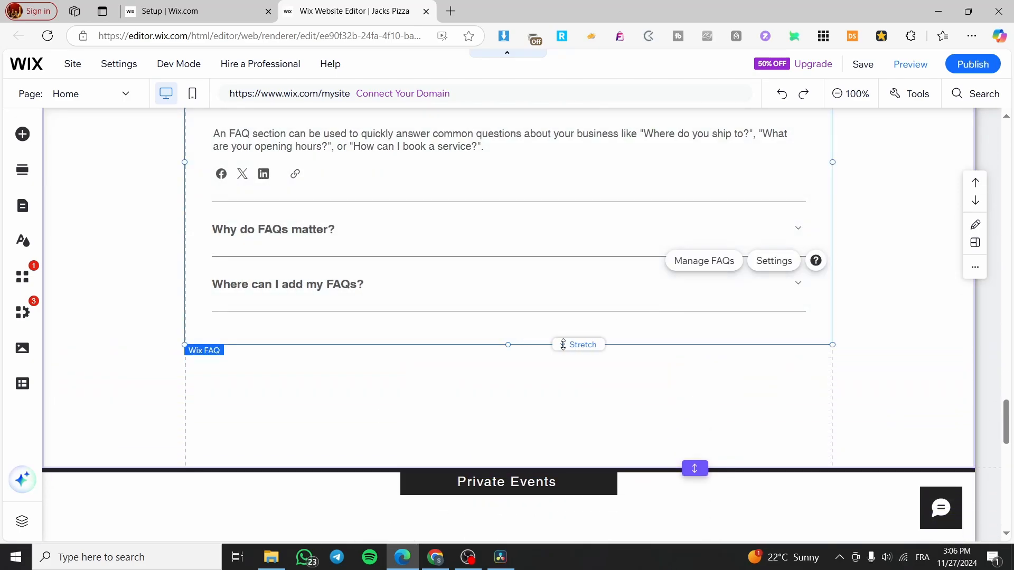
scroll("up", 3)
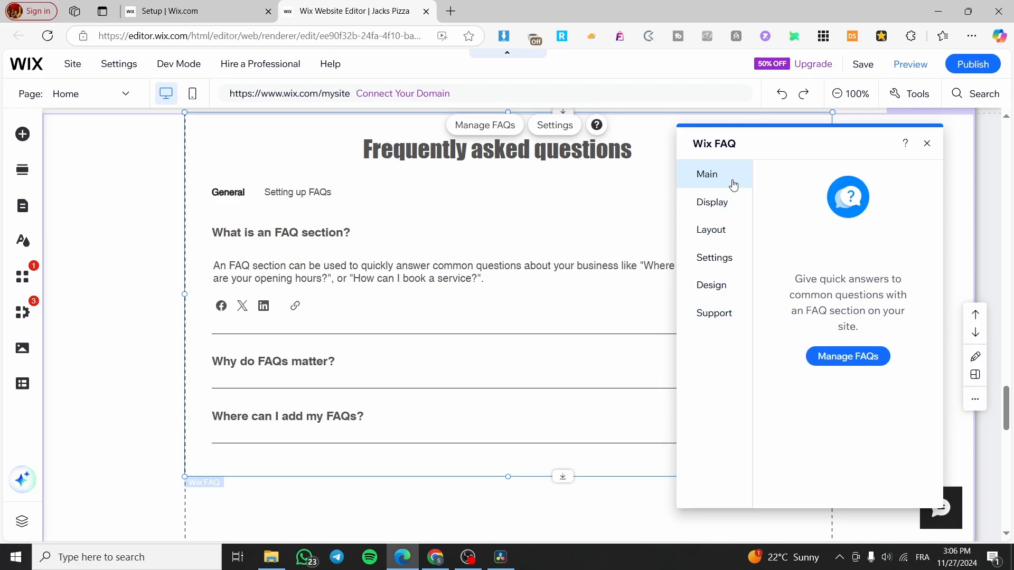
mouse_move(712, 203)
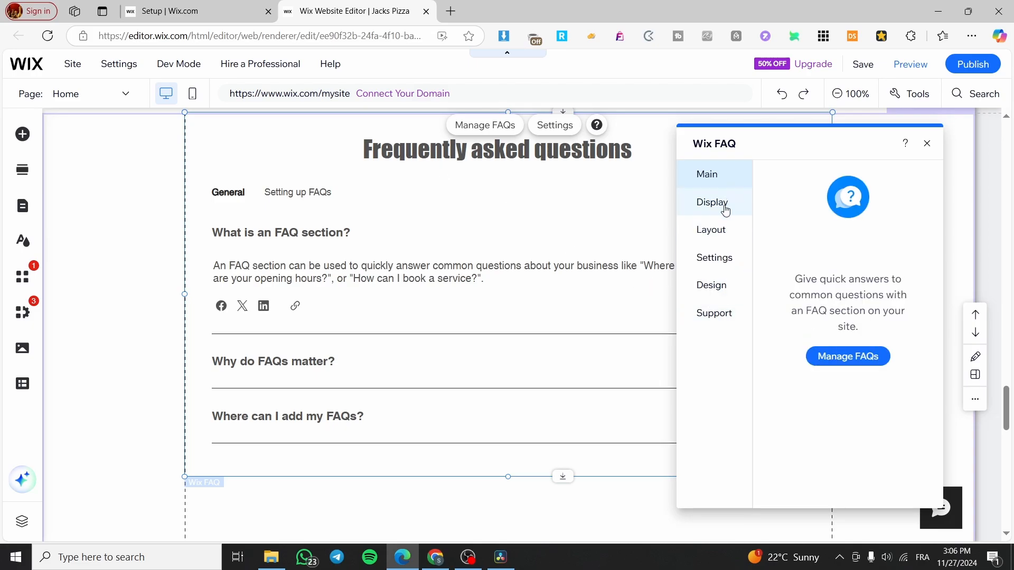
Step: Open the FAQ management dashboard from Display settings, then close it to return to the canvas
left_click(712, 202)
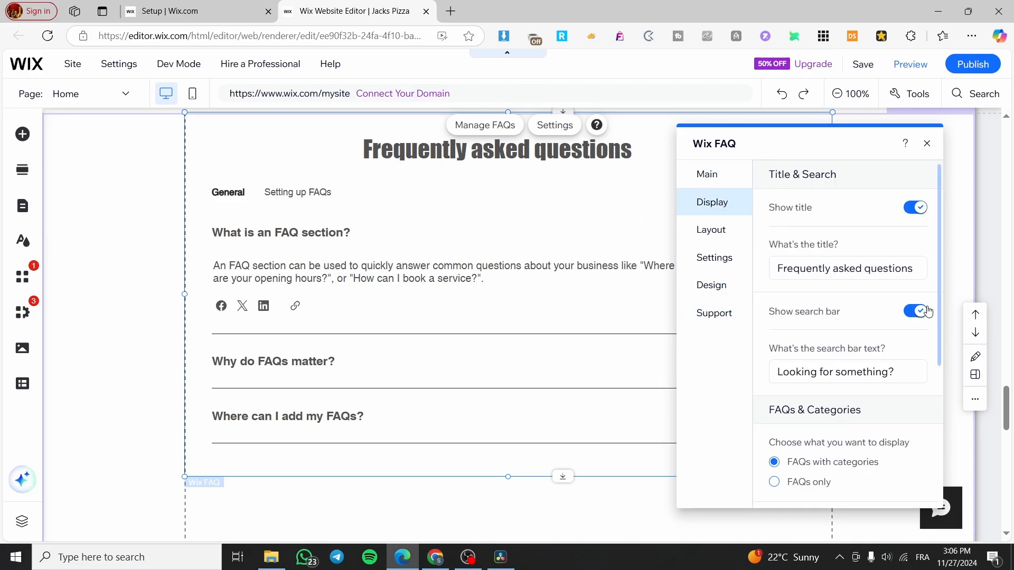
left_click(926, 143)
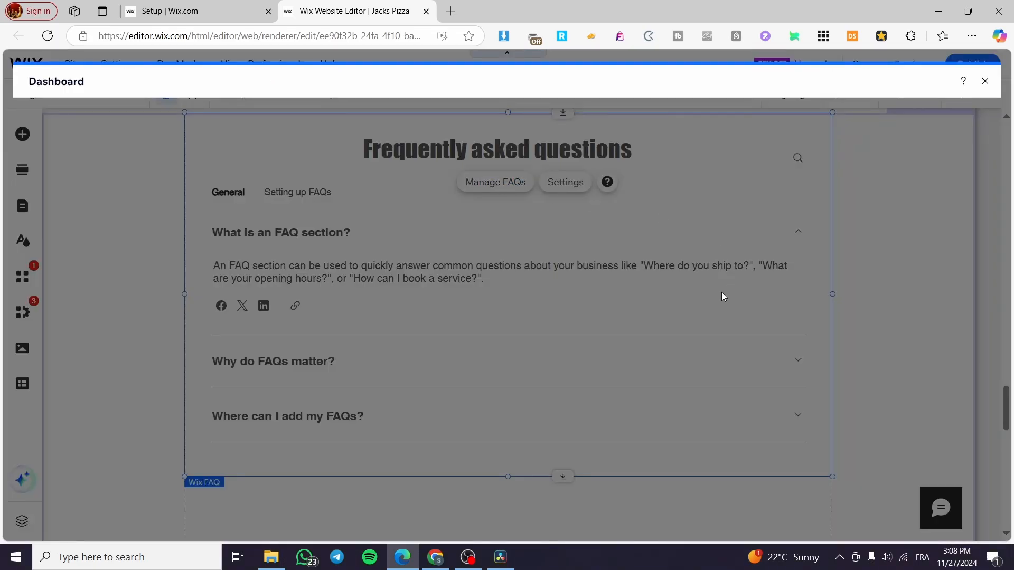
left_click(985, 81)
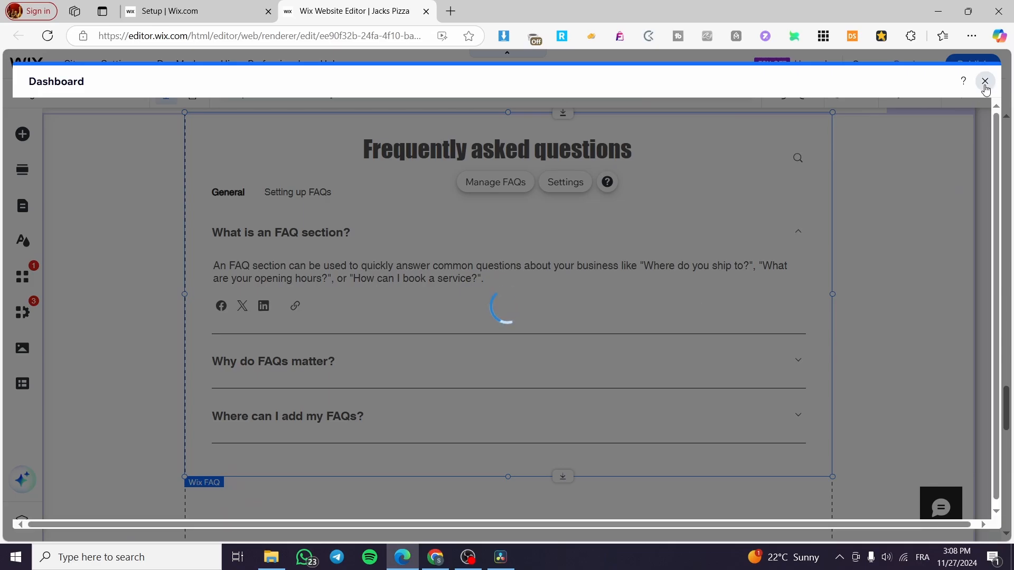
left_click(983, 81)
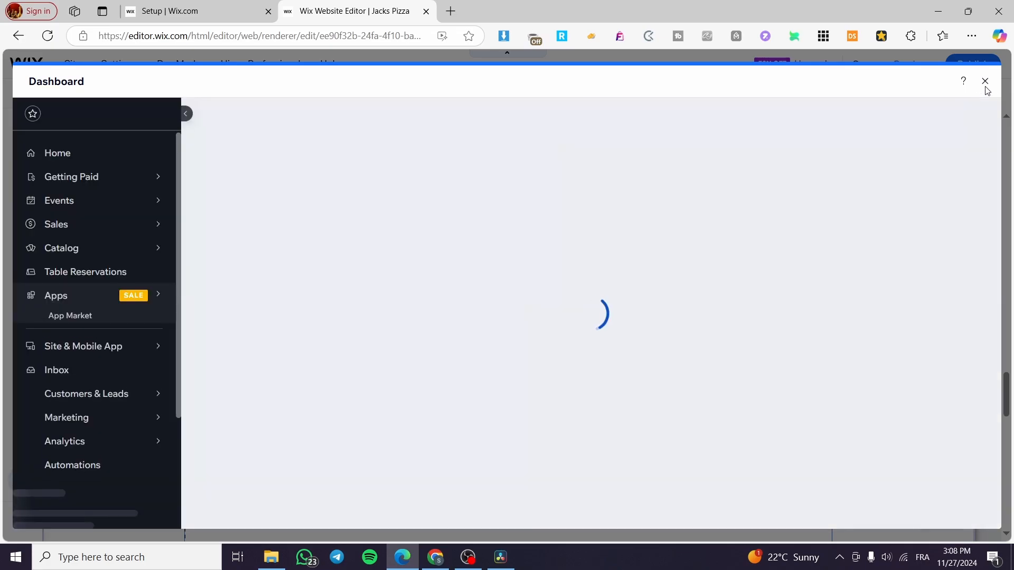
left_click(984, 82)
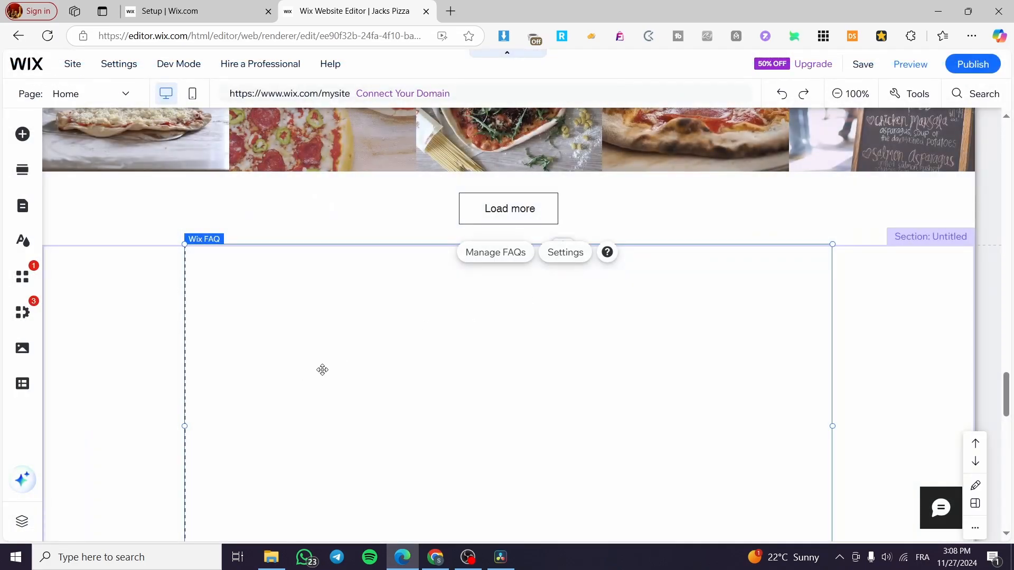
Step: In the FAQ Display settings, clear the title text and return to the display options
left_click(564, 252)
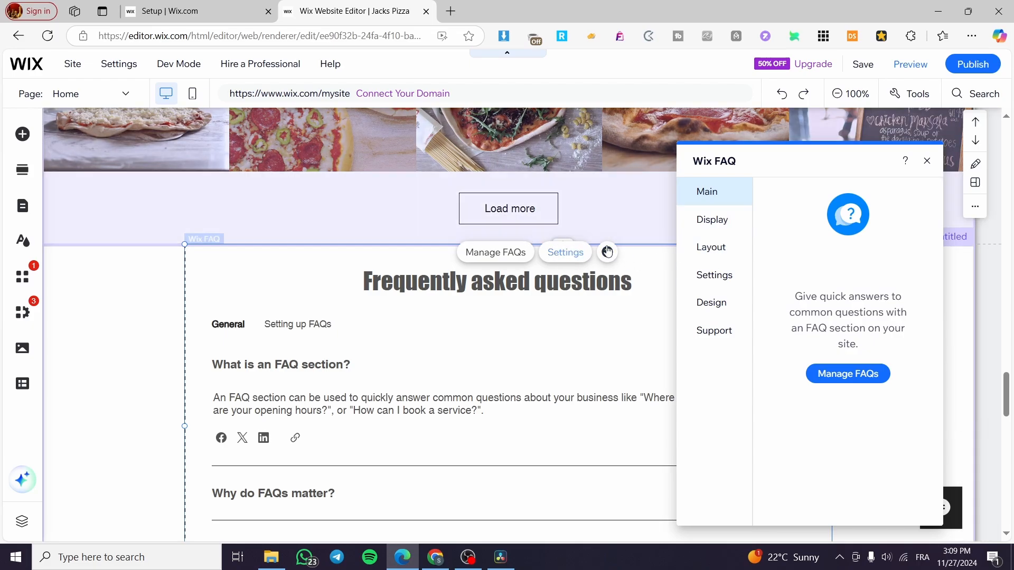
left_click(712, 219)
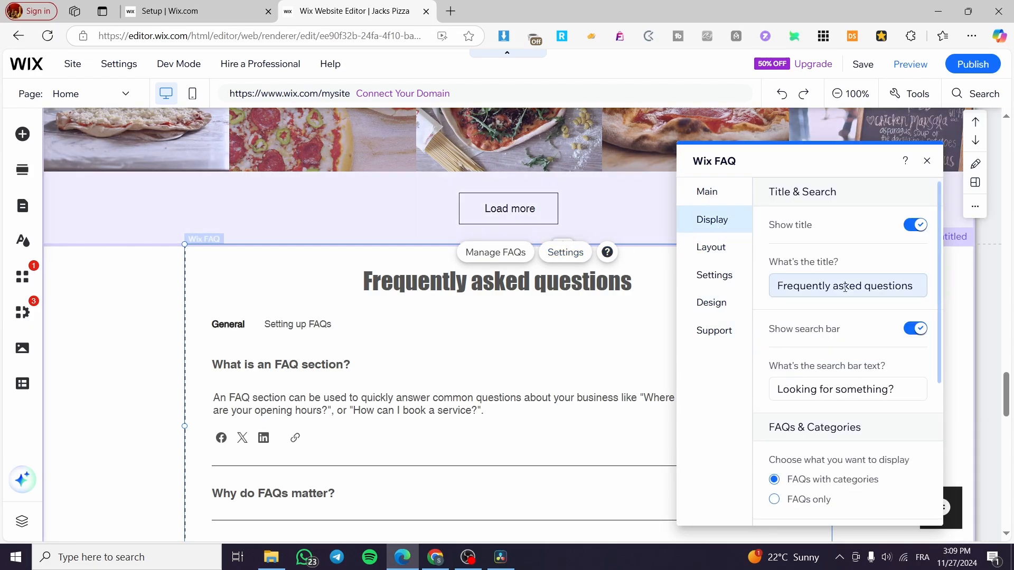
mouse_move(752, 291)
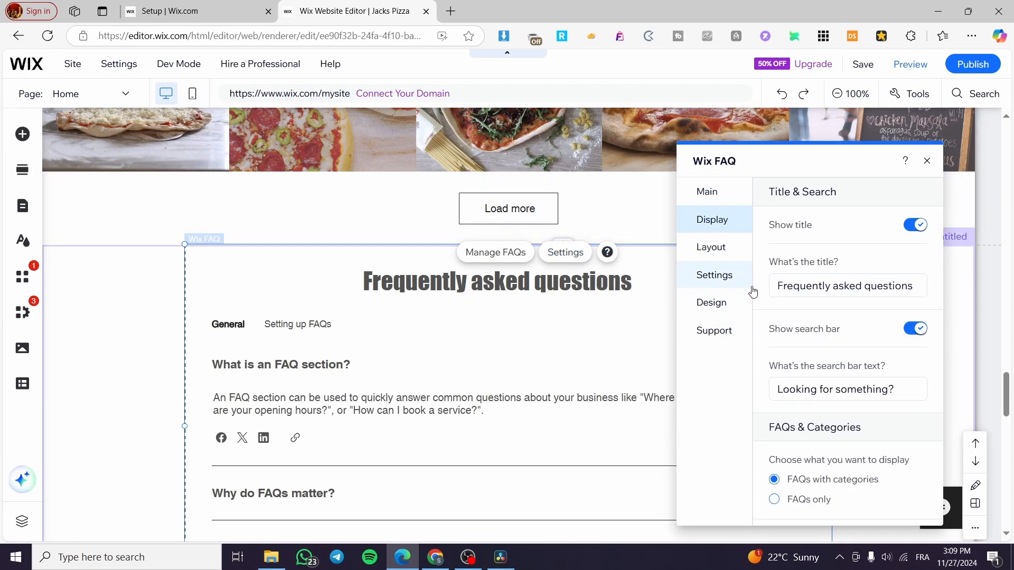
left_click(846, 285)
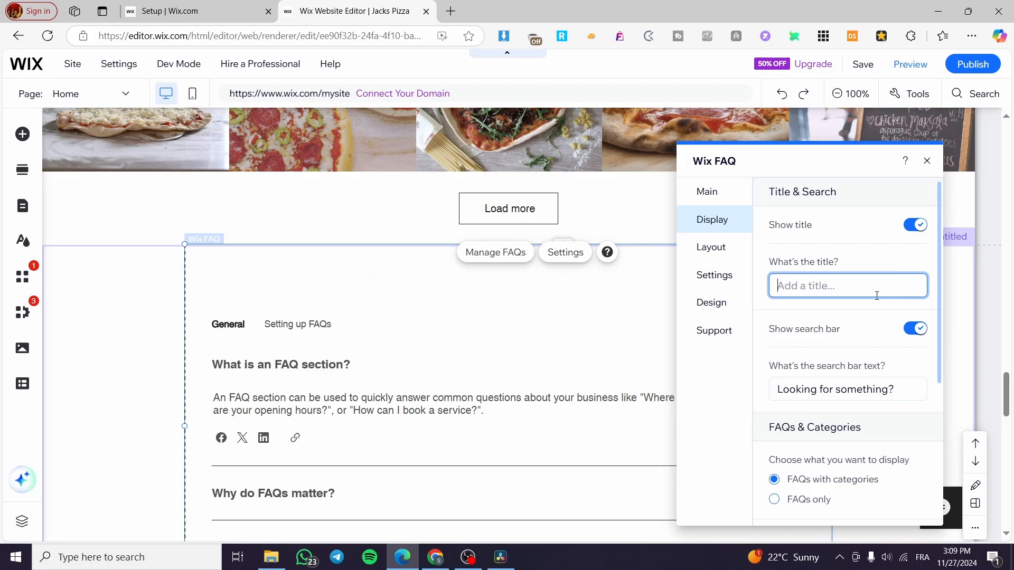
left_click(706, 191)
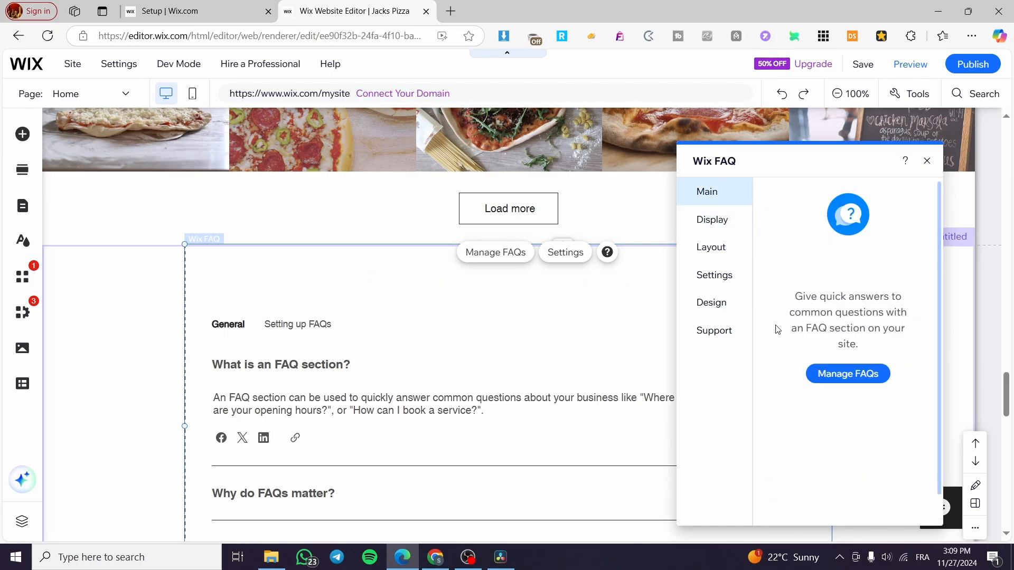
left_click(712, 220)
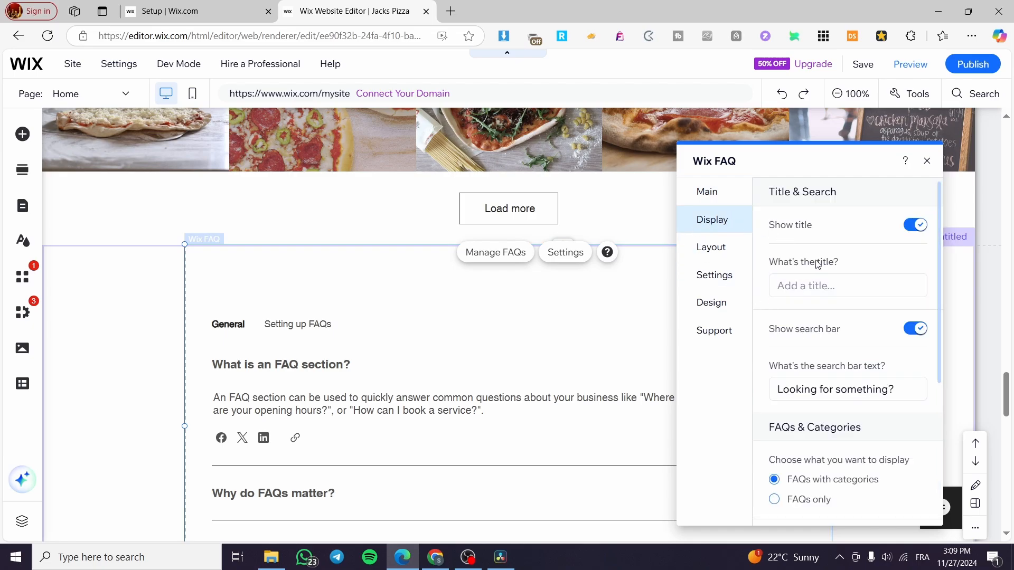
mouse_move(833, 341)
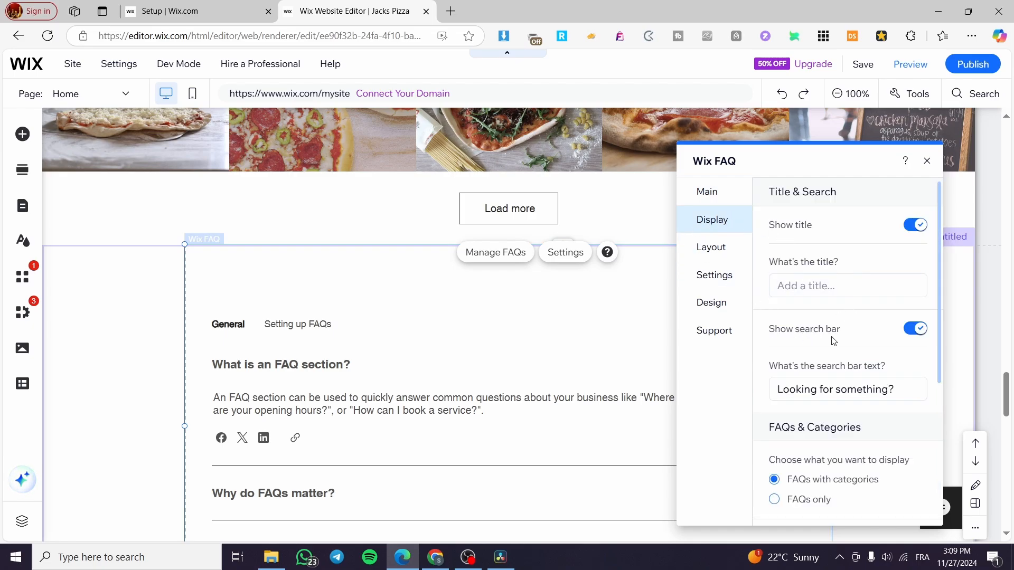
Step: Hide the search bar and title, show FAQs only without categories, and remove social share links
left_click(914, 328)
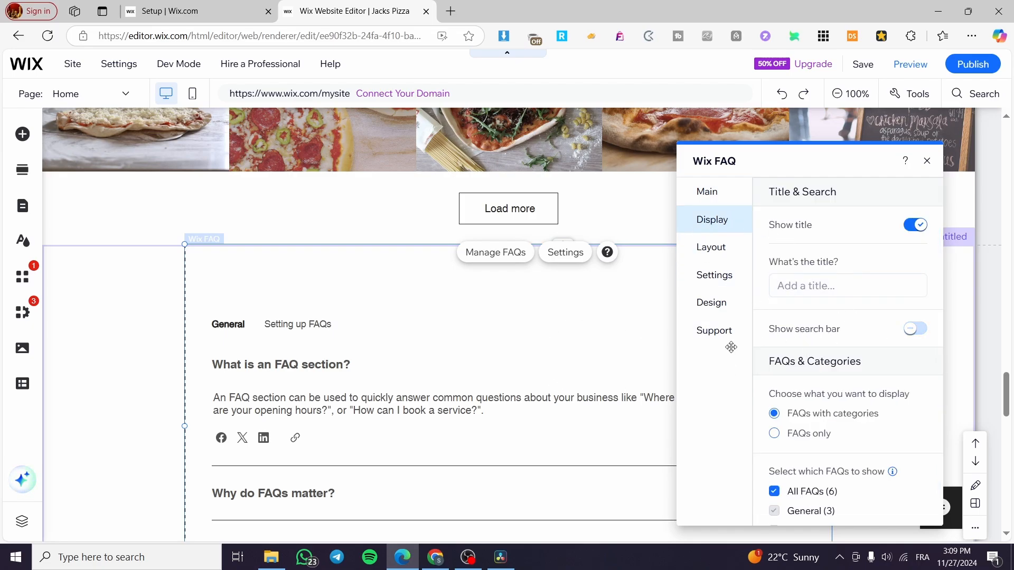
left_click(915, 224)
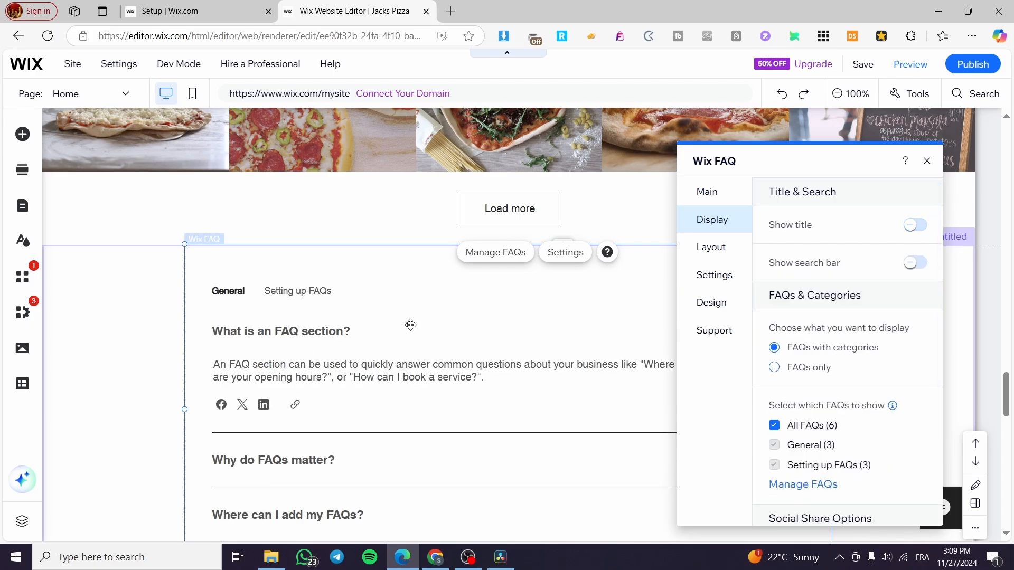
scroll("down", 3)
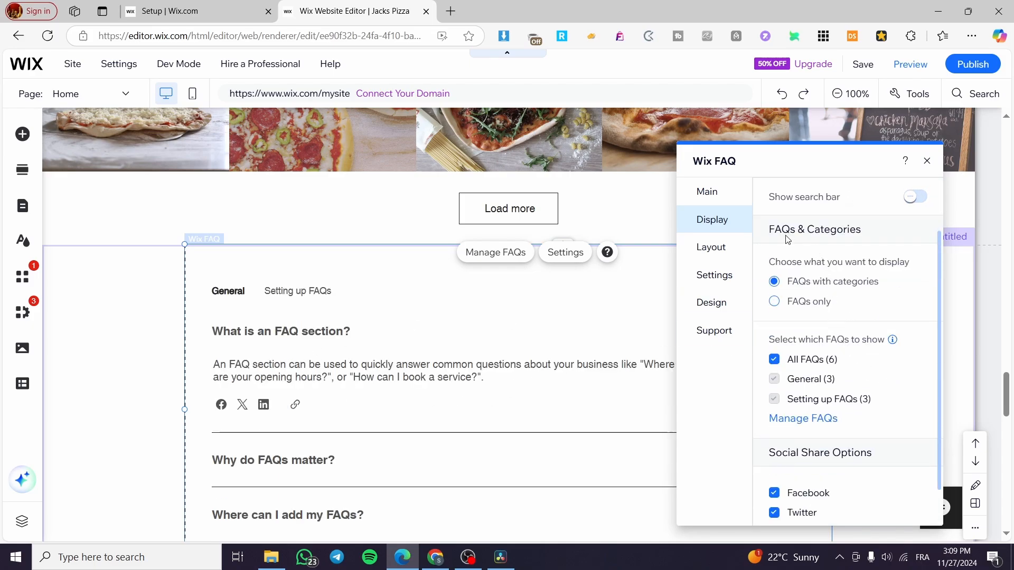
mouse_move(826, 307)
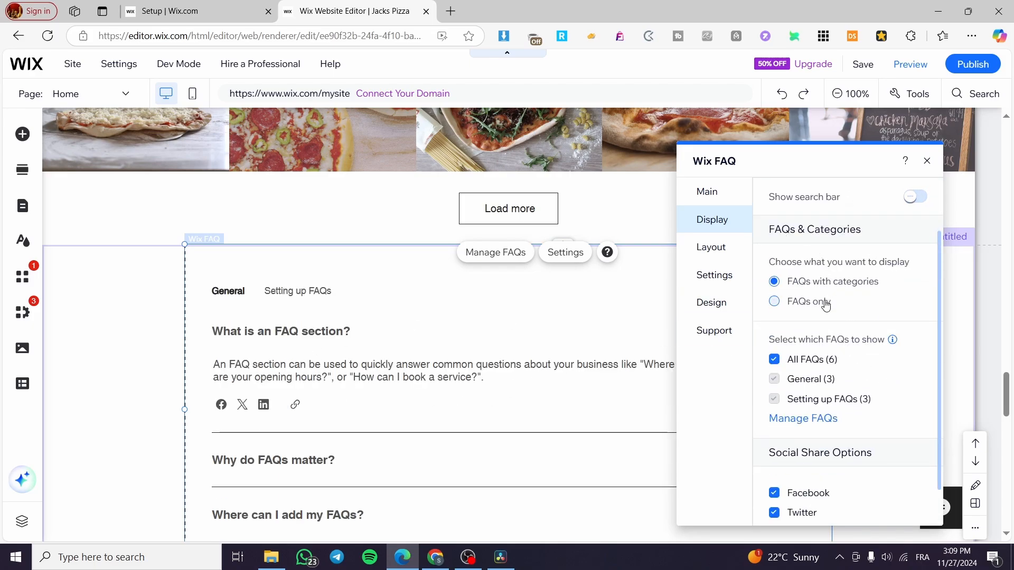
left_click(775, 301)
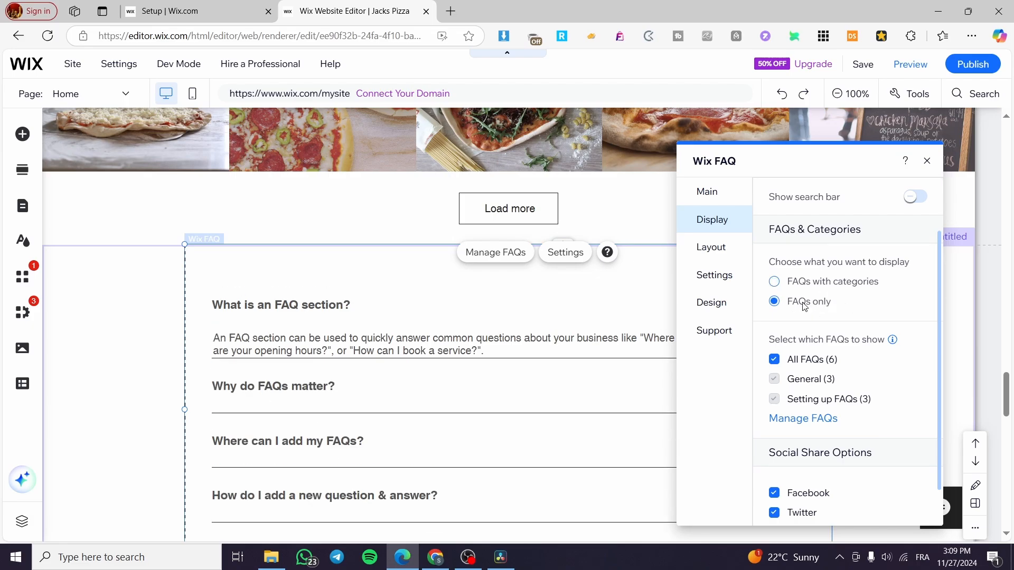
left_click(773, 281)
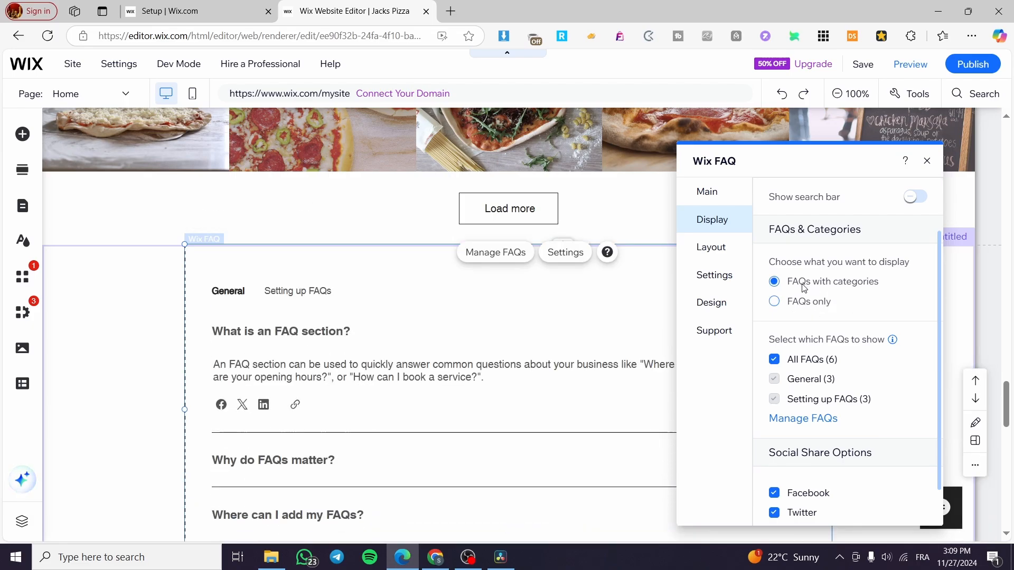
left_click(773, 301)
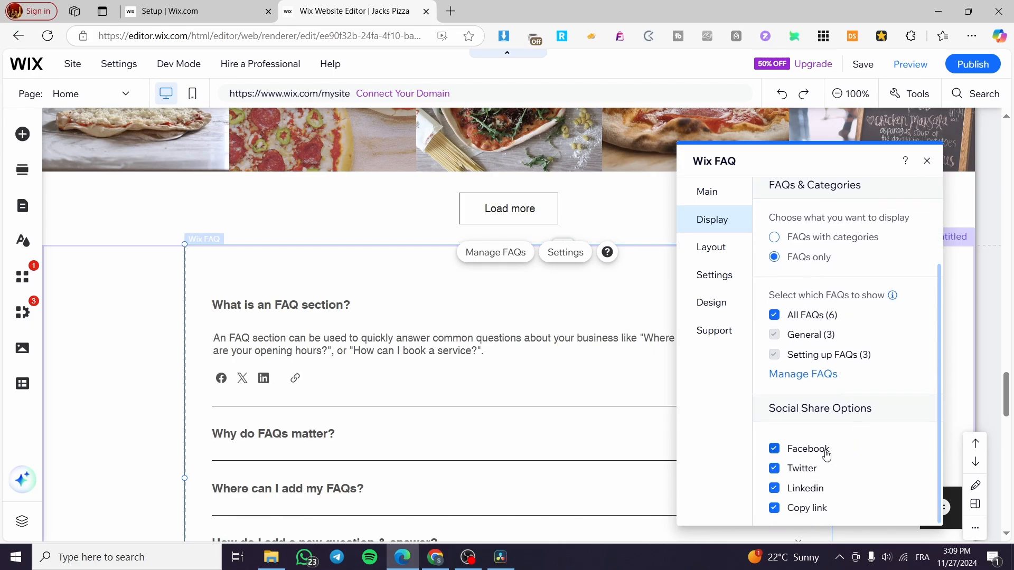
left_click(773, 448)
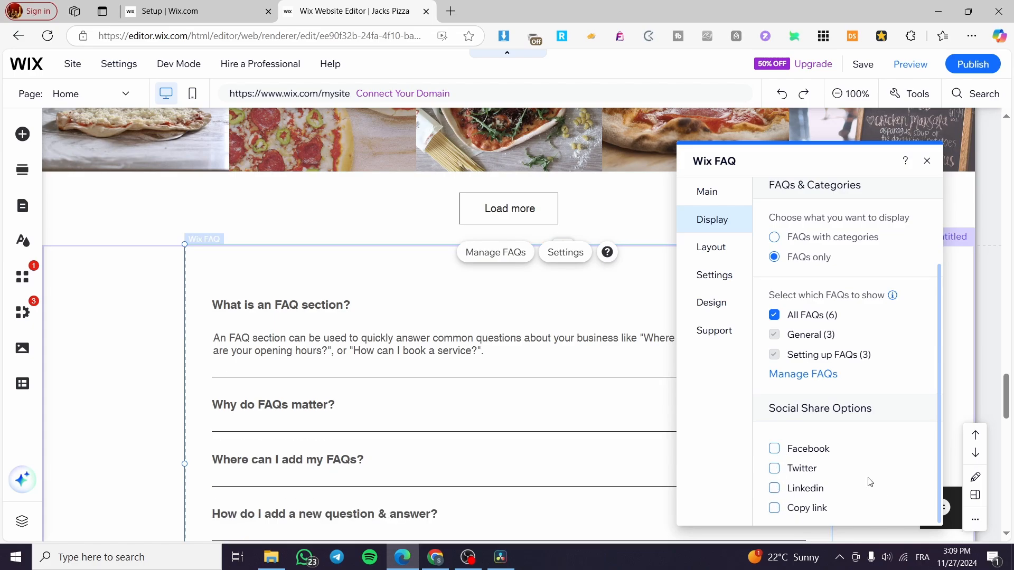
Step: Switch the FAQ widget to the Expand accordion layout
left_click(710, 247)
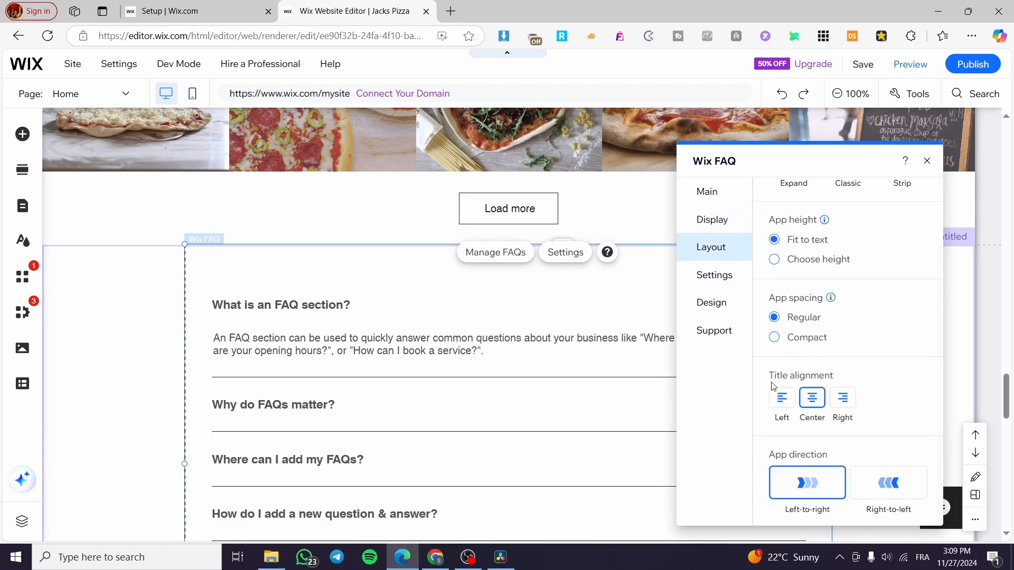
scroll("up", 3)
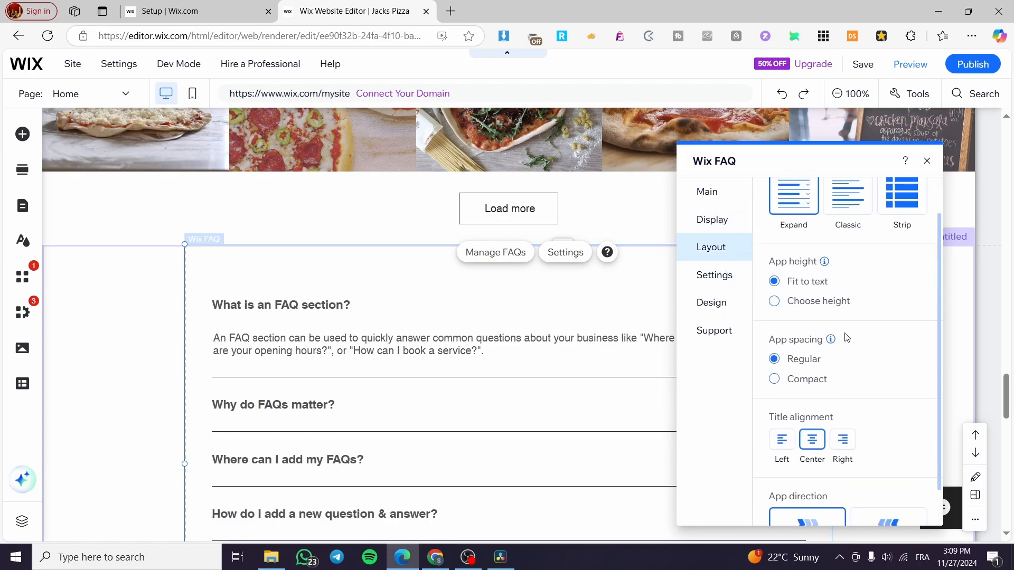
scroll("up", 3)
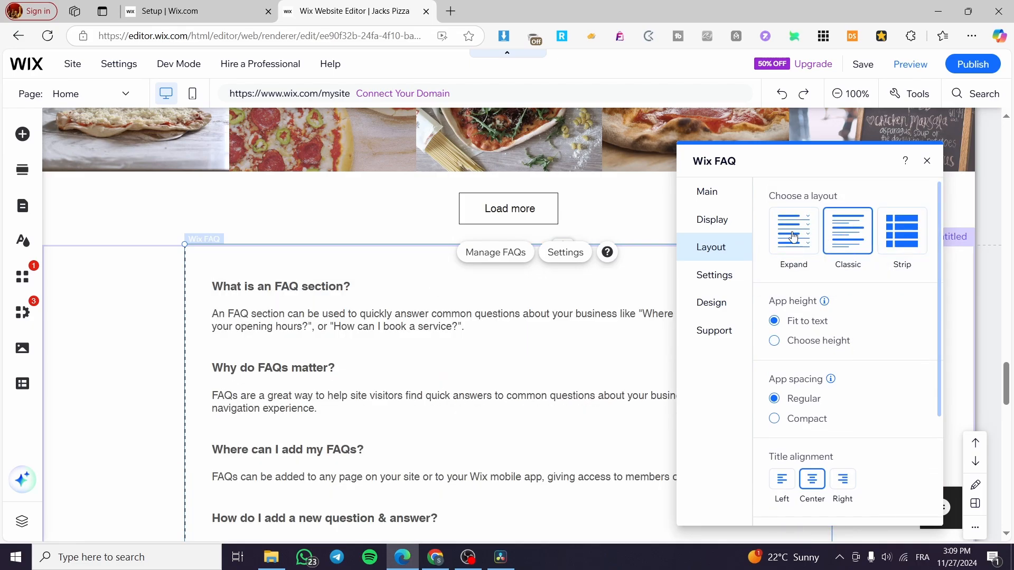
left_click(793, 231)
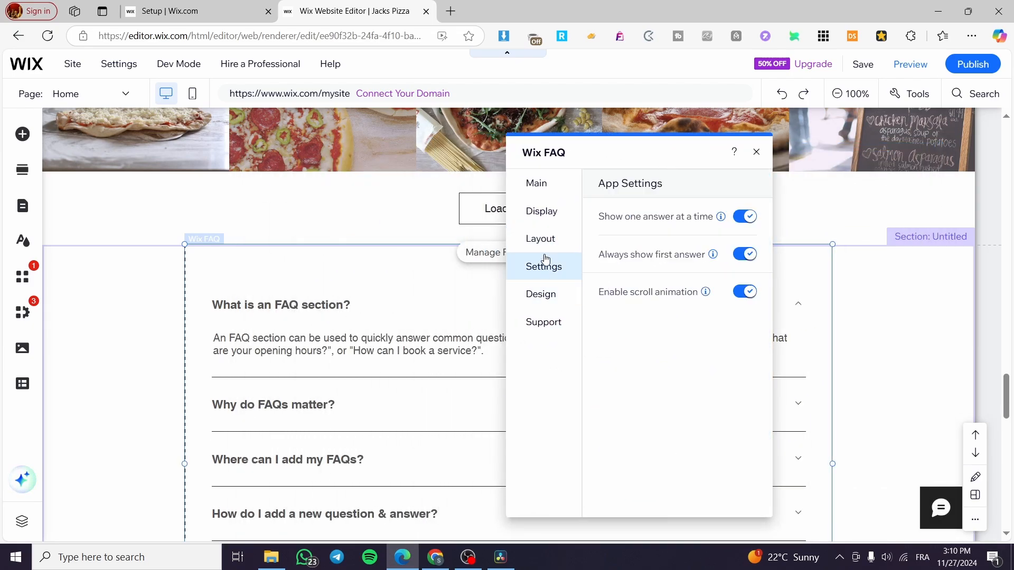
left_click(539, 238)
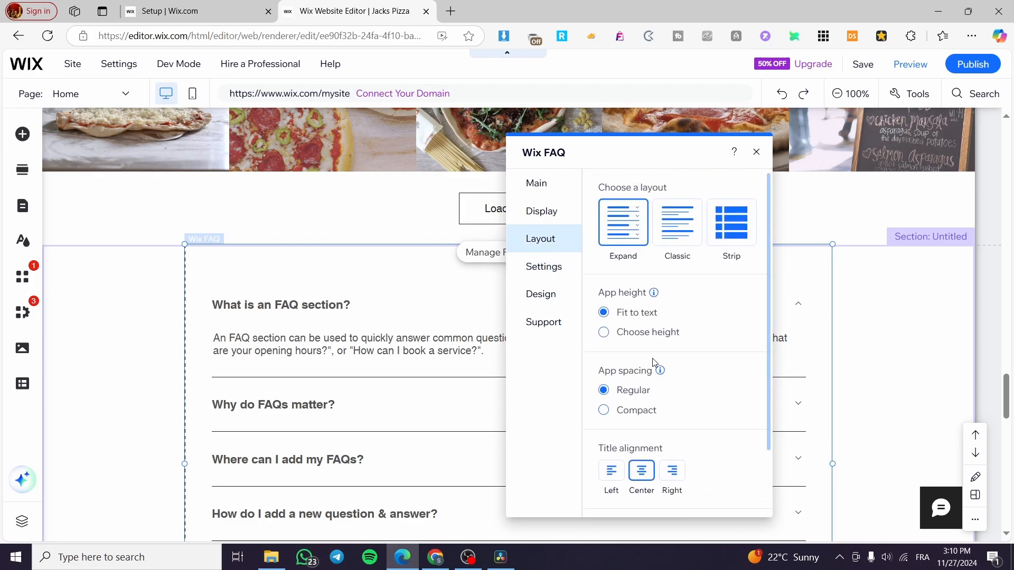
mouse_move(703, 302)
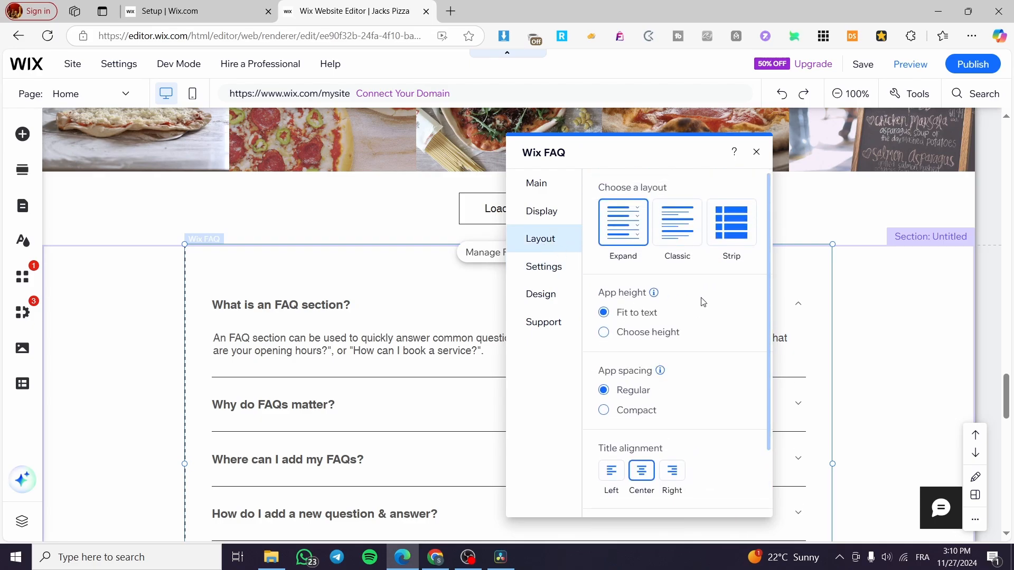
Step: Try Right-to-left app direction, then restore Left-to-right
scroll("down", 3)
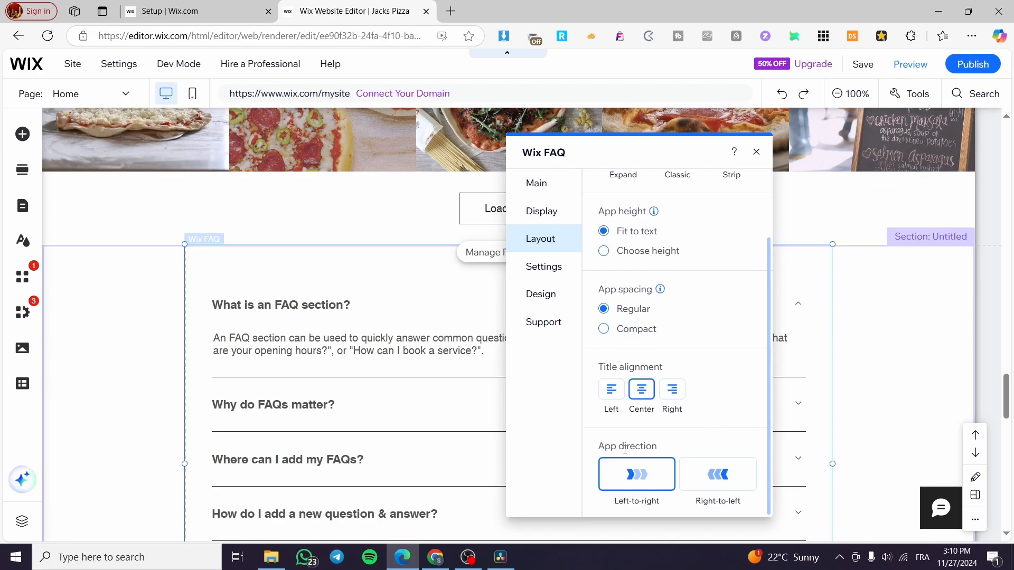
left_click(717, 474)
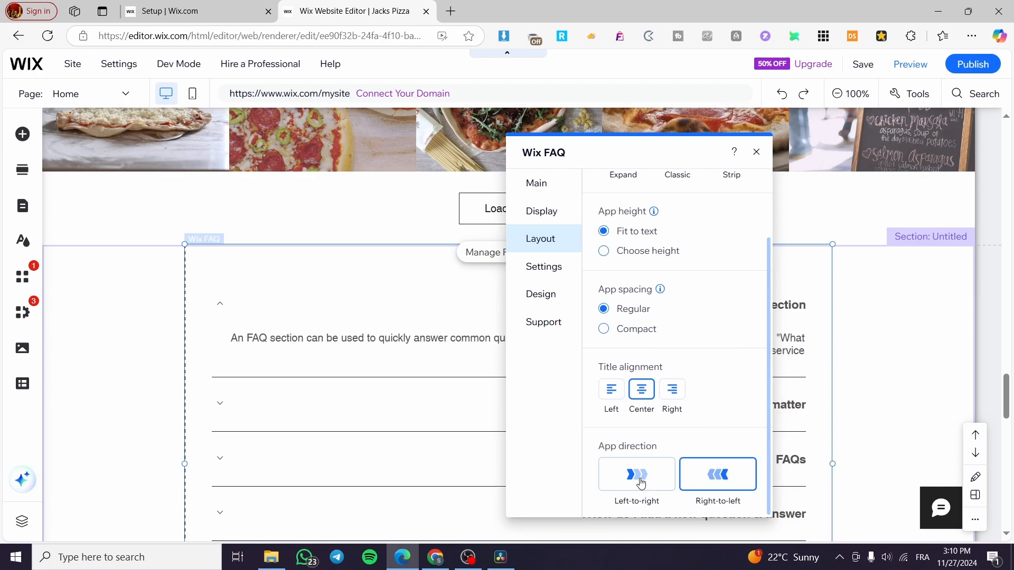
left_click(543, 266)
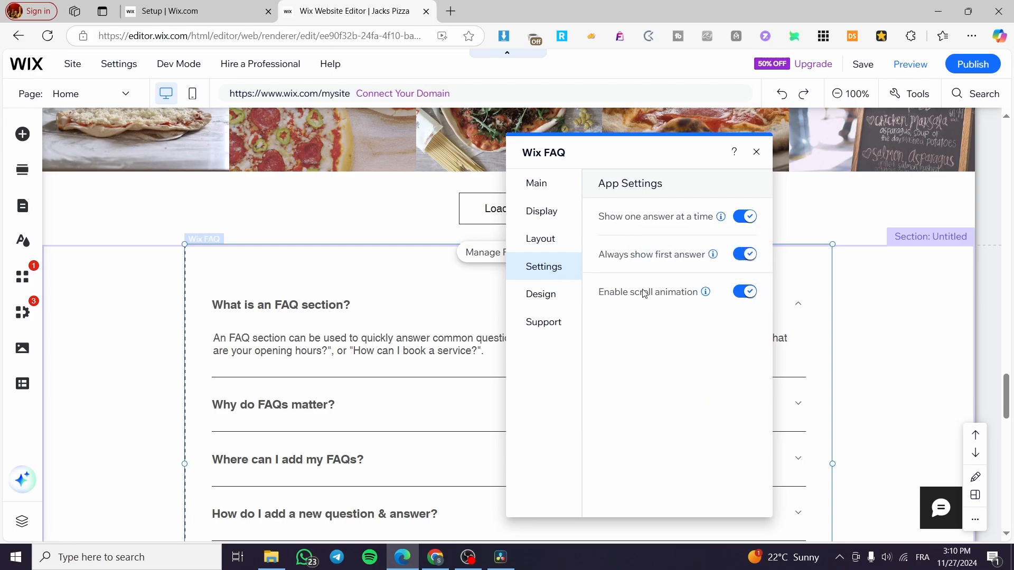
mouse_move(631, 277)
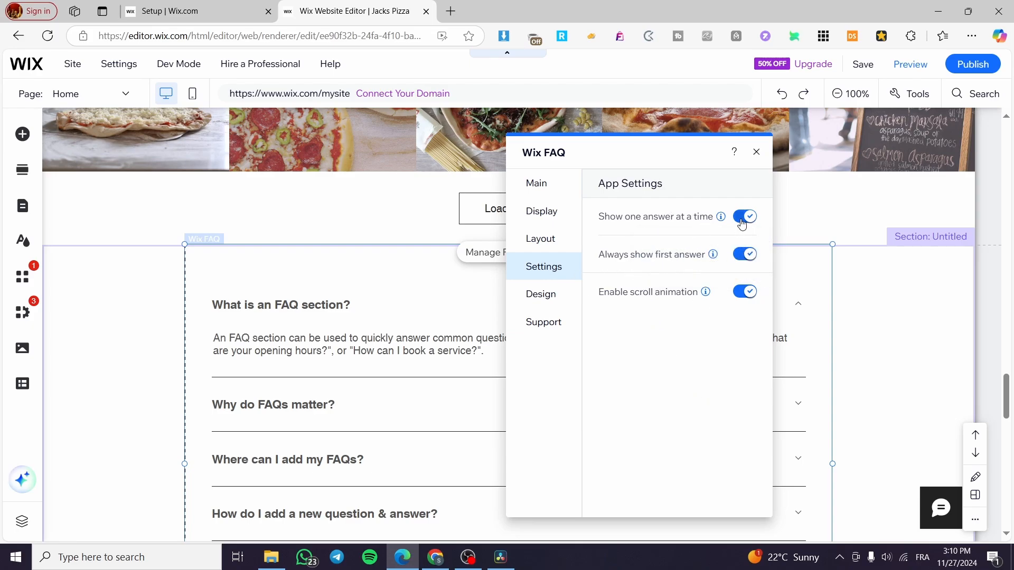
Step: Turn off 'Always show first answer' so all answers start collapsed
left_click(743, 255)
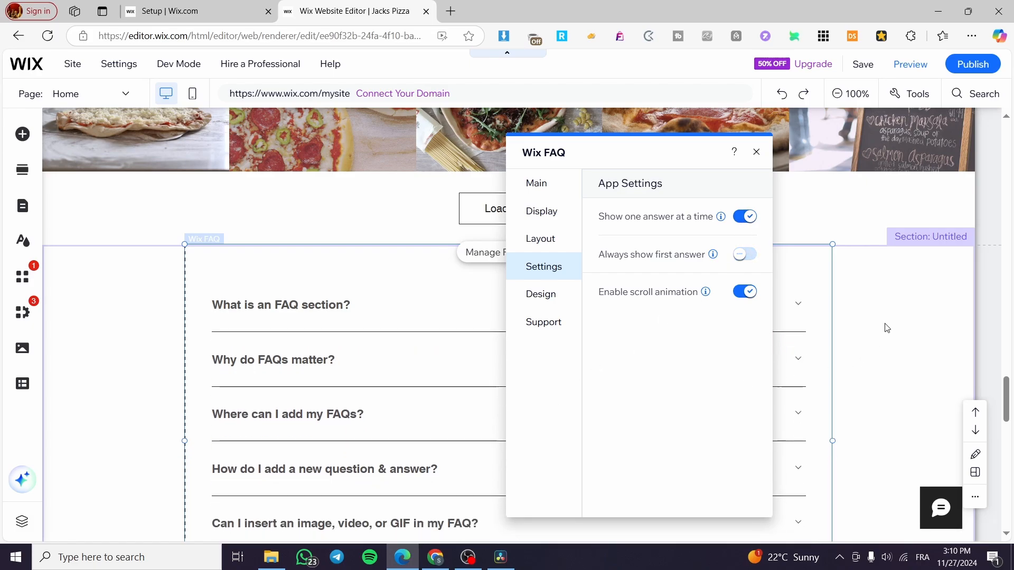
mouse_move(652, 297)
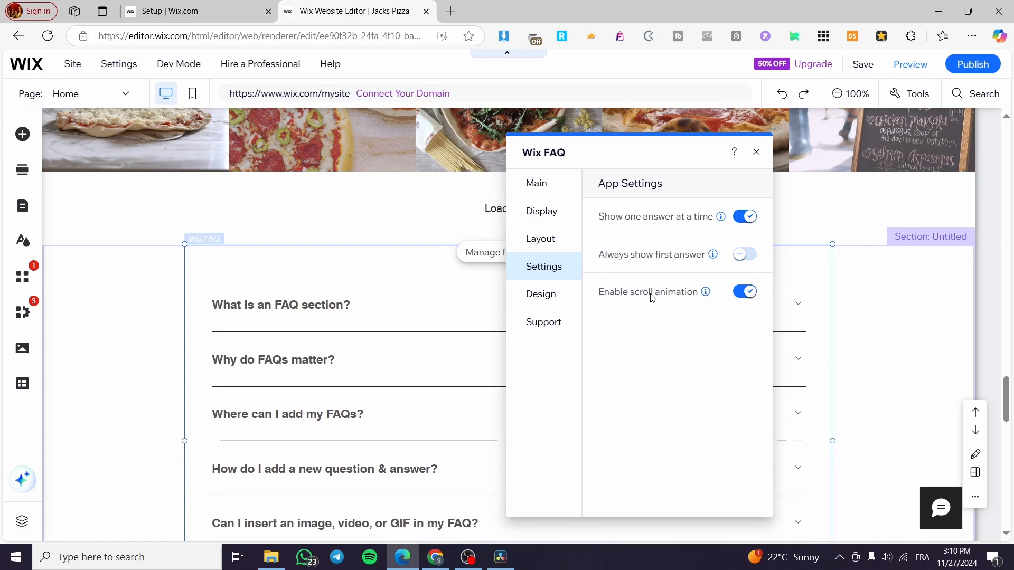
left_click(541, 293)
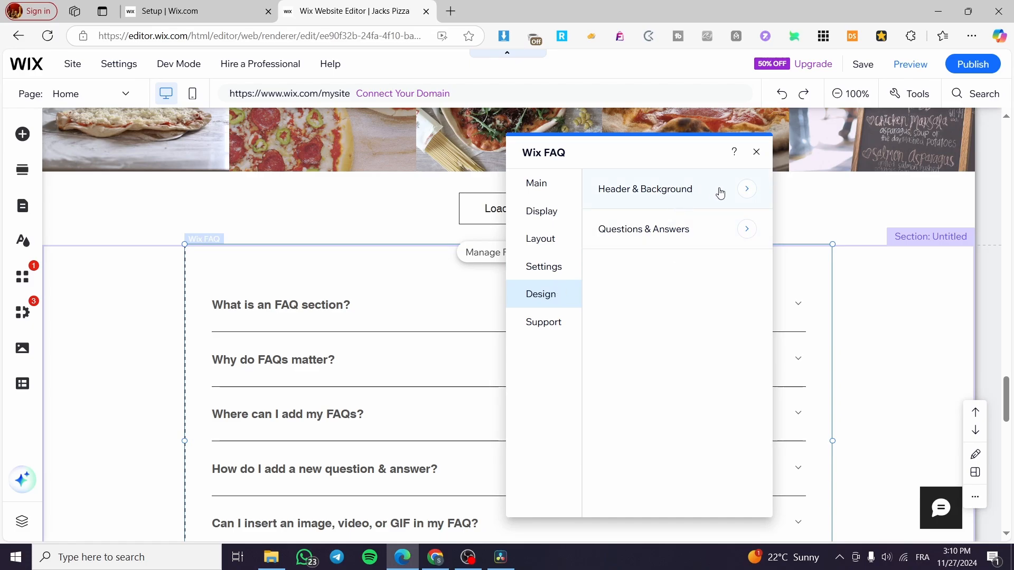
Step: Review the header, text, icon and divider design options, then close the FAQ settings panel
left_click(644, 189)
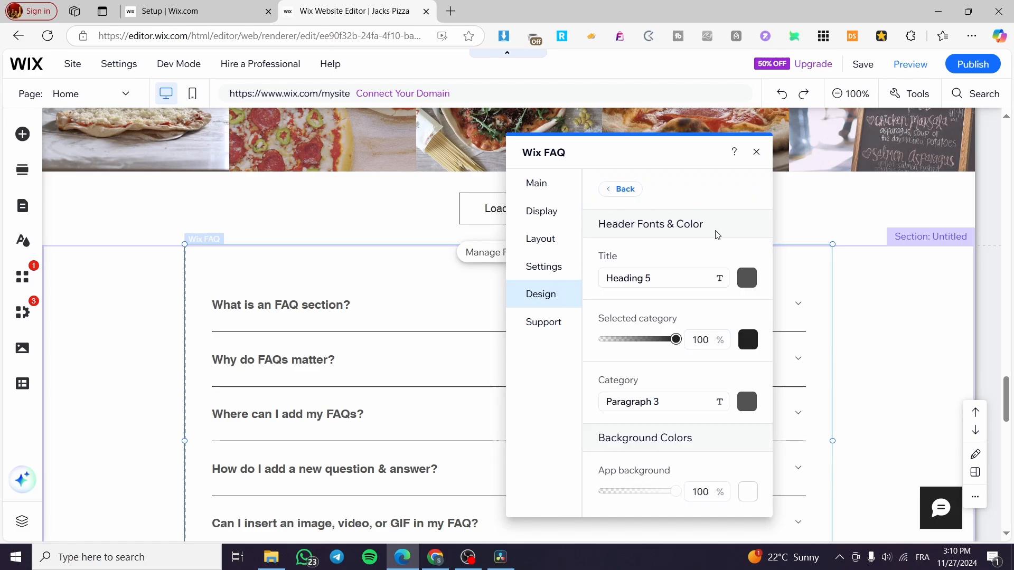
mouse_move(710, 449)
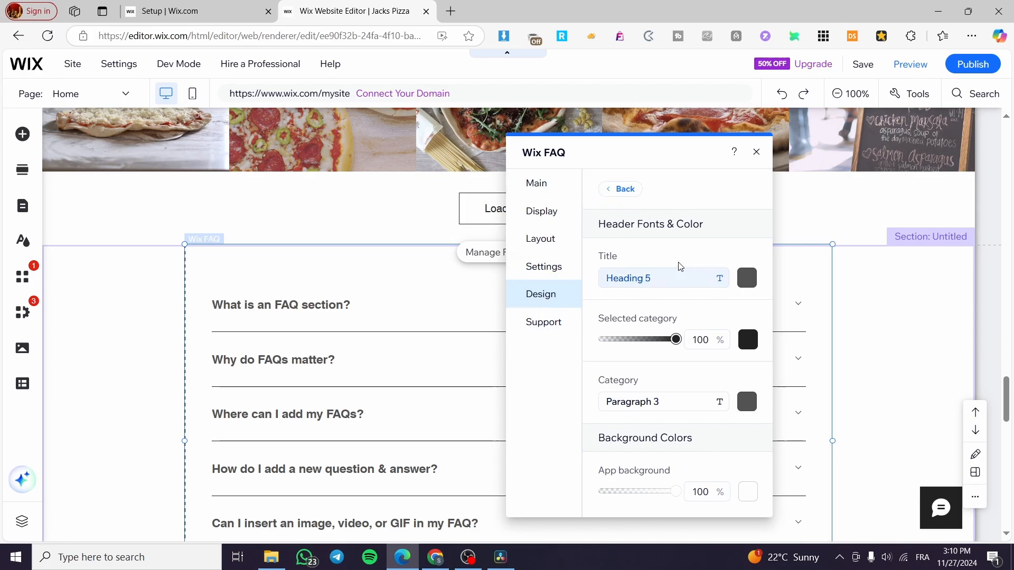
left_click(624, 189)
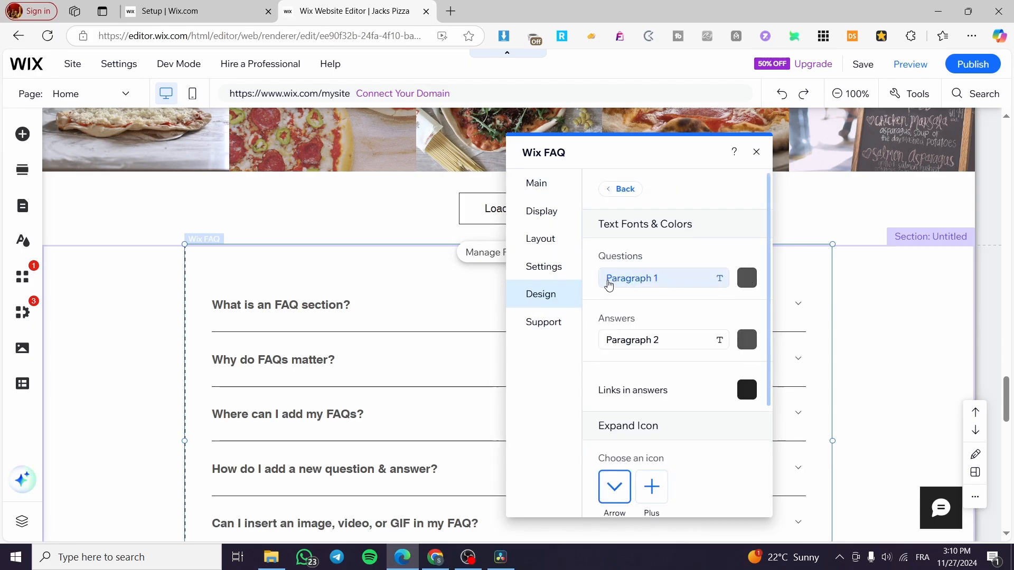
mouse_move(695, 285)
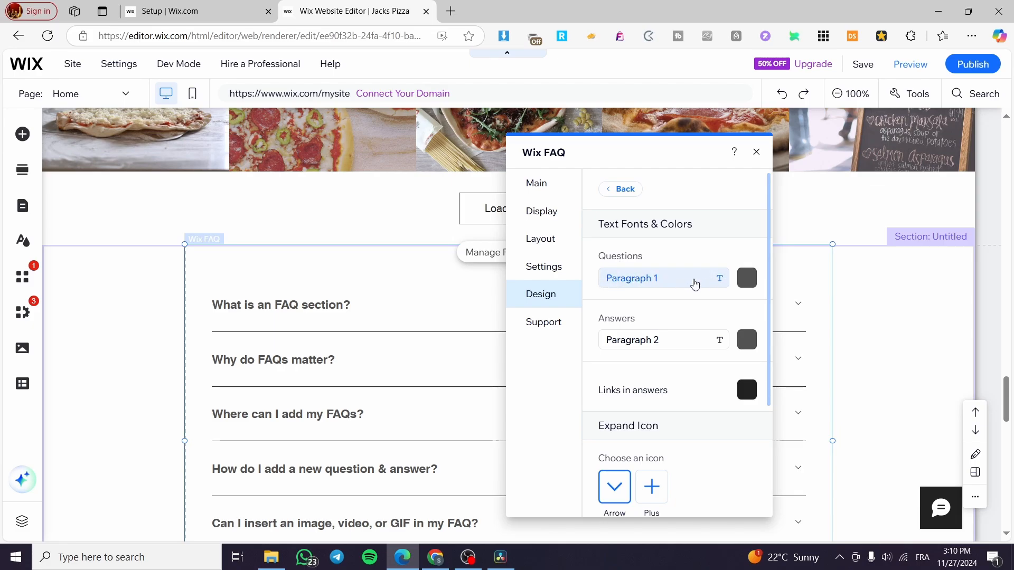
mouse_move(685, 367)
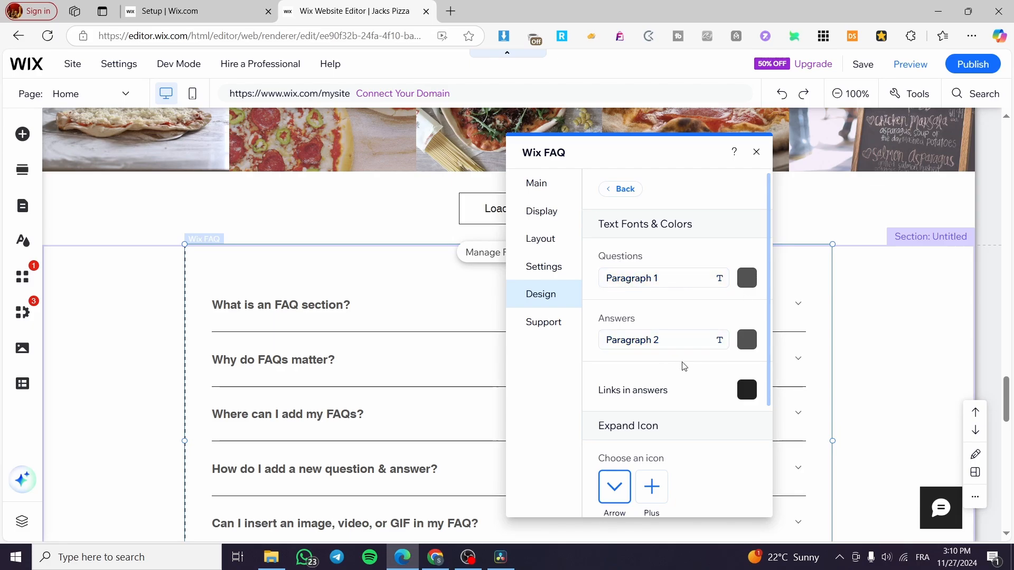
scroll("down", 3)
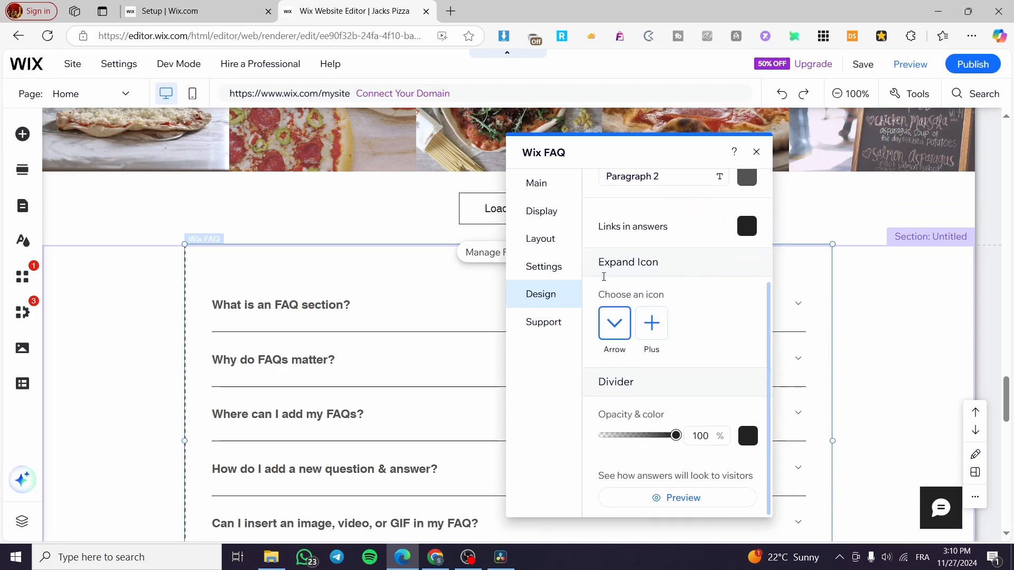
left_click(756, 152)
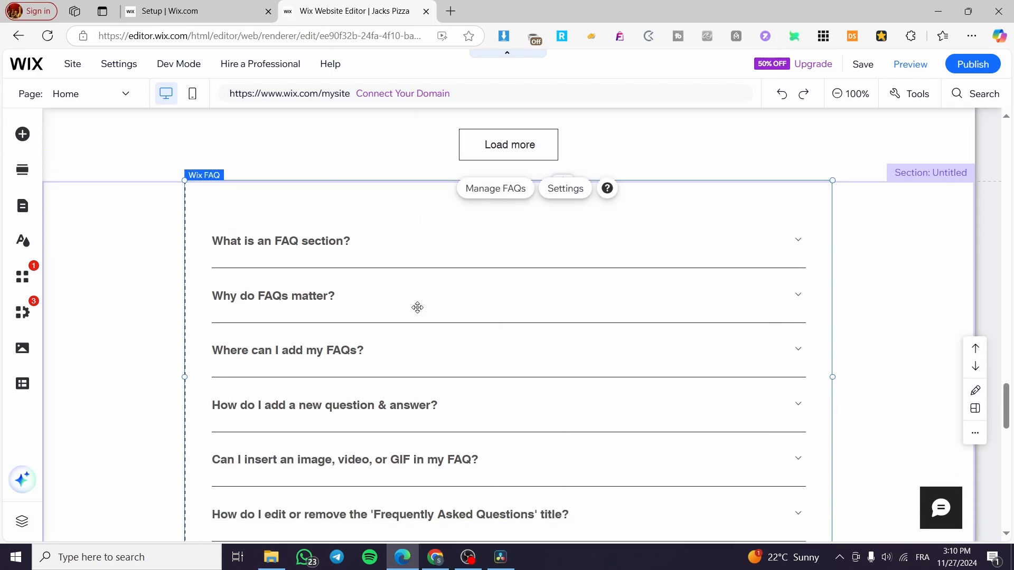
Step: Open Manage FAQs in the Dashboard and expand 'What is an FAQ section?'
scroll("up", 3)
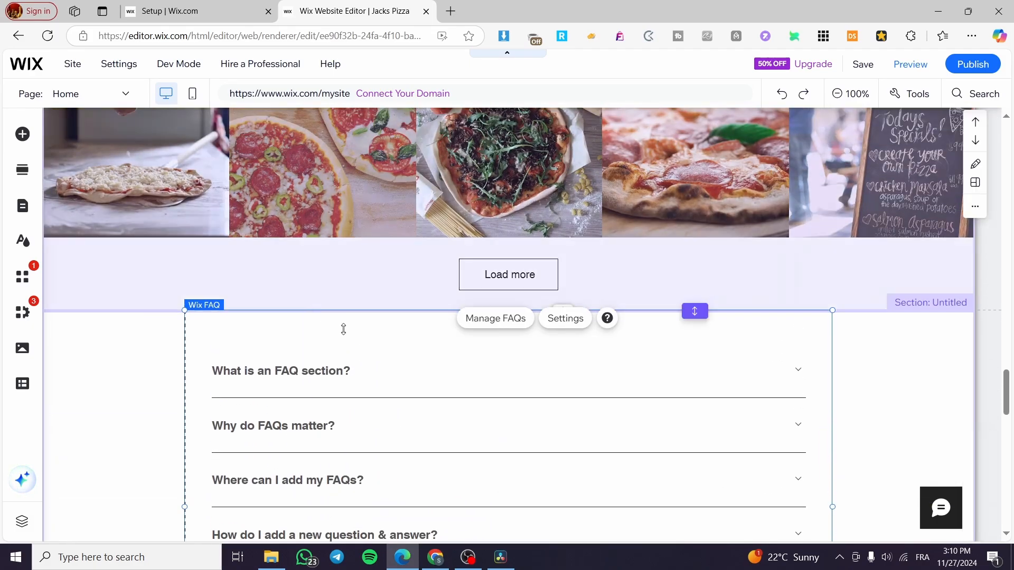
left_click(494, 318)
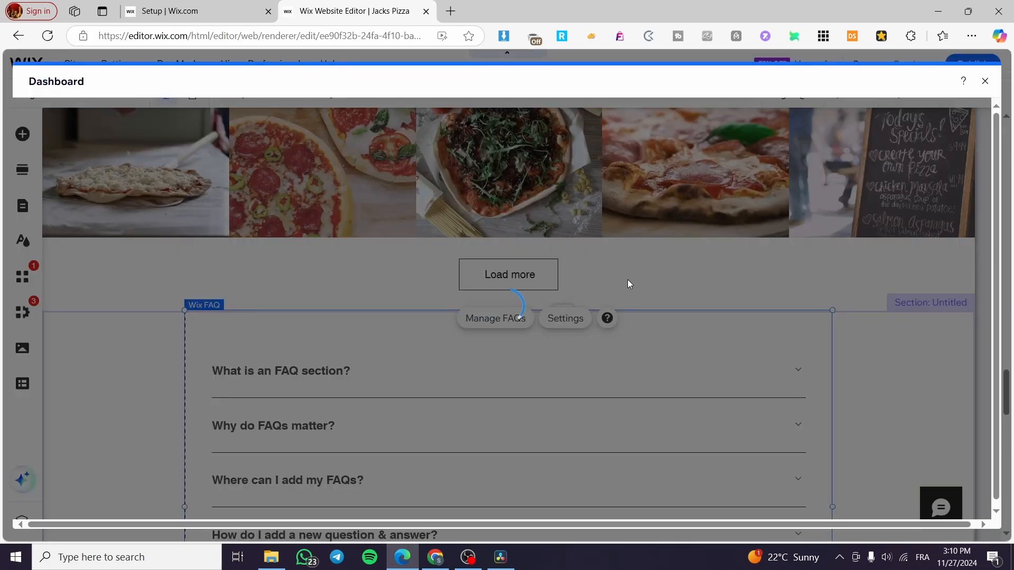
left_click(494, 318)
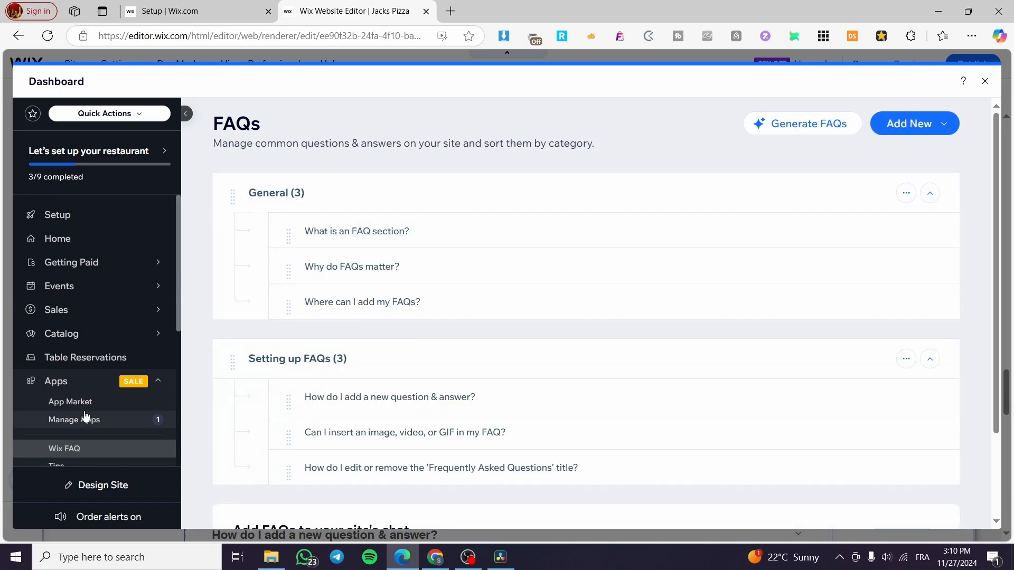
scroll("down", 3)
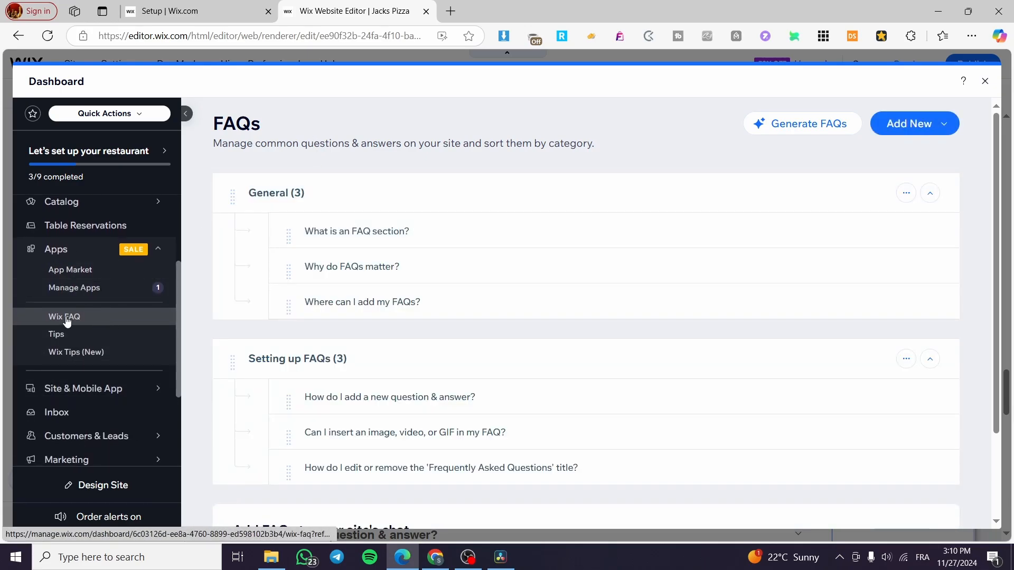
mouse_move(806, 339)
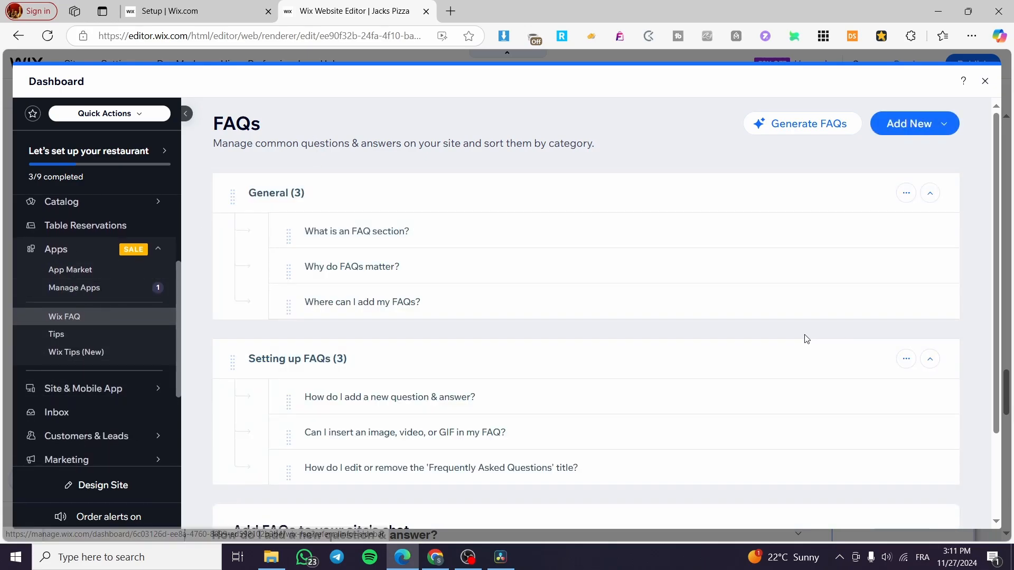
scroll("down", 3)
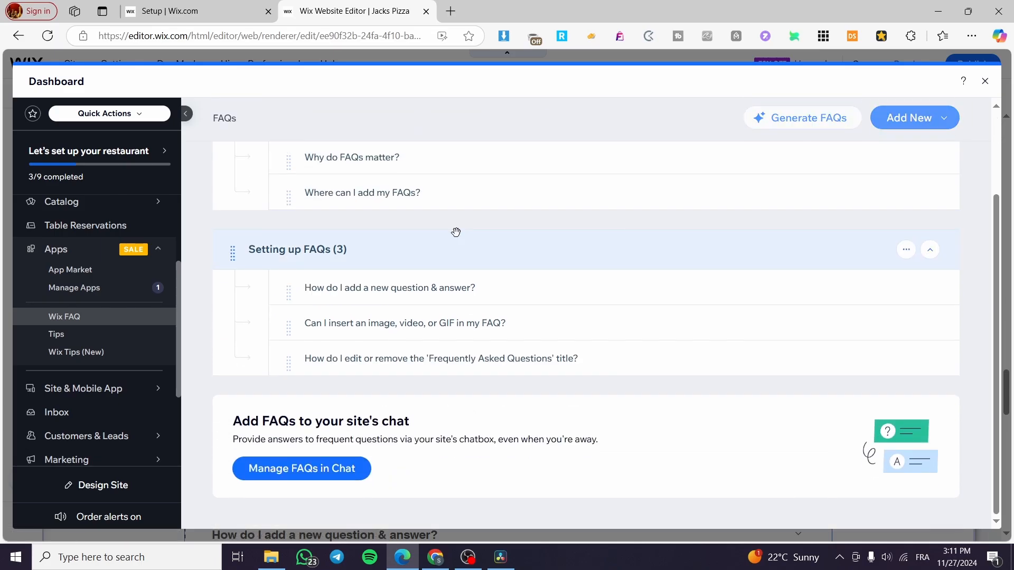
scroll("up", 3)
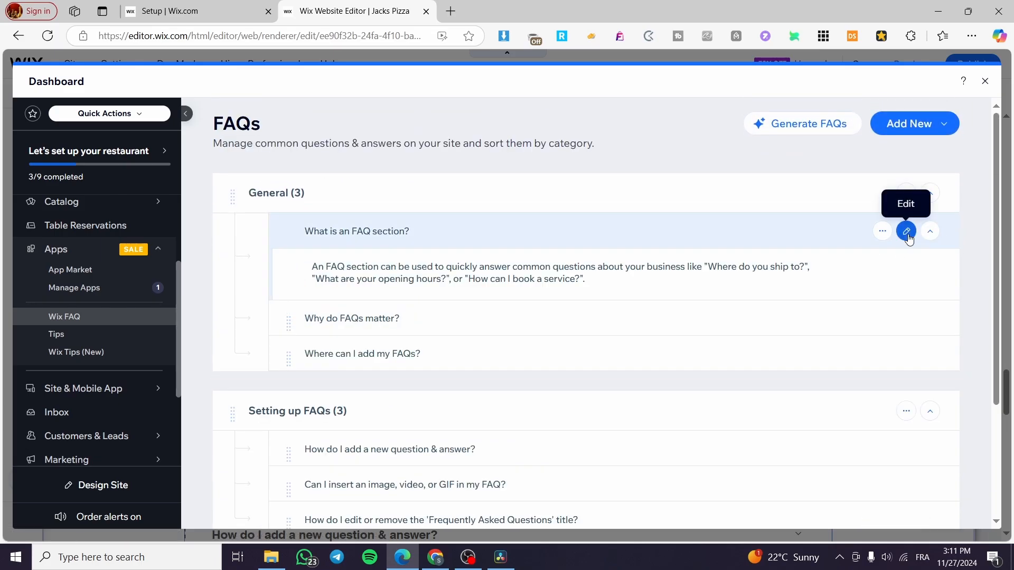
Step: Edit 'Why do FAQs matter?' and retitle it 'I want to set up my computer.'
left_click(905, 231)
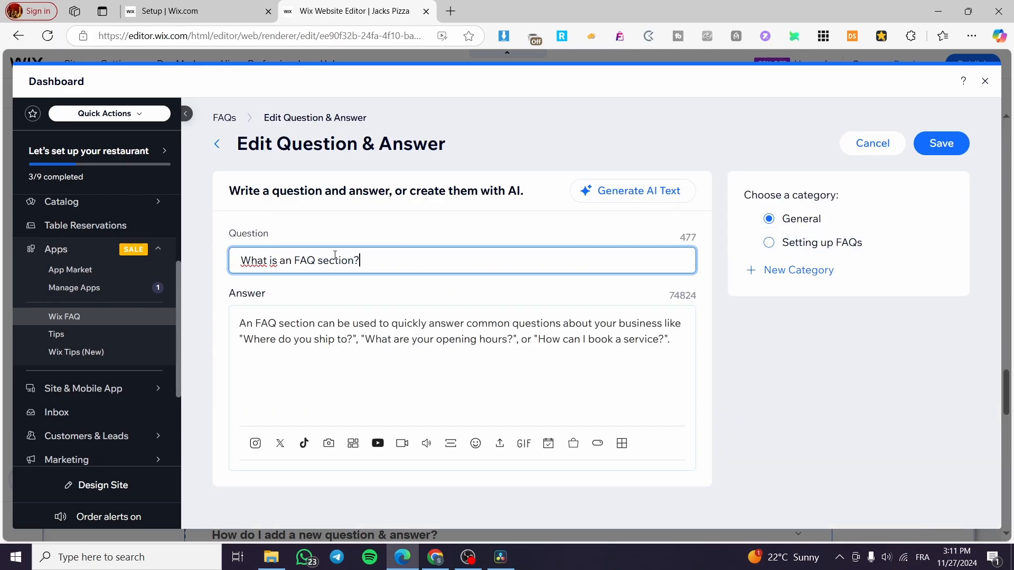
mouse_move(317, 283)
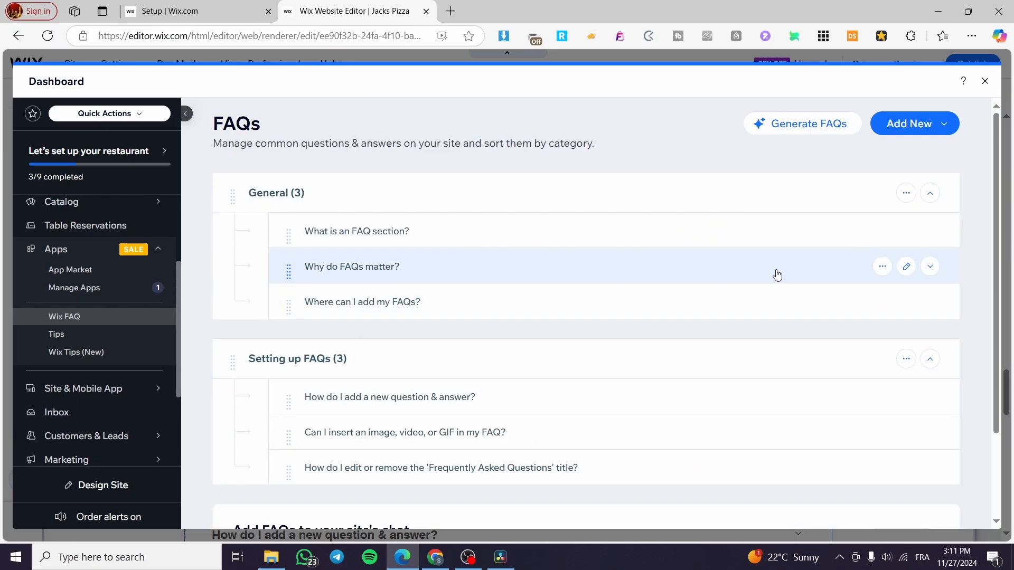
left_click(906, 266)
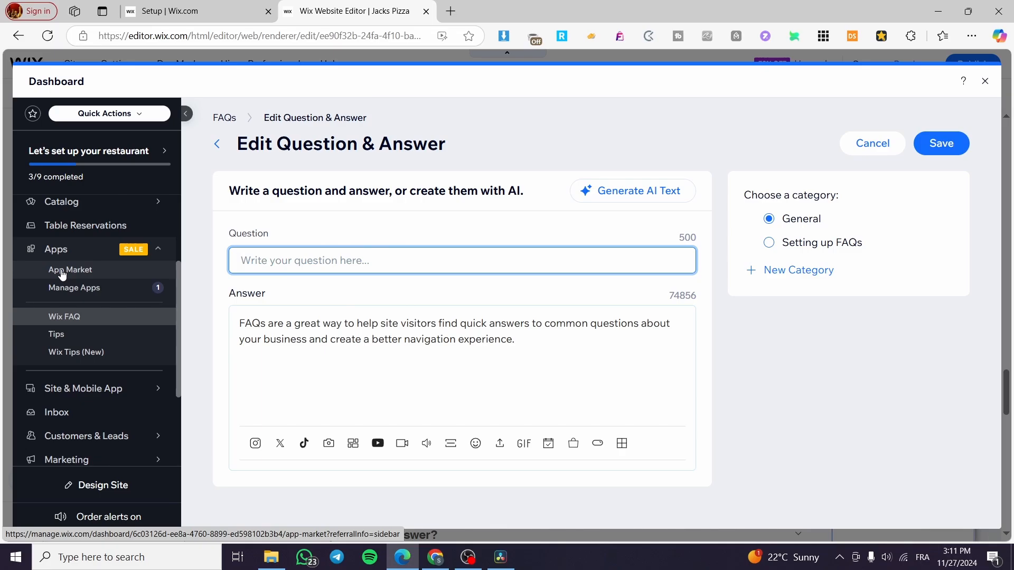
type("I wan")
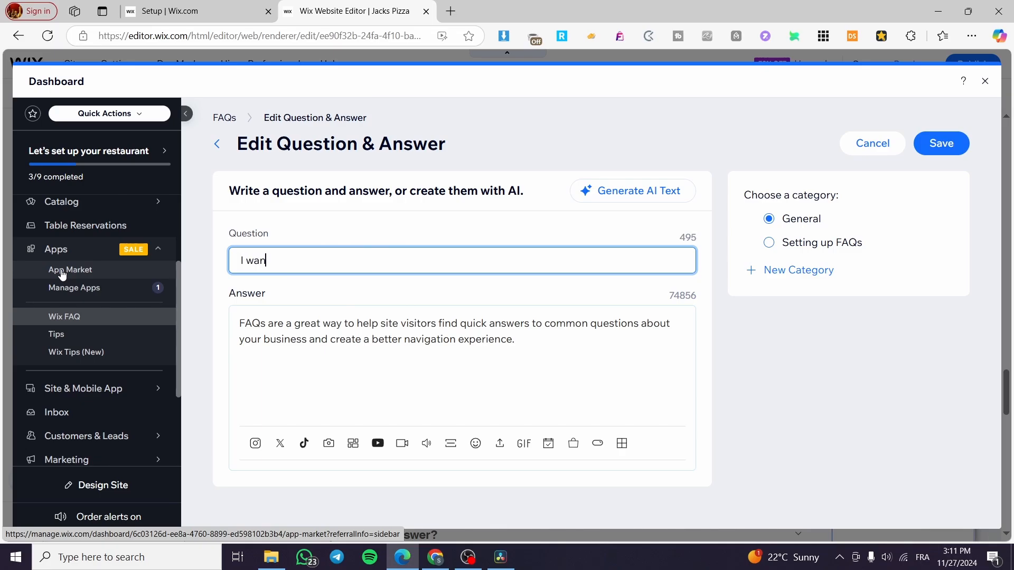
type("t to")
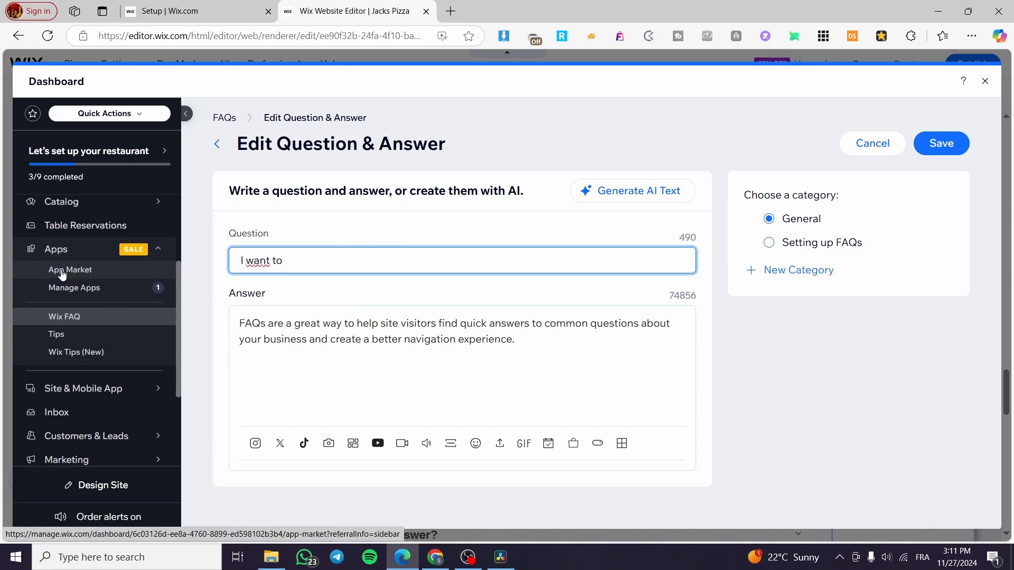
type("set up m")
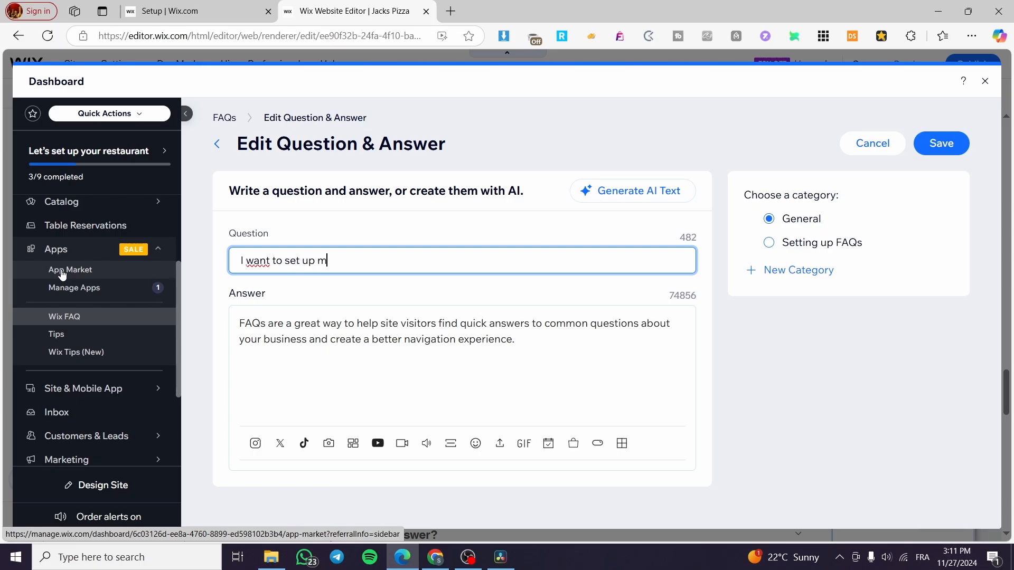
type("y cop")
left_click(463, 389)
type("i")
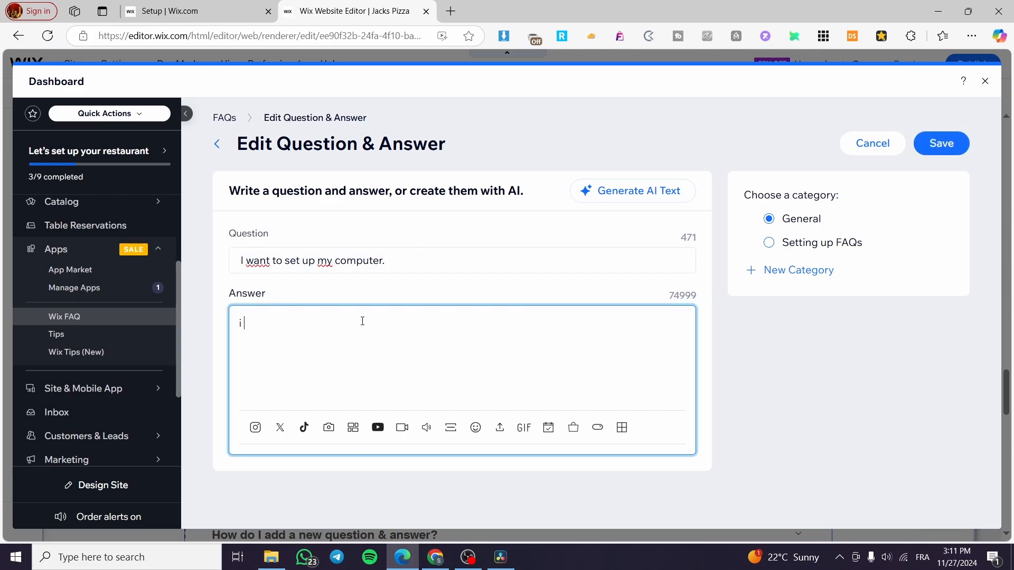
Step: Write a three-step numbered answer ending with the Control Panel and installing user apps, then save
type("Start your compu")
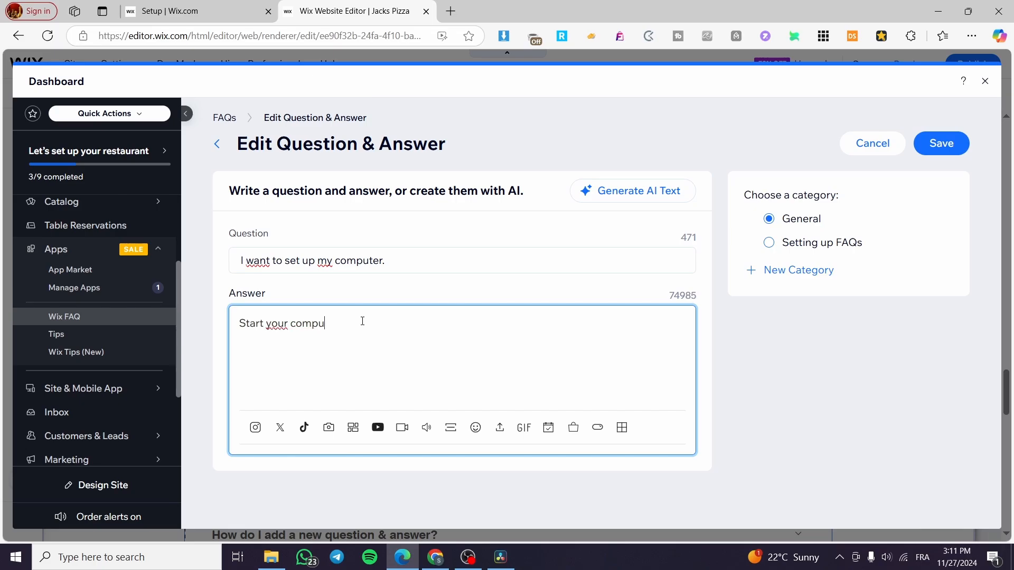
type("ter.")
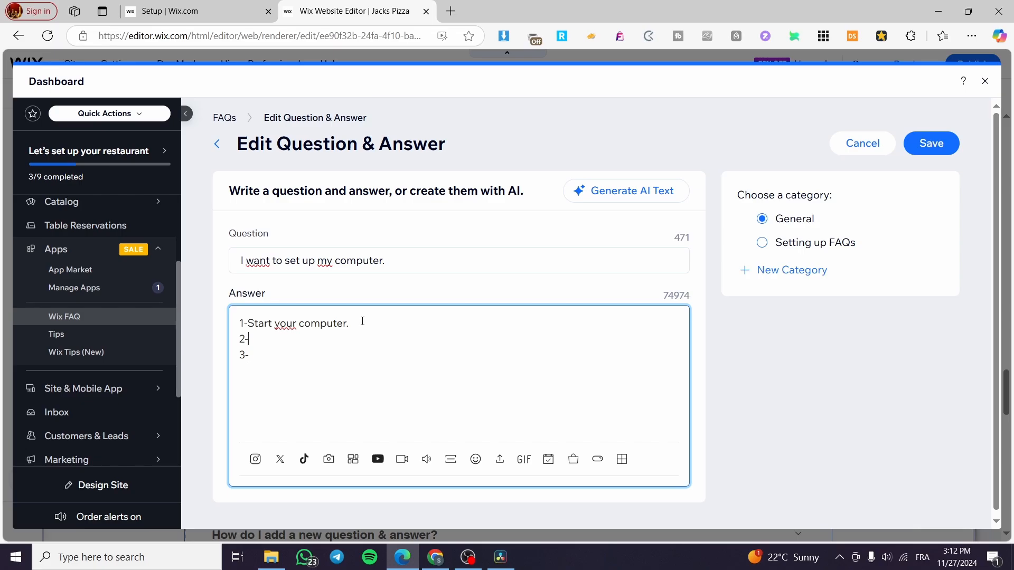
type("o")
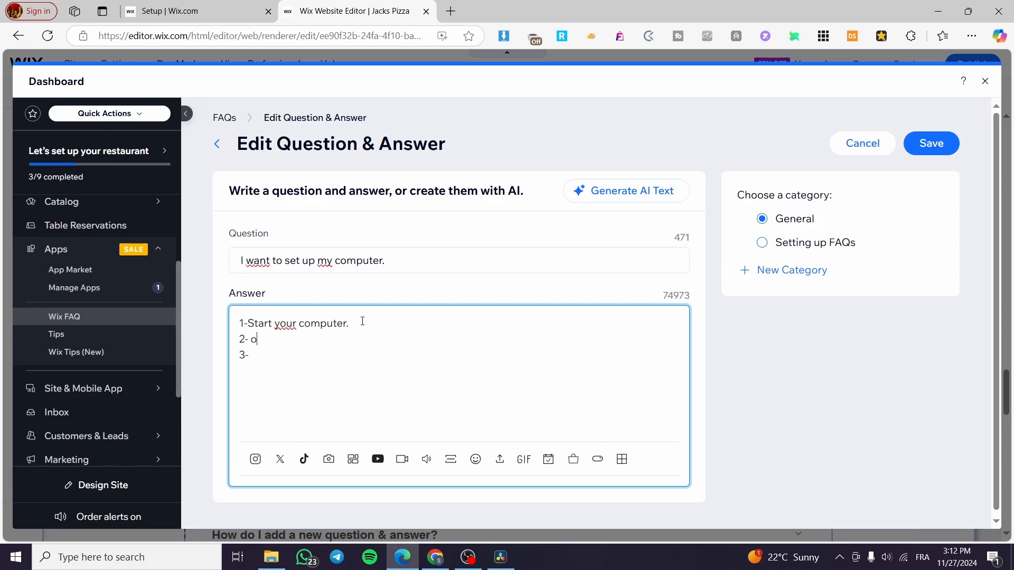
key("Backspace")
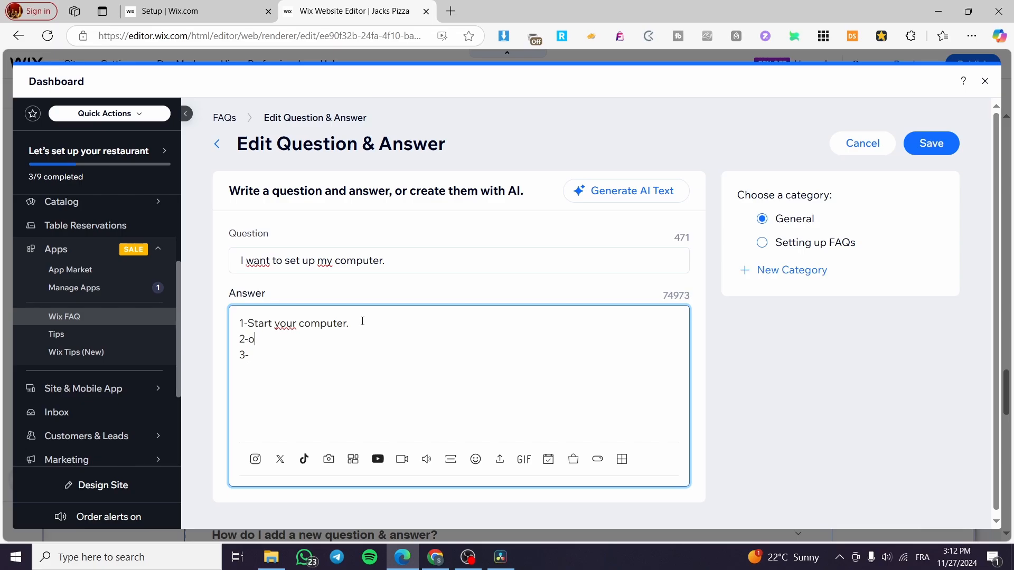
type("pen the con")
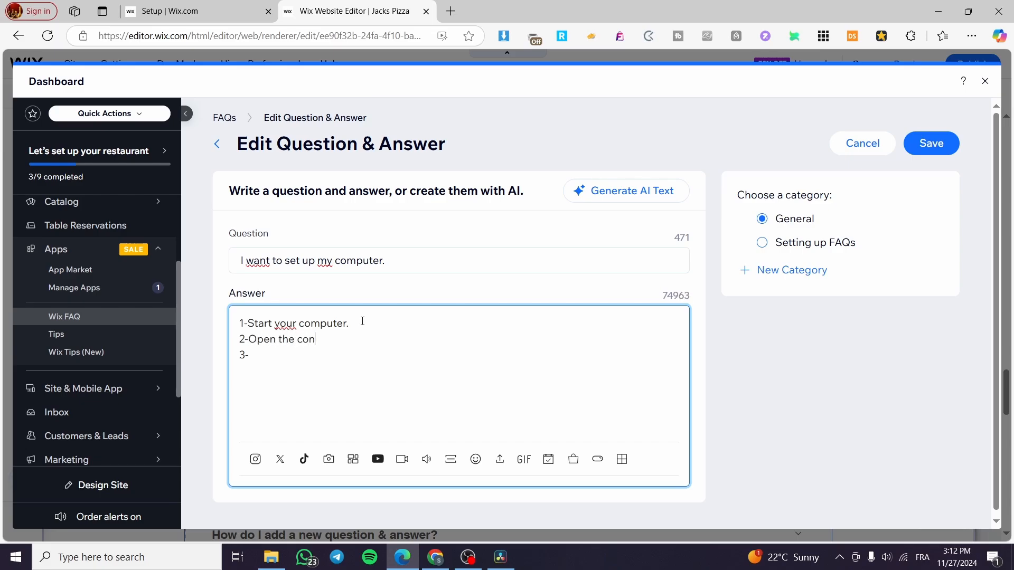
type("trol")
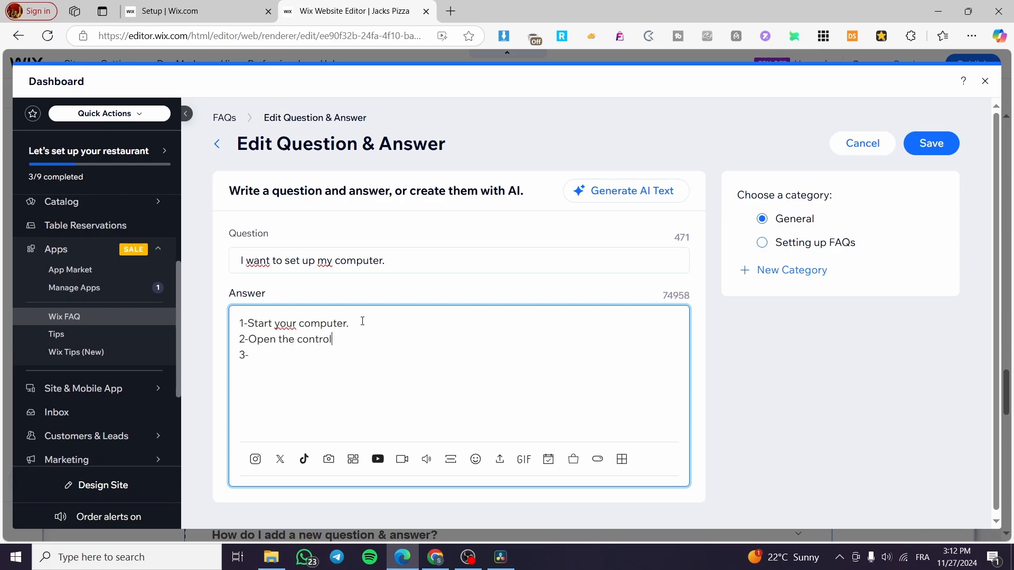
type("Panel")
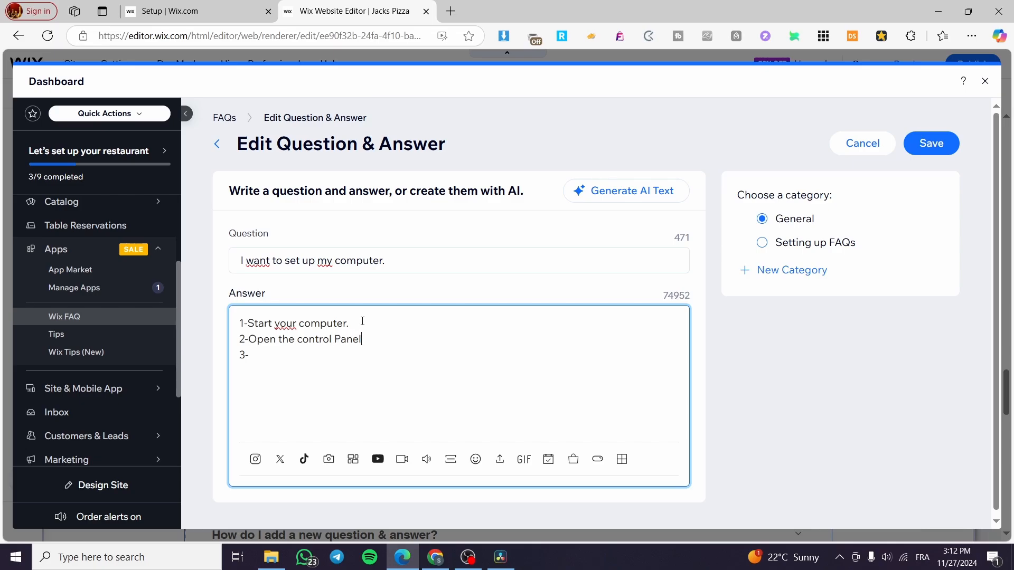
key("Backspace")
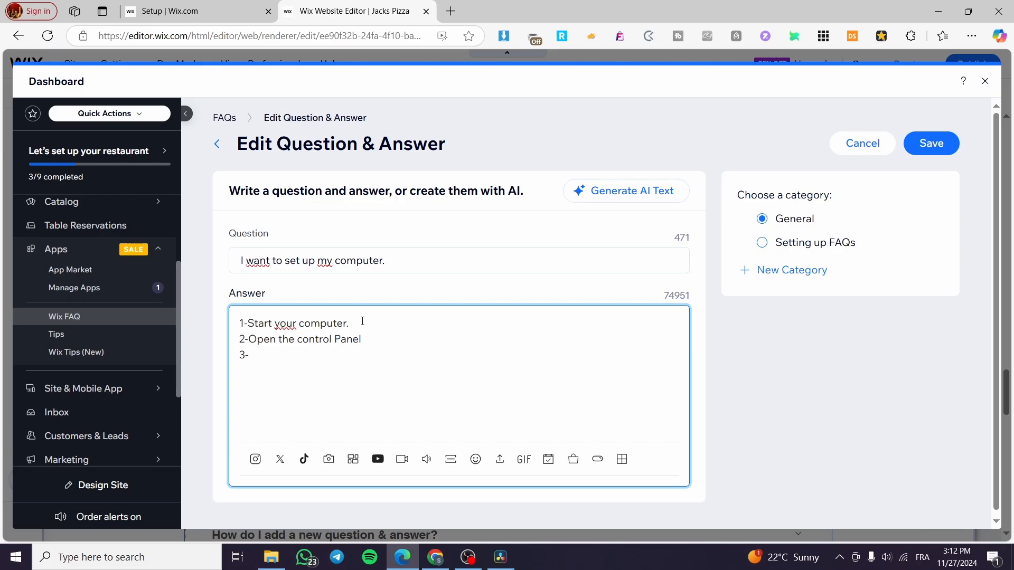
type("Install")
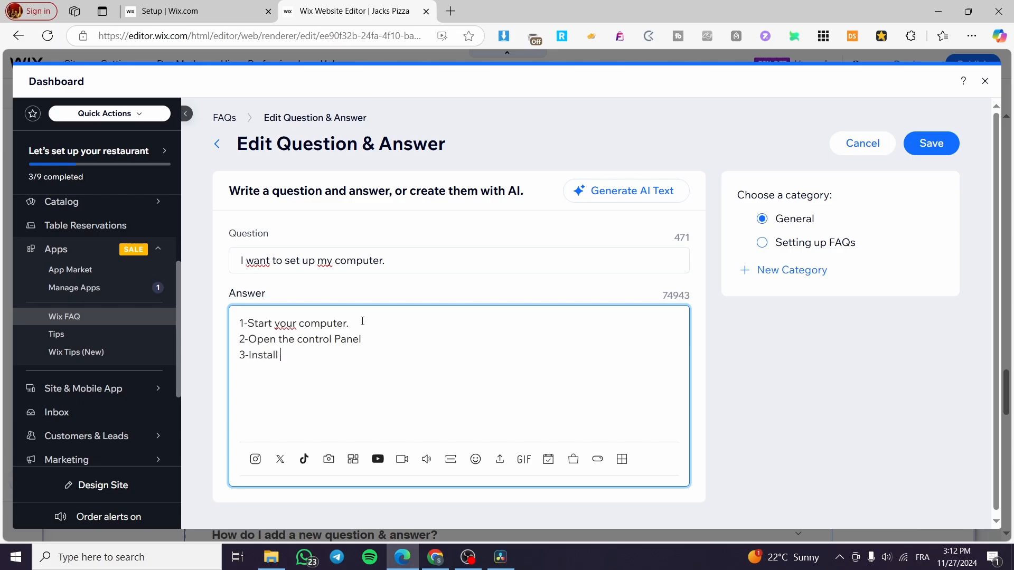
type("the user")
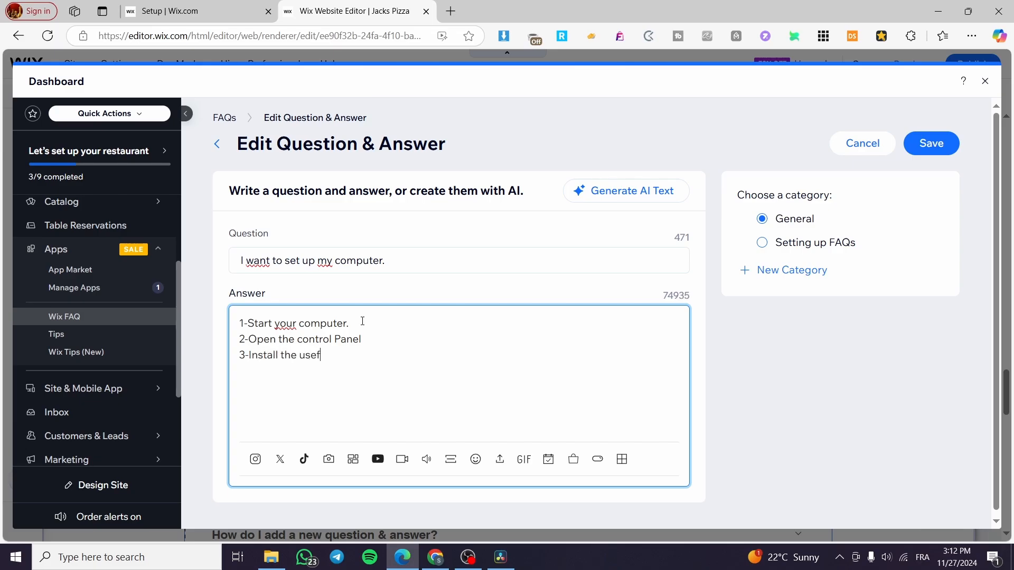
type("ul")
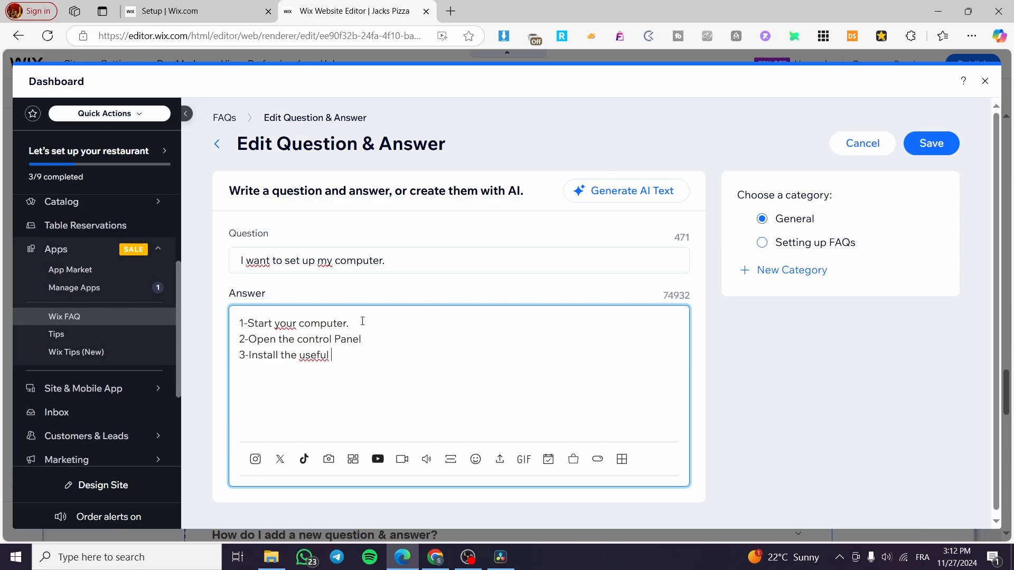
type("apps onl")
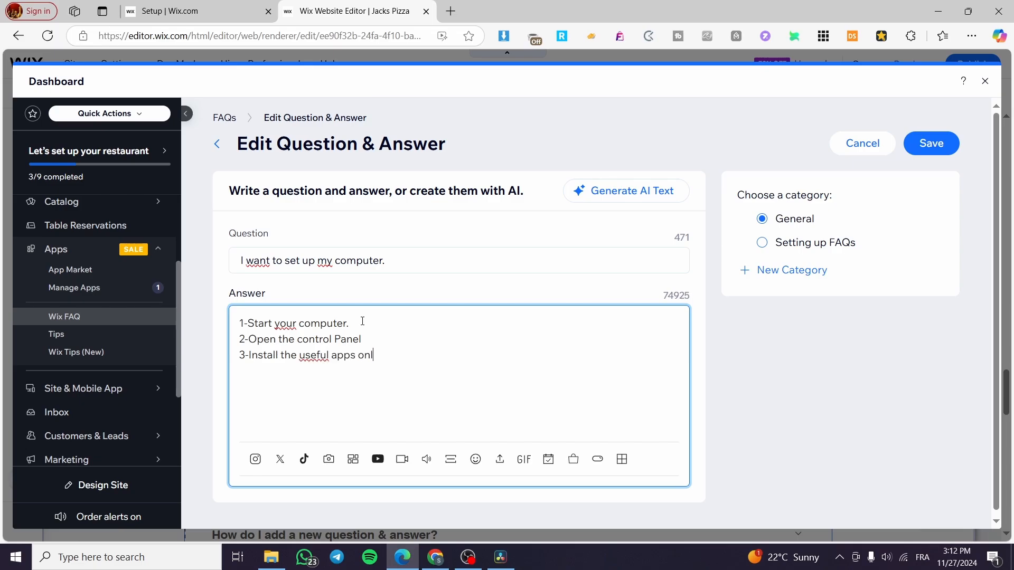
left_click(929, 142)
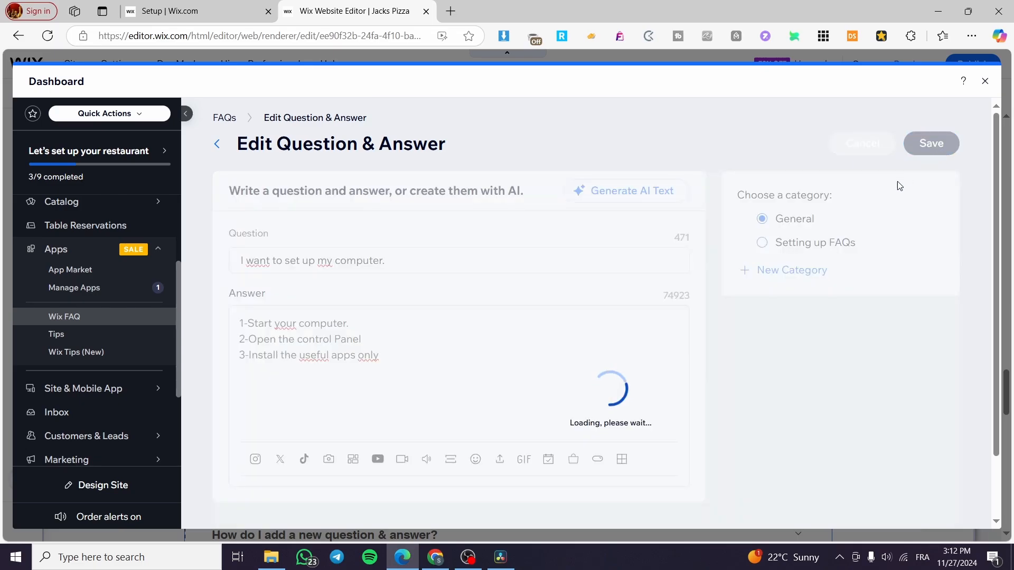
Step: Save the computer-setup FAQ to the General list and reopen it for editing
left_click(931, 143)
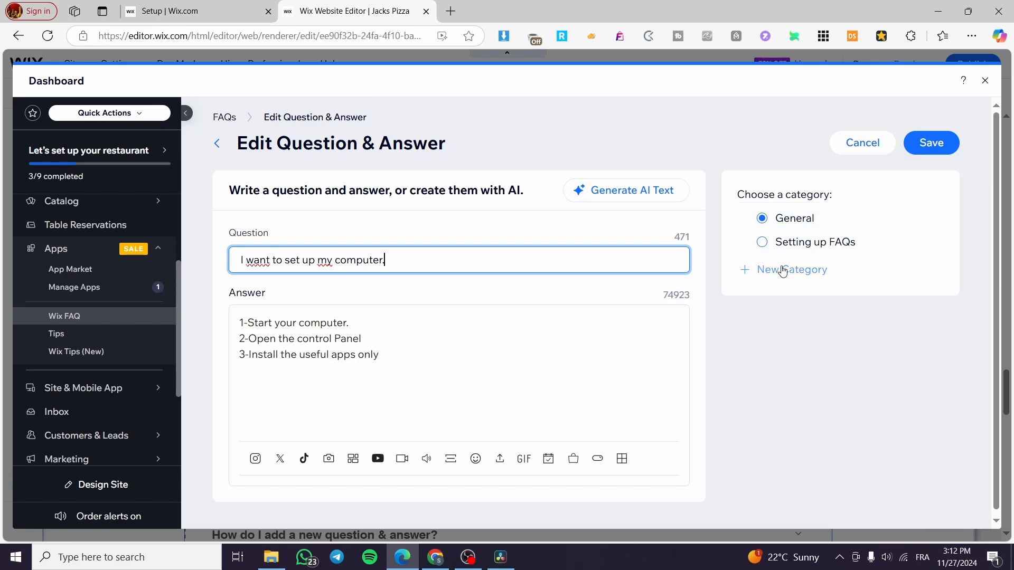
left_click(929, 143)
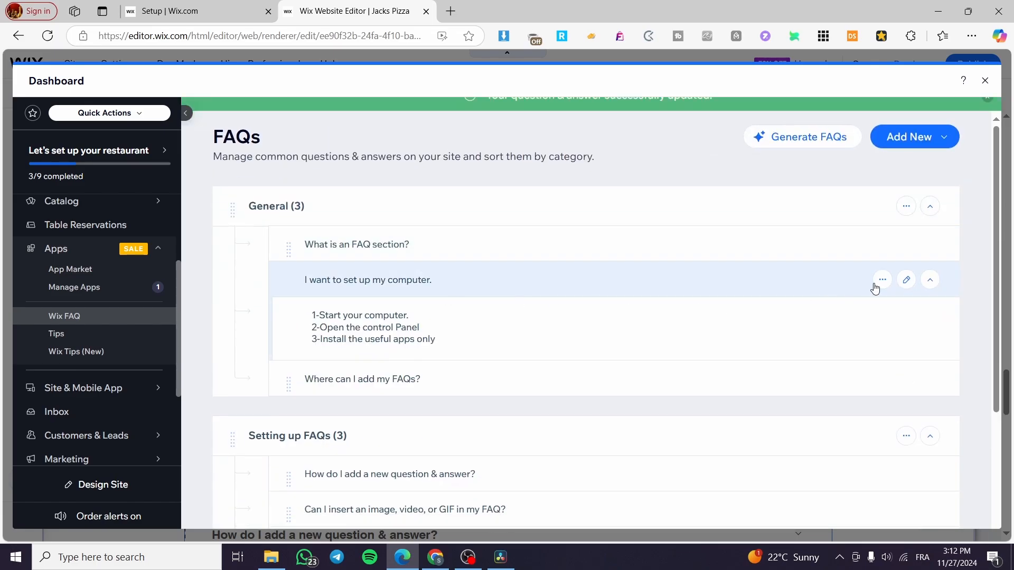
left_click(906, 278)
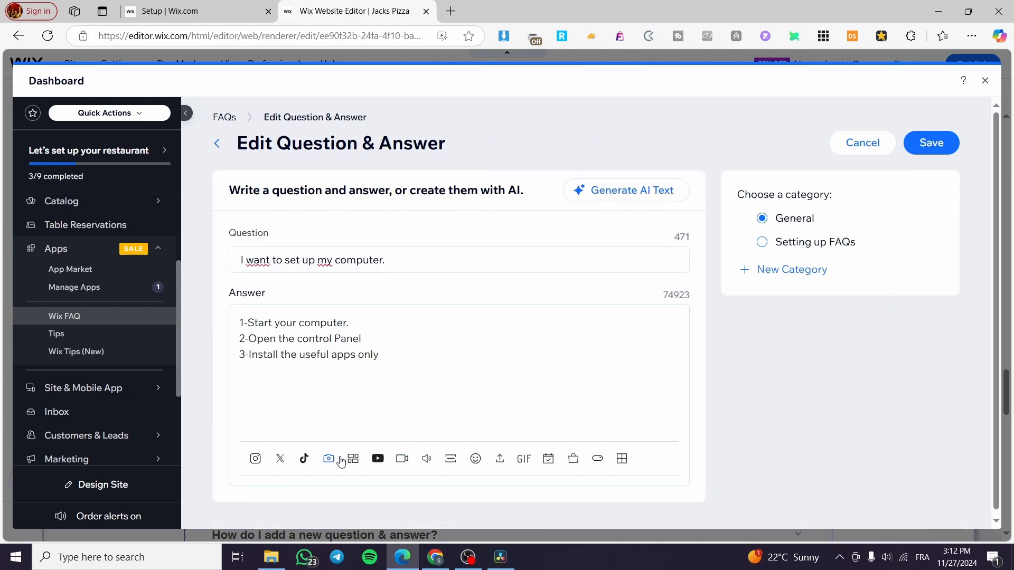
mouse_move(329, 460)
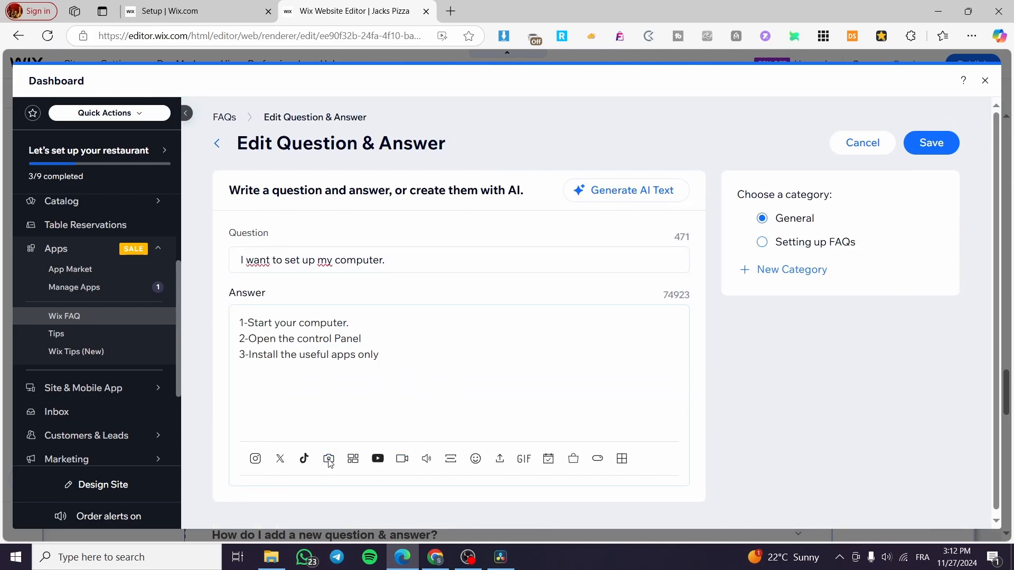
Step: Upload the 'The aspects of life' cover image from the computer and insert it into the answer
left_click(328, 459)
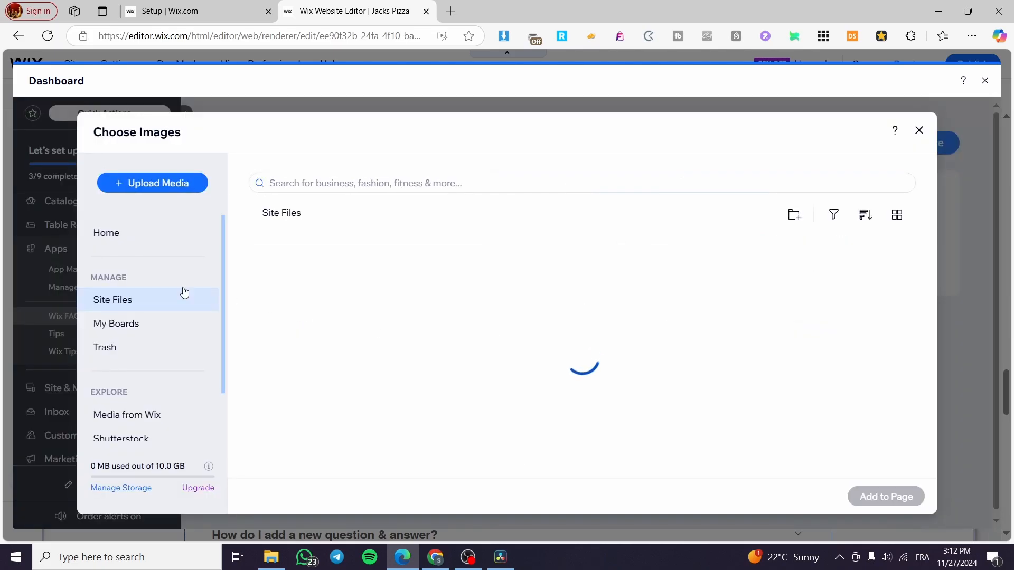
left_click(152, 183)
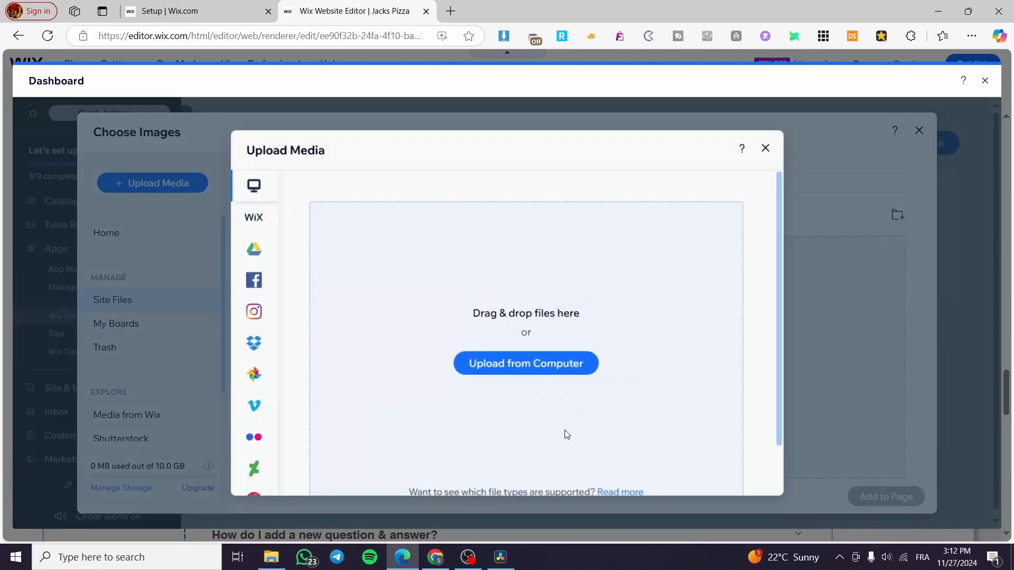
left_click(525, 362)
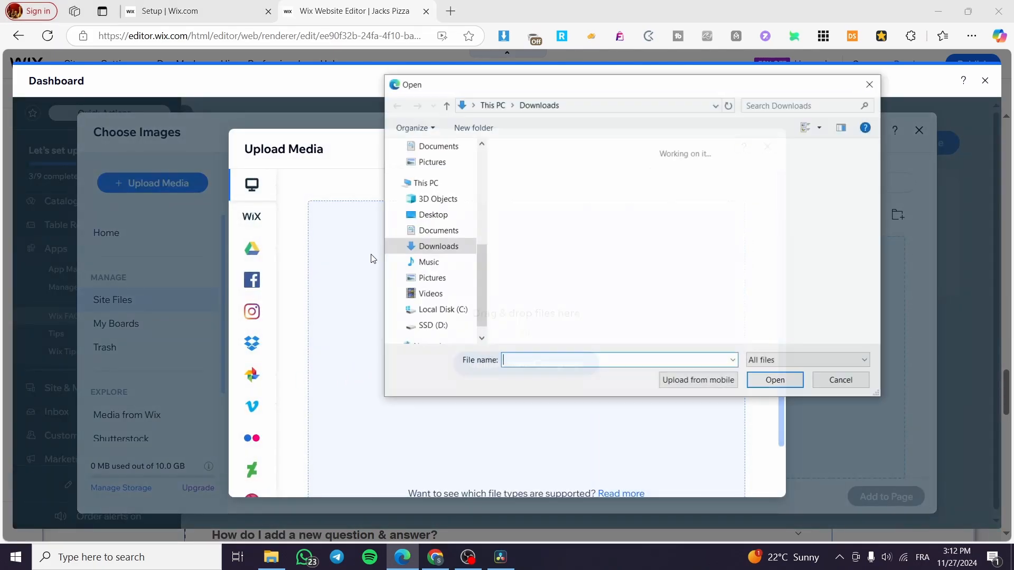
left_click(840, 379)
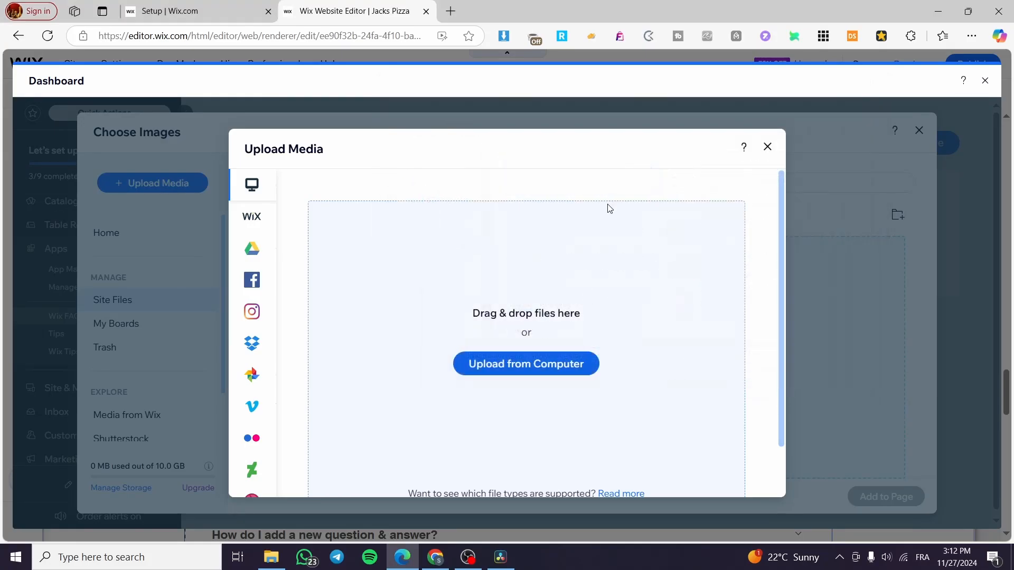
left_click(525, 363)
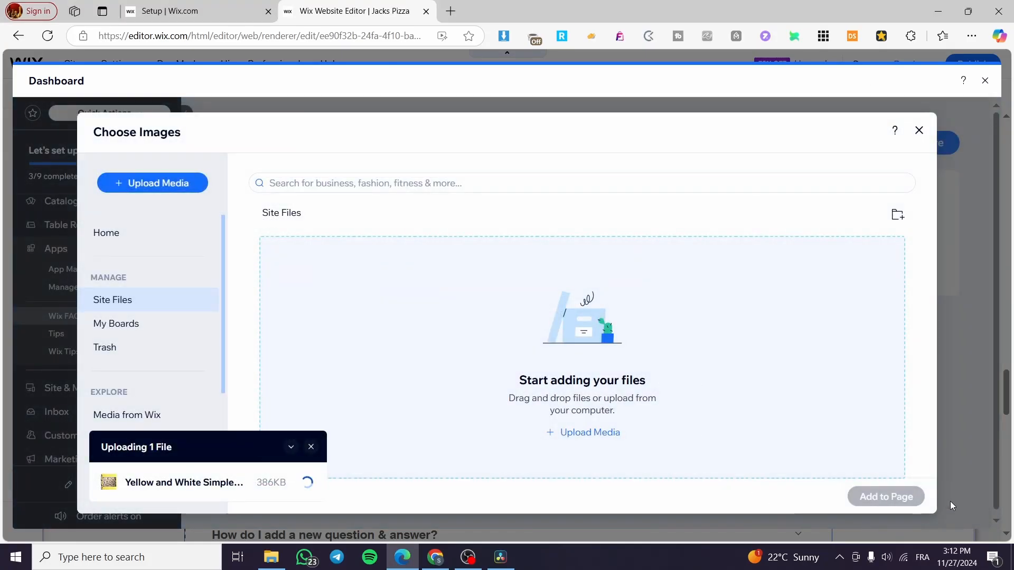
mouse_move(885, 488)
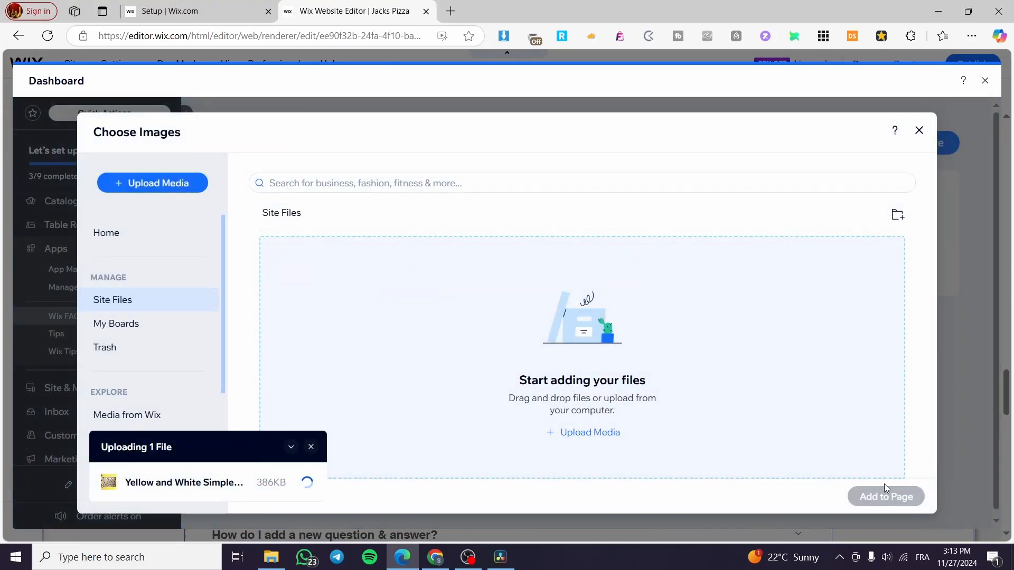
left_click(885, 497)
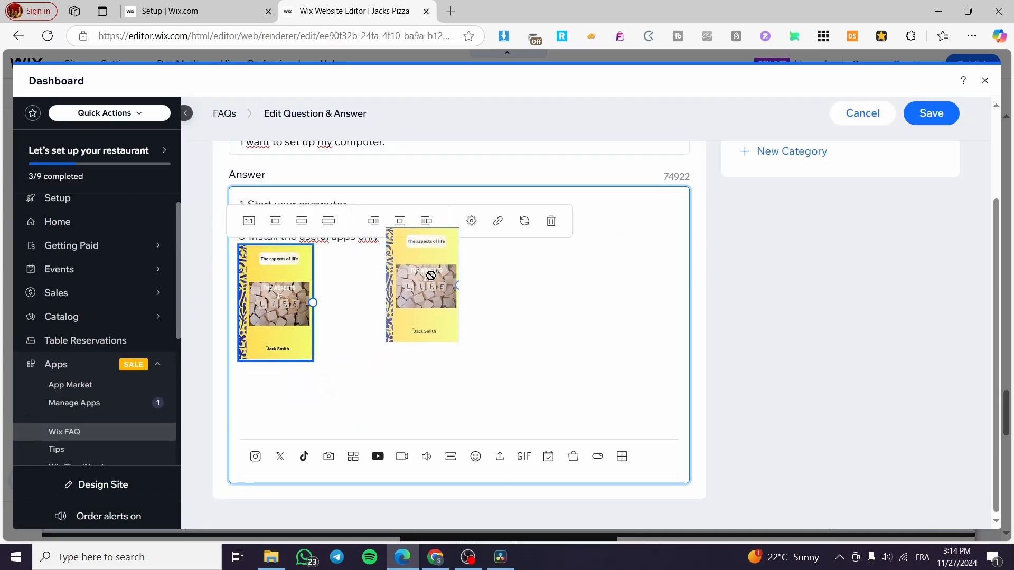
Step: Set the inserted image to Small beneath the numbered steps and save the answer
left_click(274, 221)
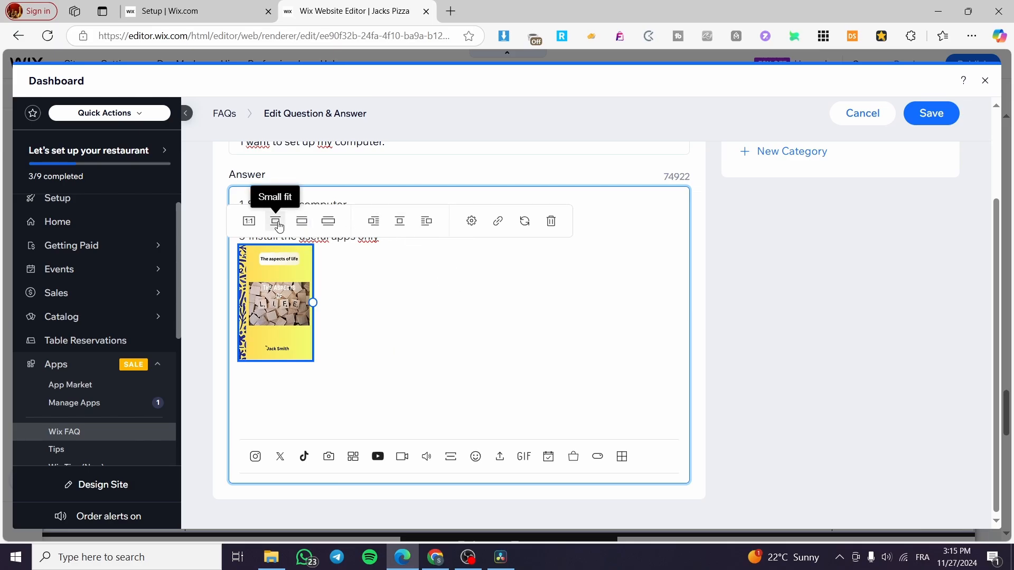
left_click(275, 221)
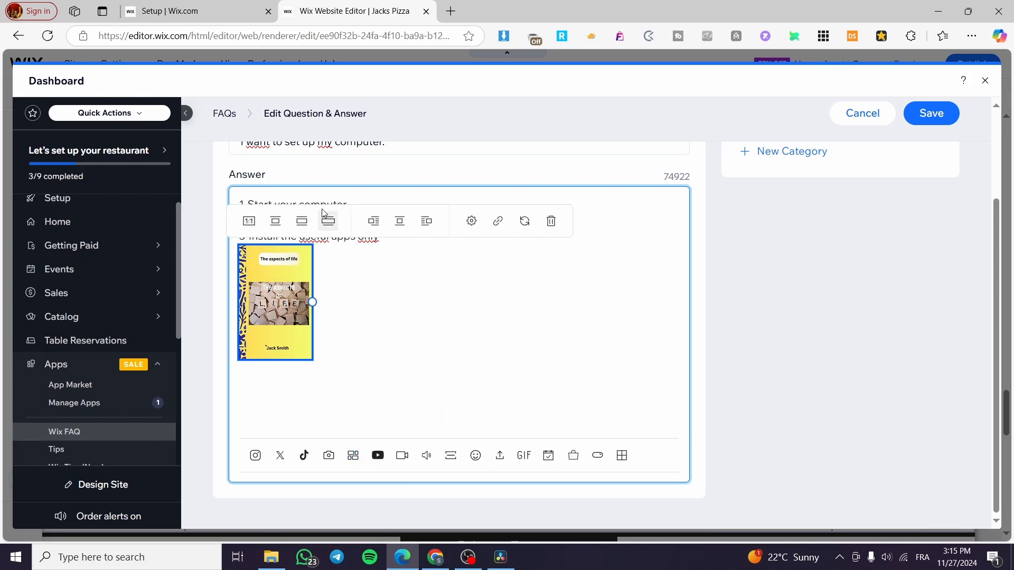
mouse_move(374, 221)
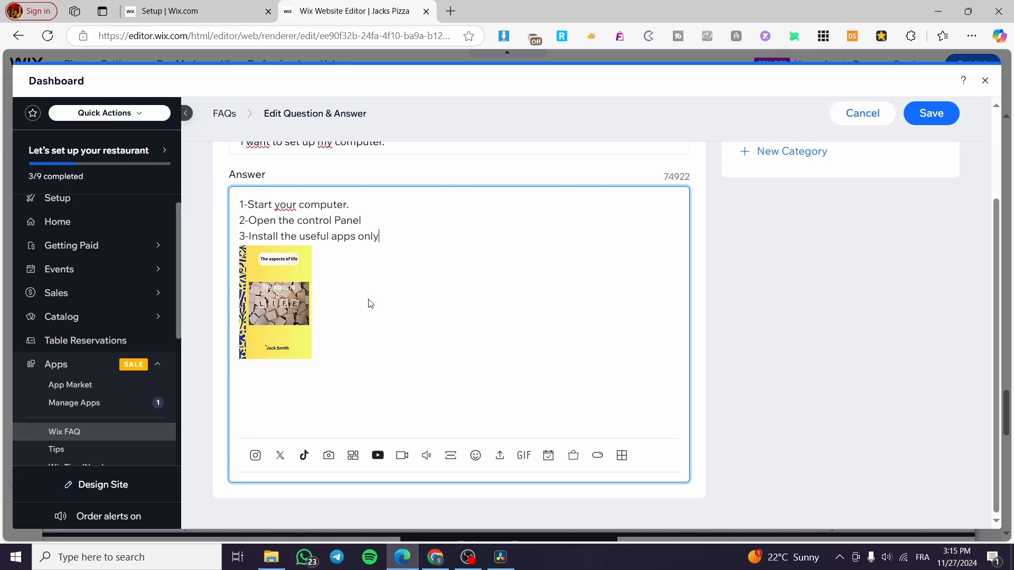
left_click(929, 113)
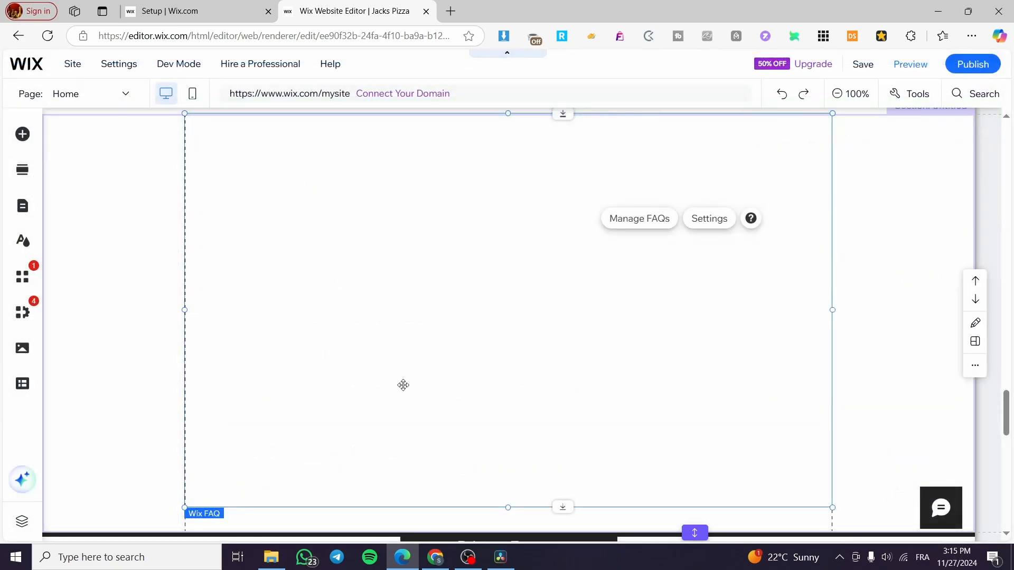
Step: Save the site under the free jacks-pizza Wix.com address and head to Preview
scroll("down", 3)
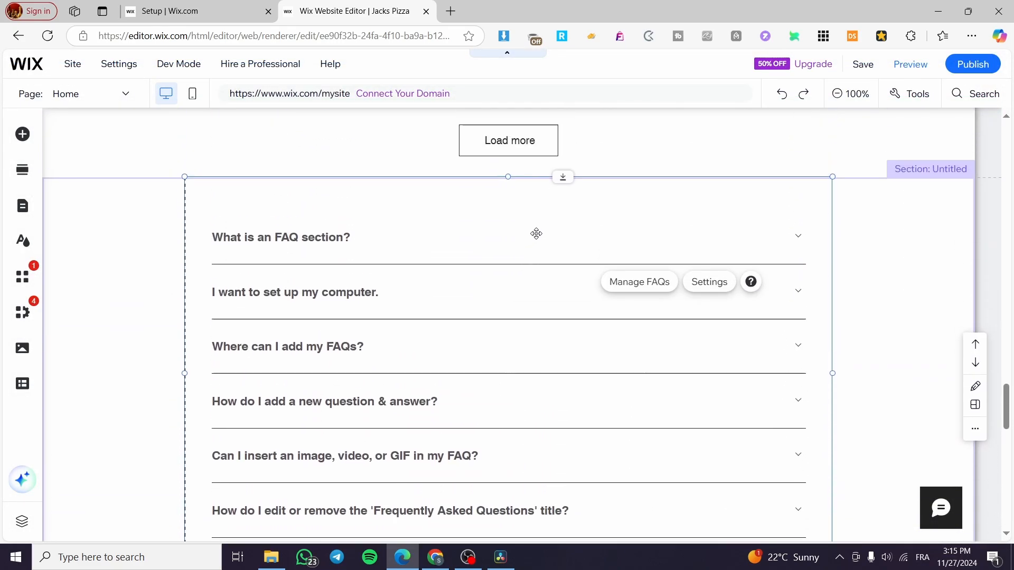
left_click(862, 65)
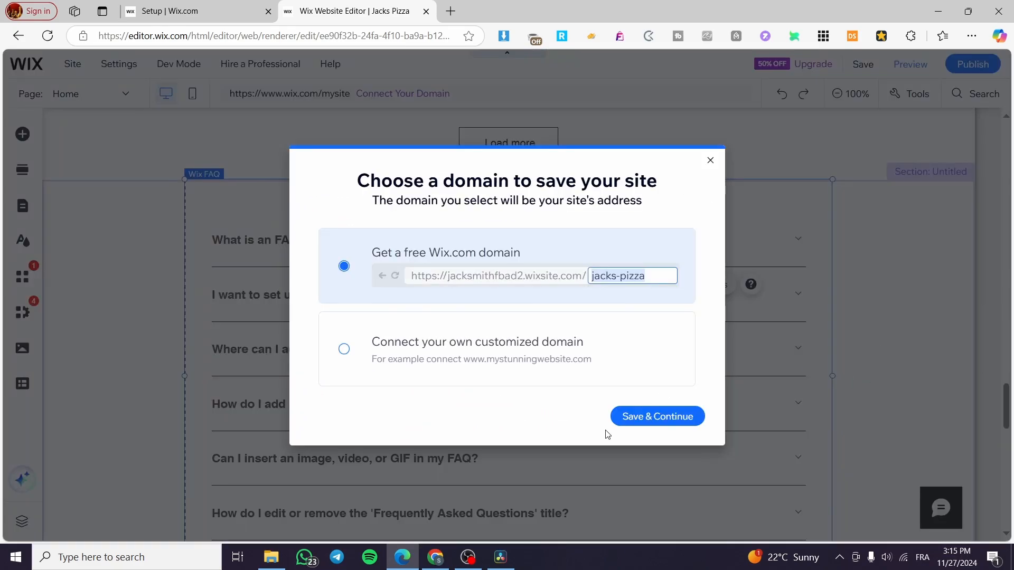
left_click(656, 416)
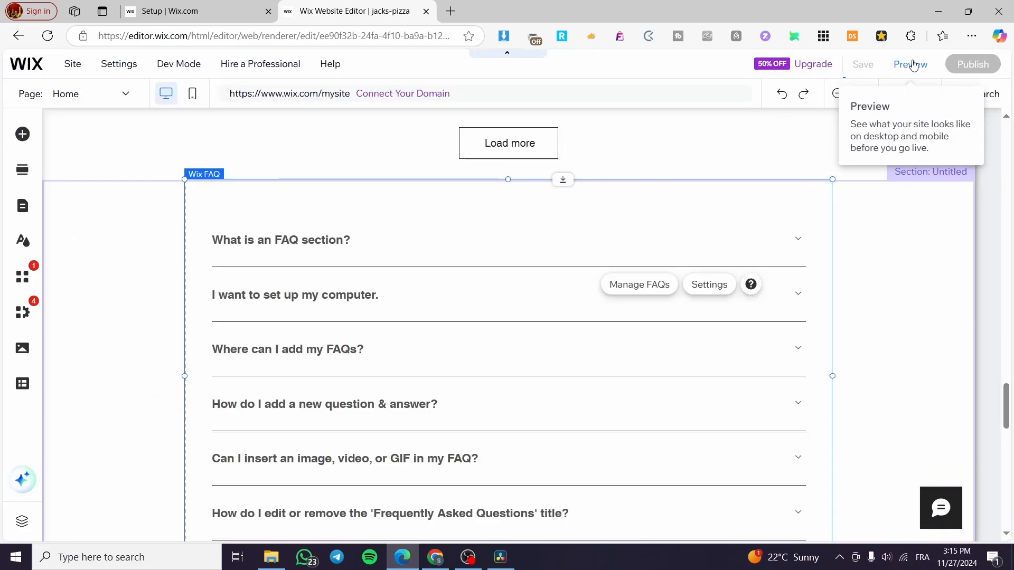
left_click(862, 65)
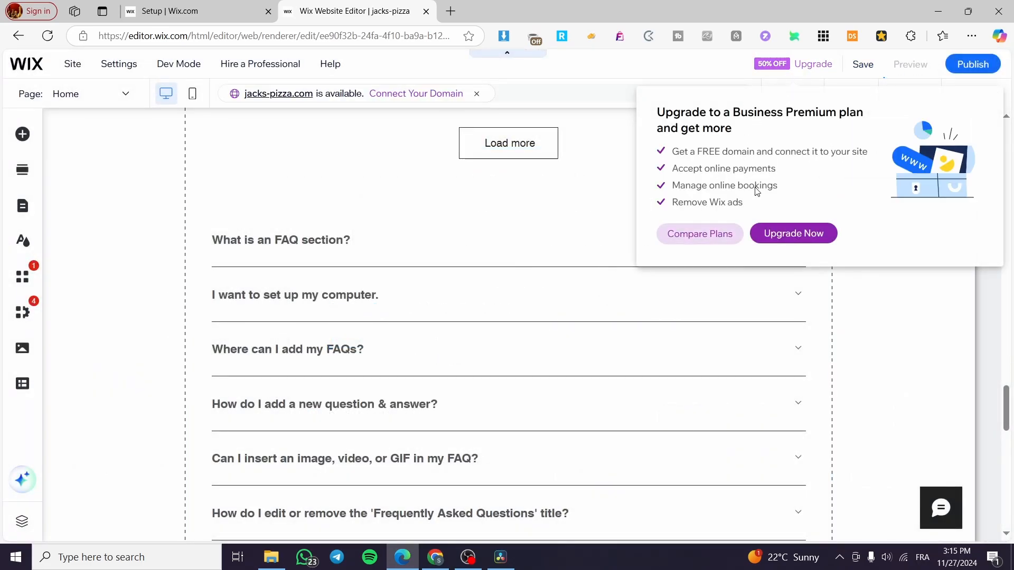
Step: In preview, expand 'What is an FAQ section?' and the computer-setup question to show its steps and image
left_click(909, 65)
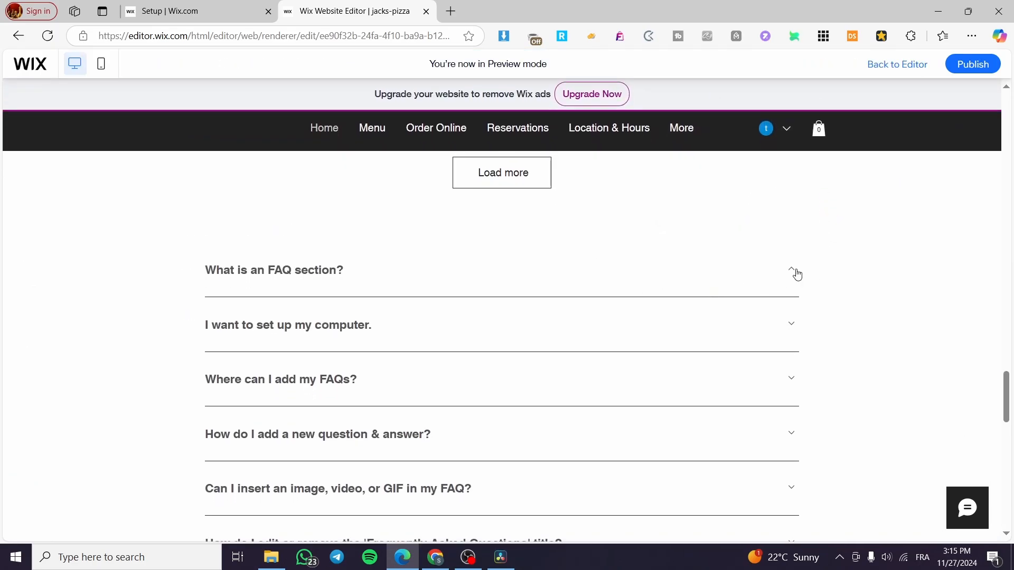
left_click(795, 269)
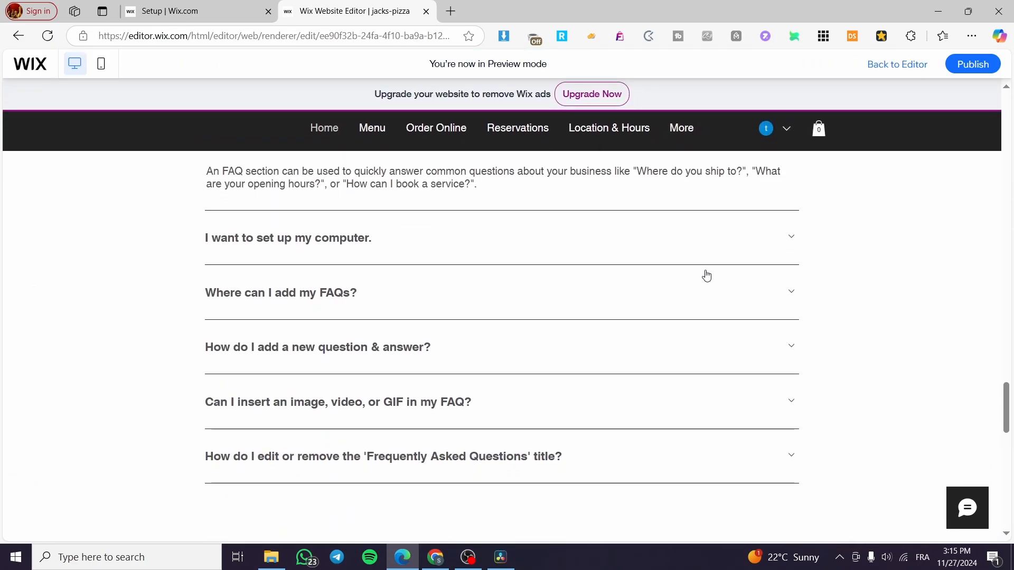
left_click(287, 237)
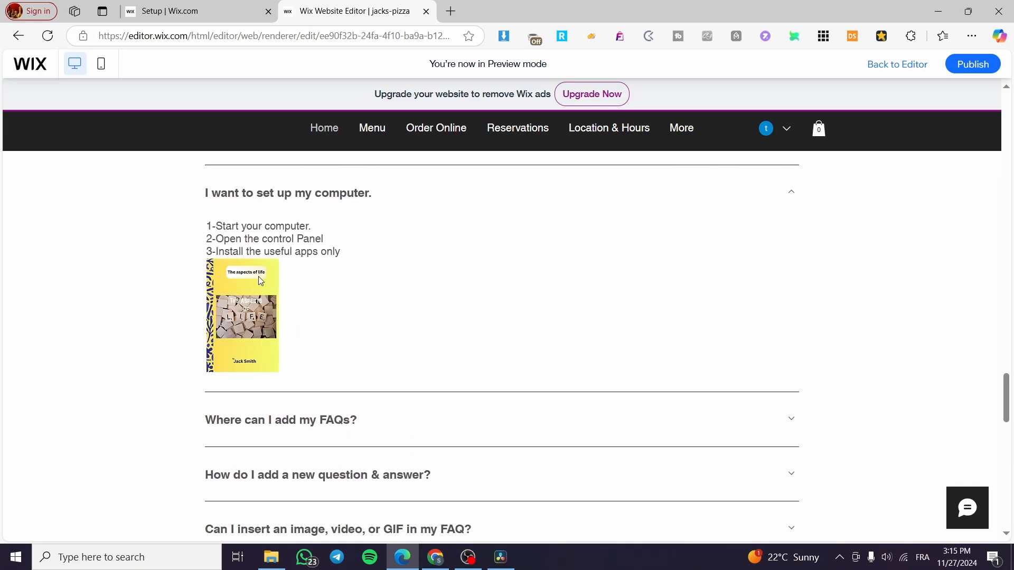
mouse_move(268, 267)
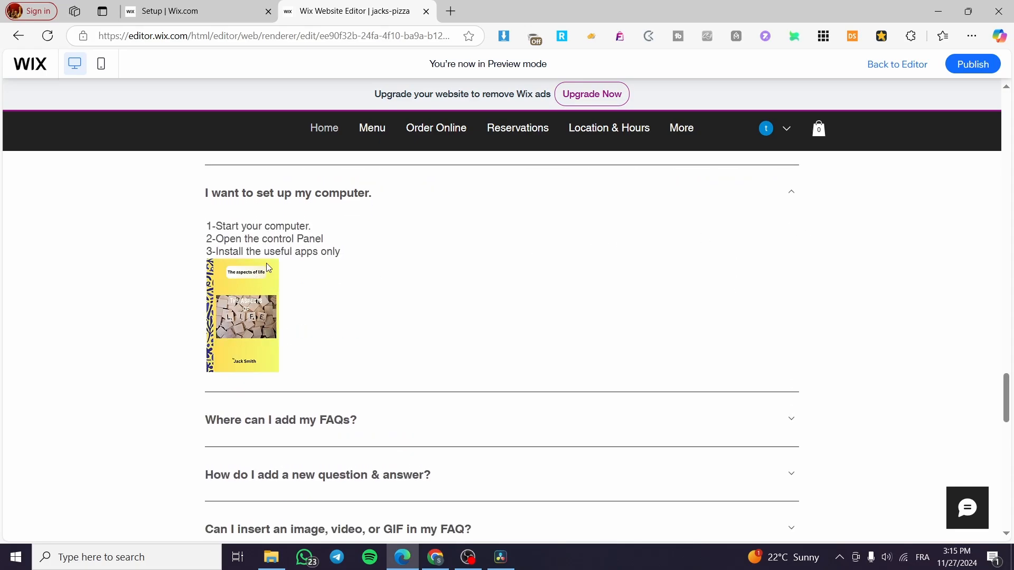
mouse_move(387, 304)
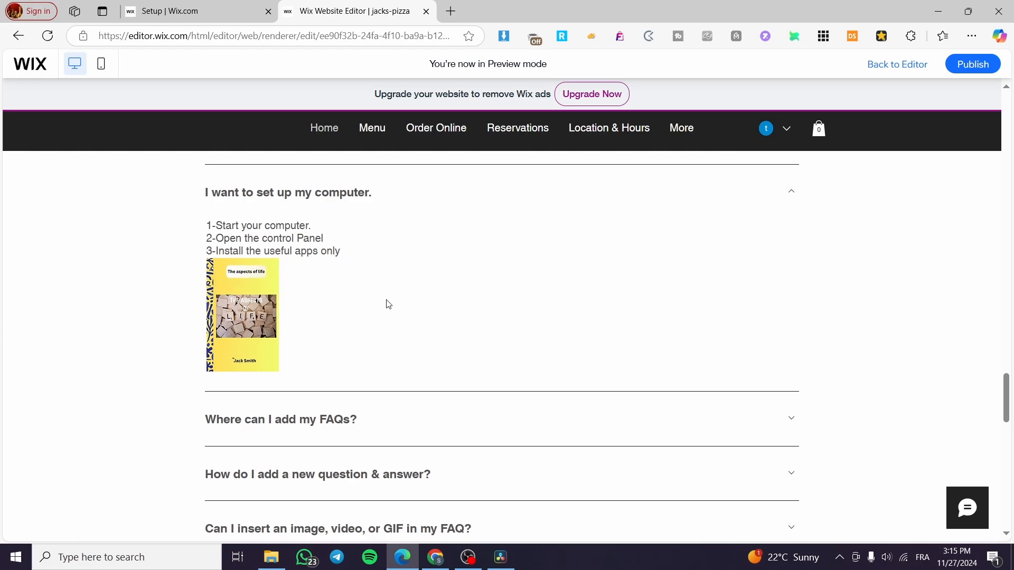
scroll("up", 3)
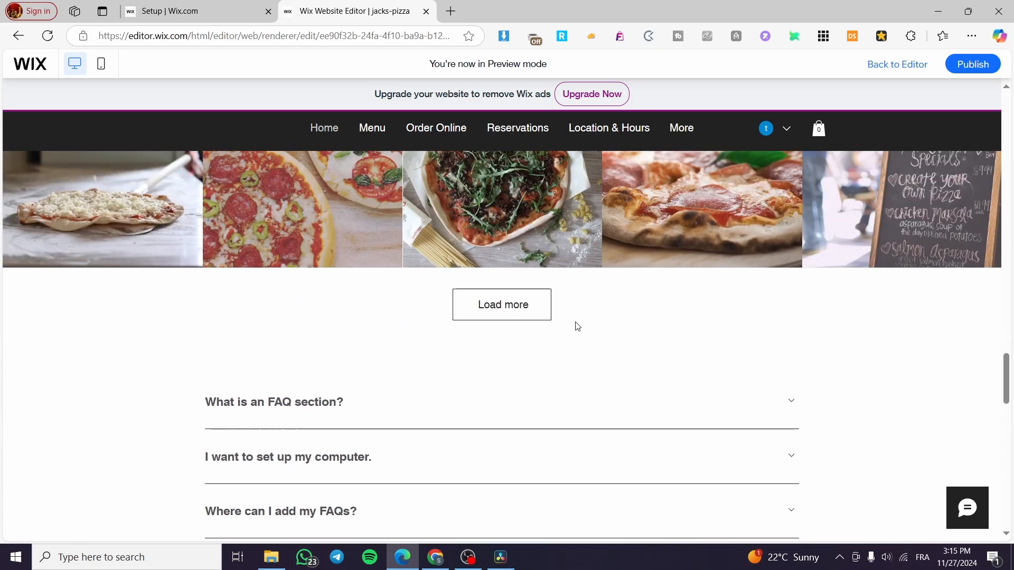
mouse_move(692, 343)
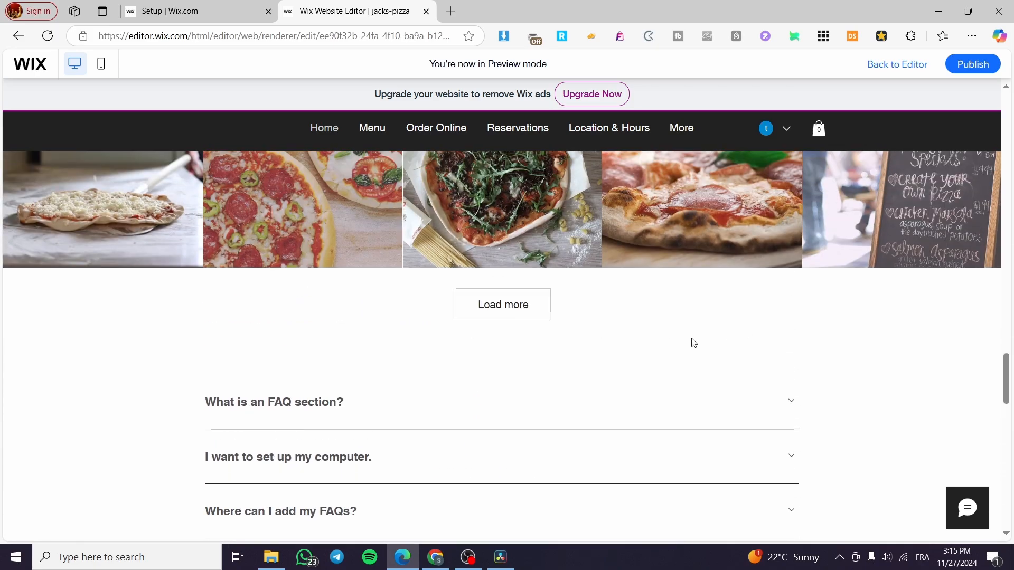
mouse_move(298, 369)
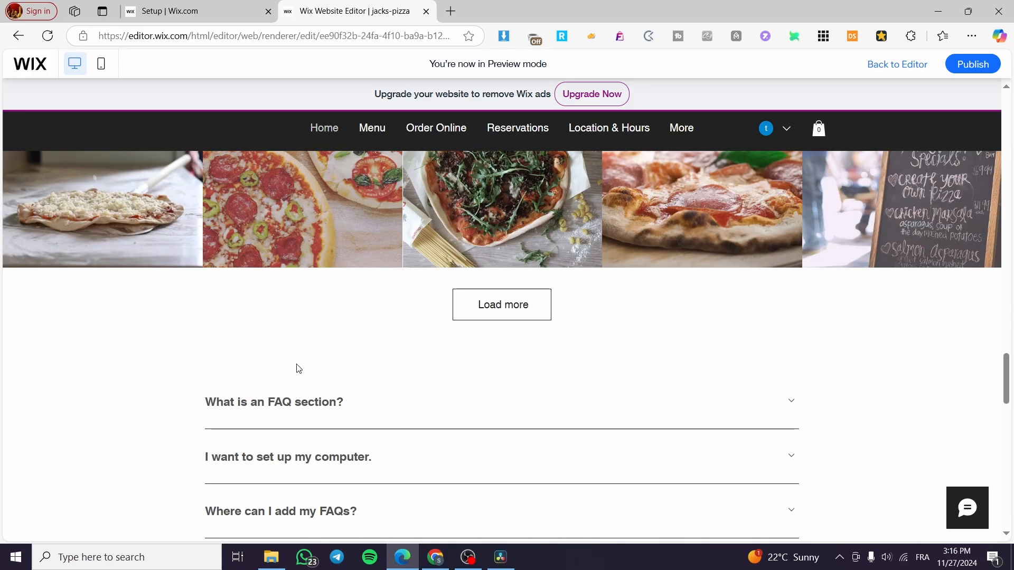
Step: Exit preview via Back to Editor, returning to the home page with the FAQ section visible
scroll("down", 3)
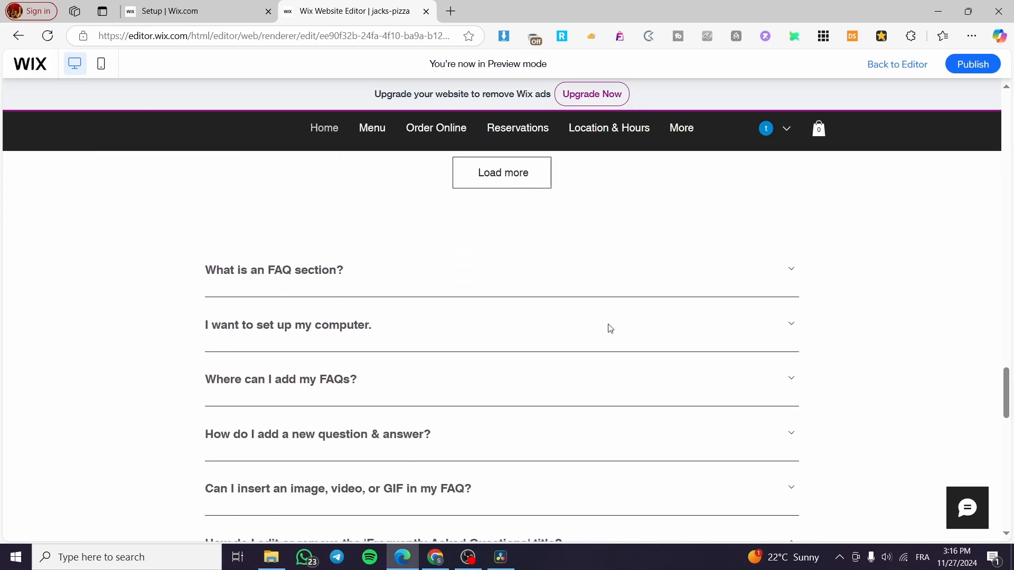
mouse_move(731, 285)
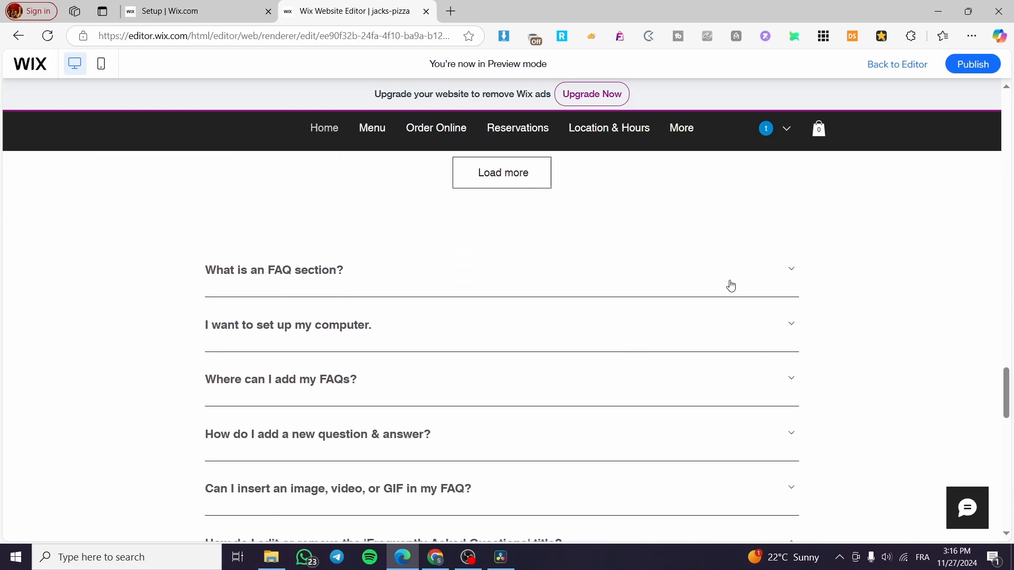
scroll("up", 3)
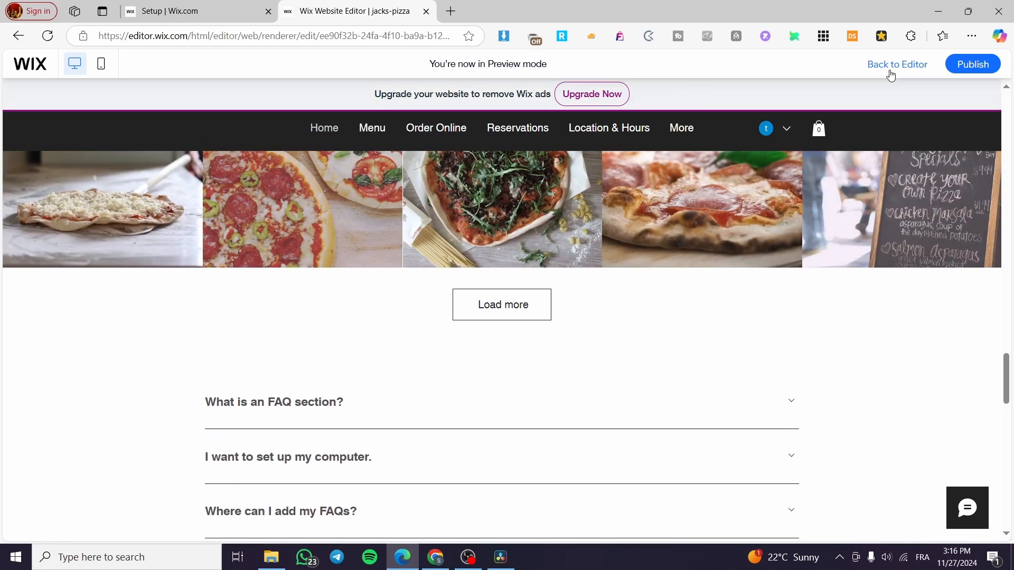
scroll("down", 3)
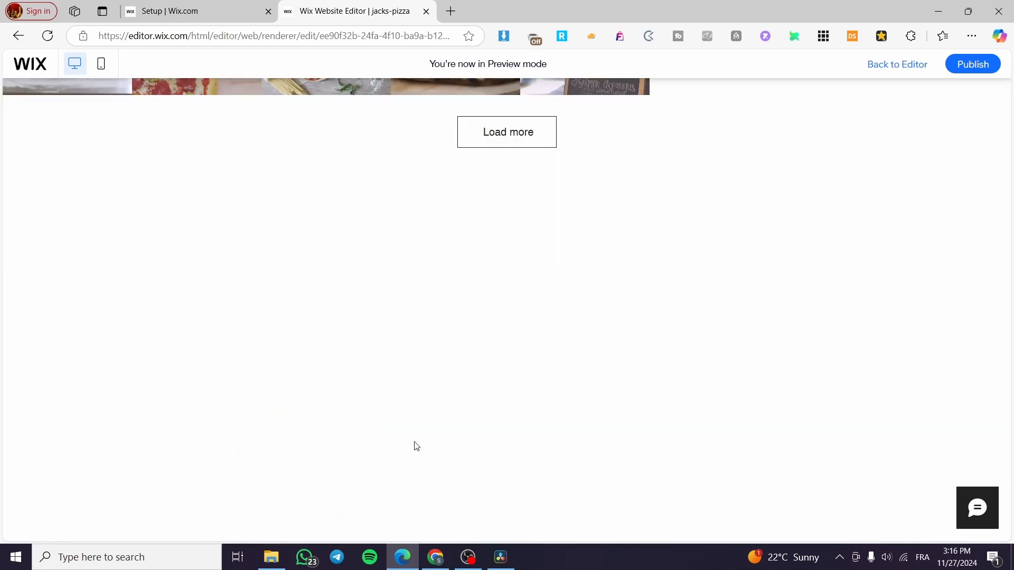
left_click(897, 64)
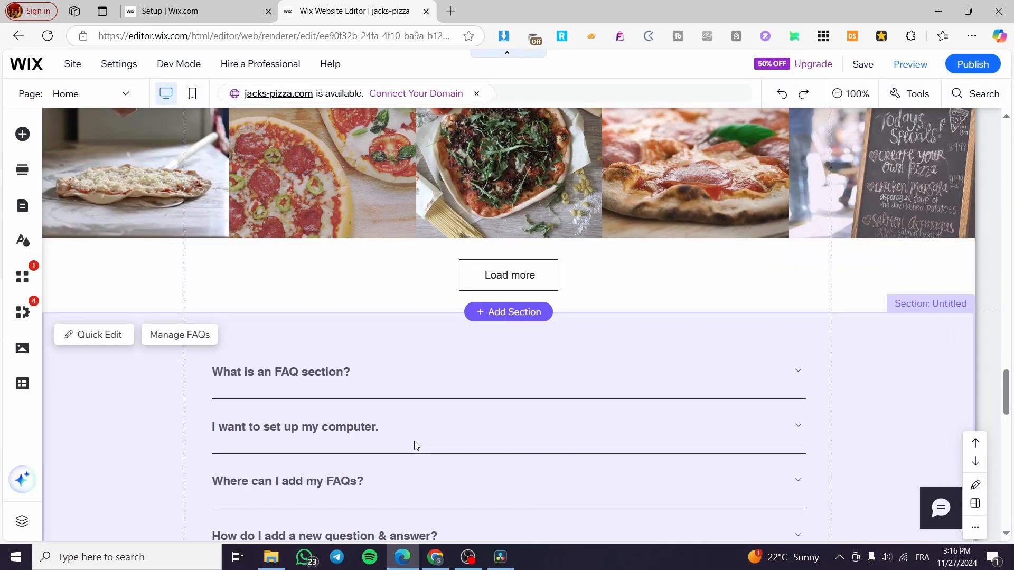